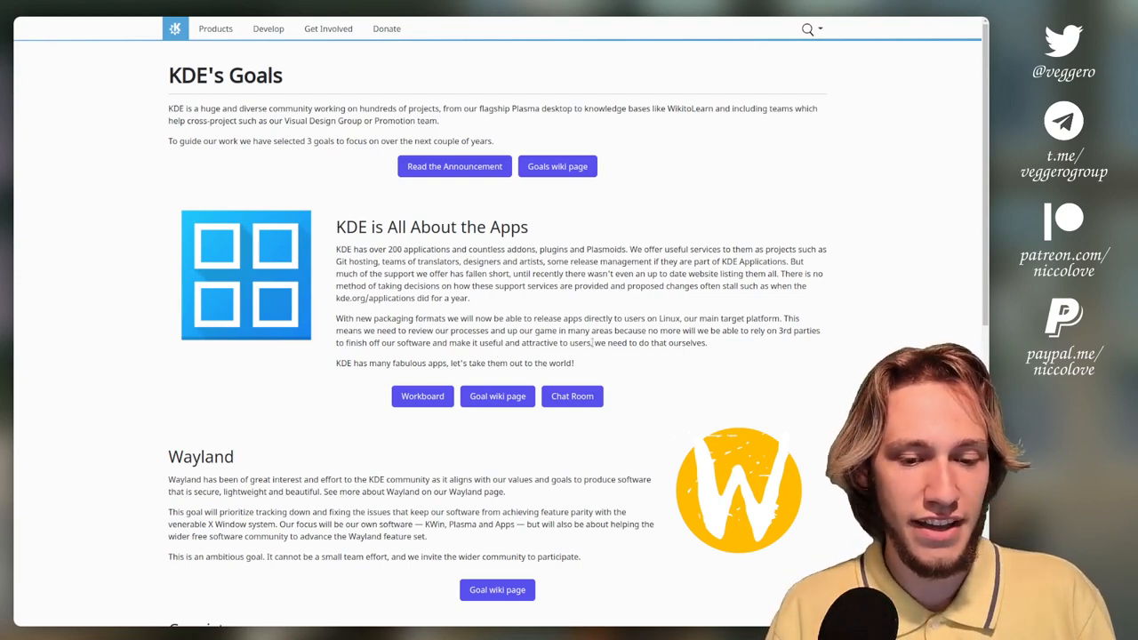
- Scroll through the Goal Setting 2019 workboard's backlog and ready-for-voting proposal columns
scroll(down, 3)
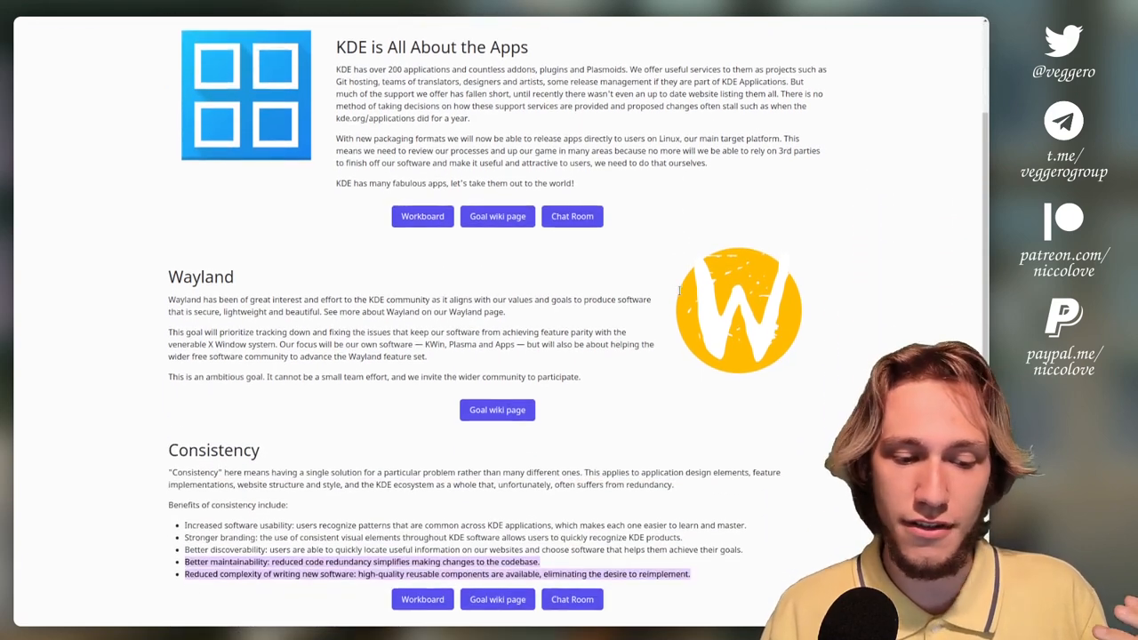
scroll(up, 3)
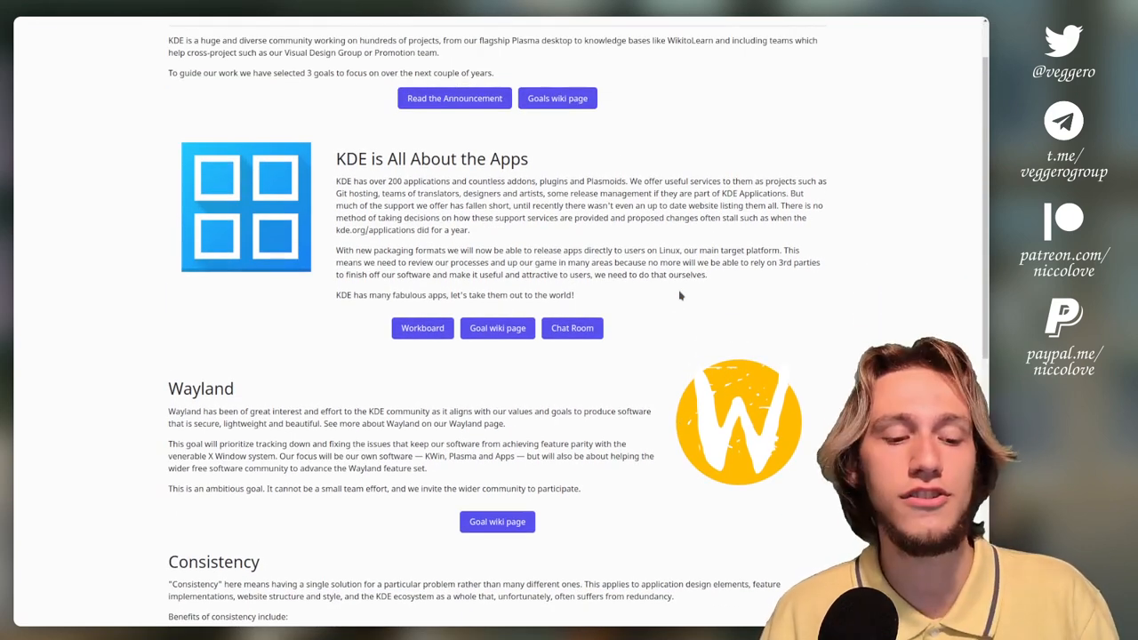
mouse_move(445, 176)
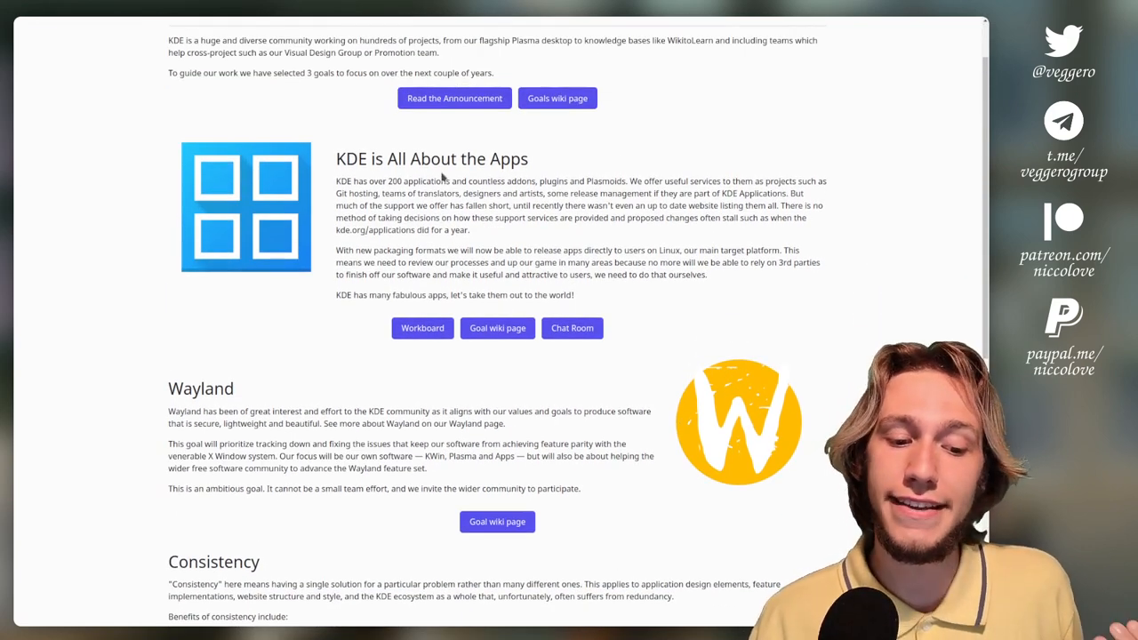
scroll(down, 3)
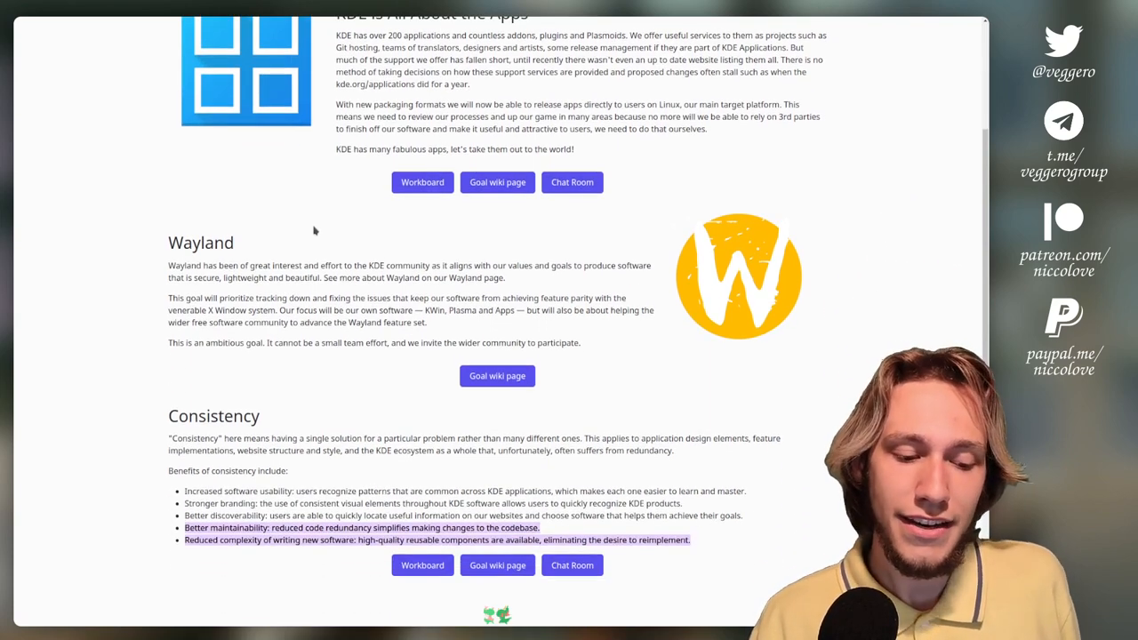
scroll(up, 3)
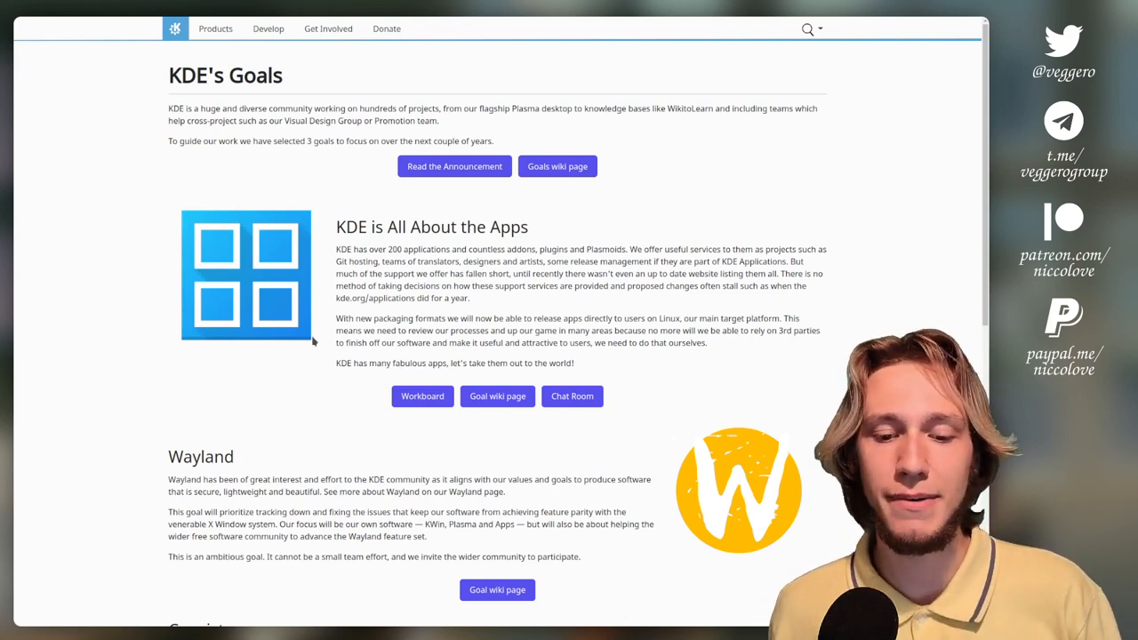
scroll(down, 3)
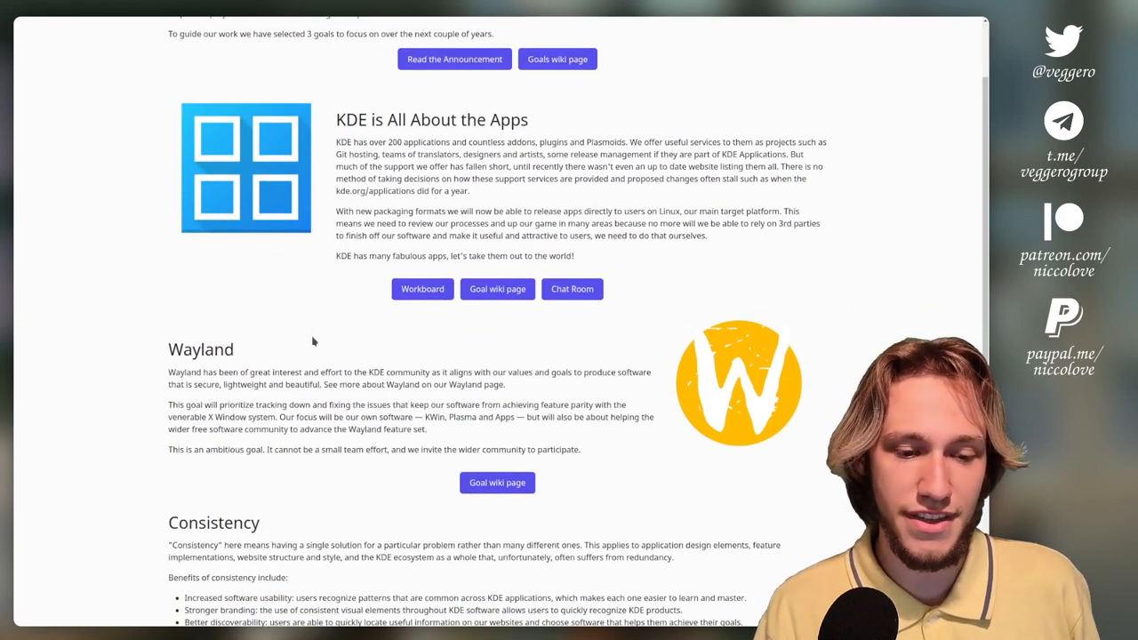
scroll(down, 3)
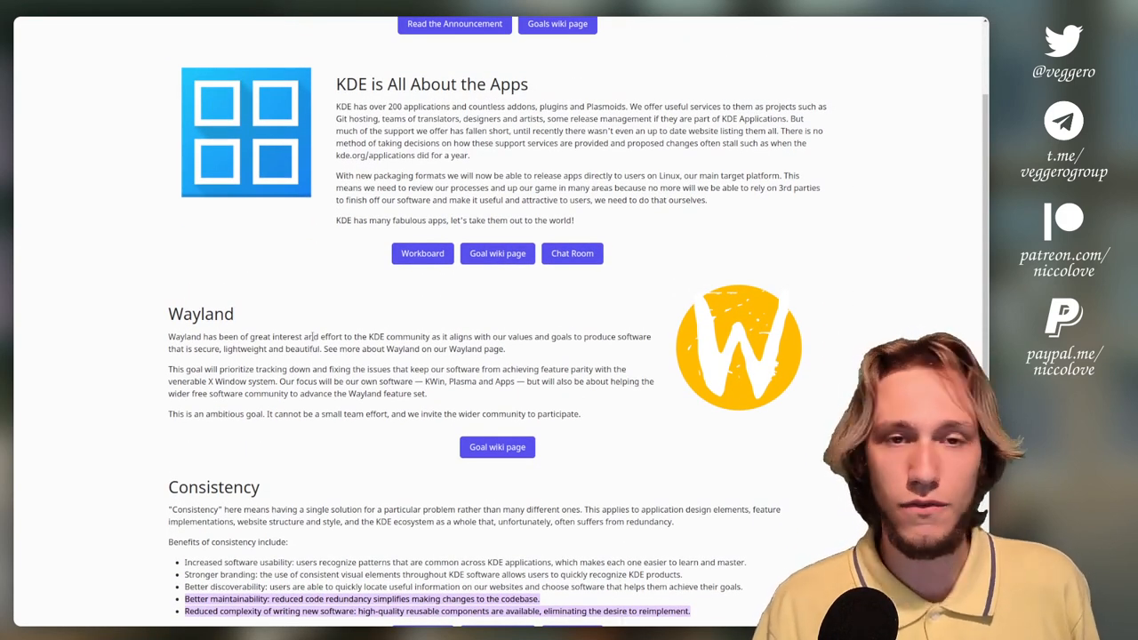
scroll(down, 3)
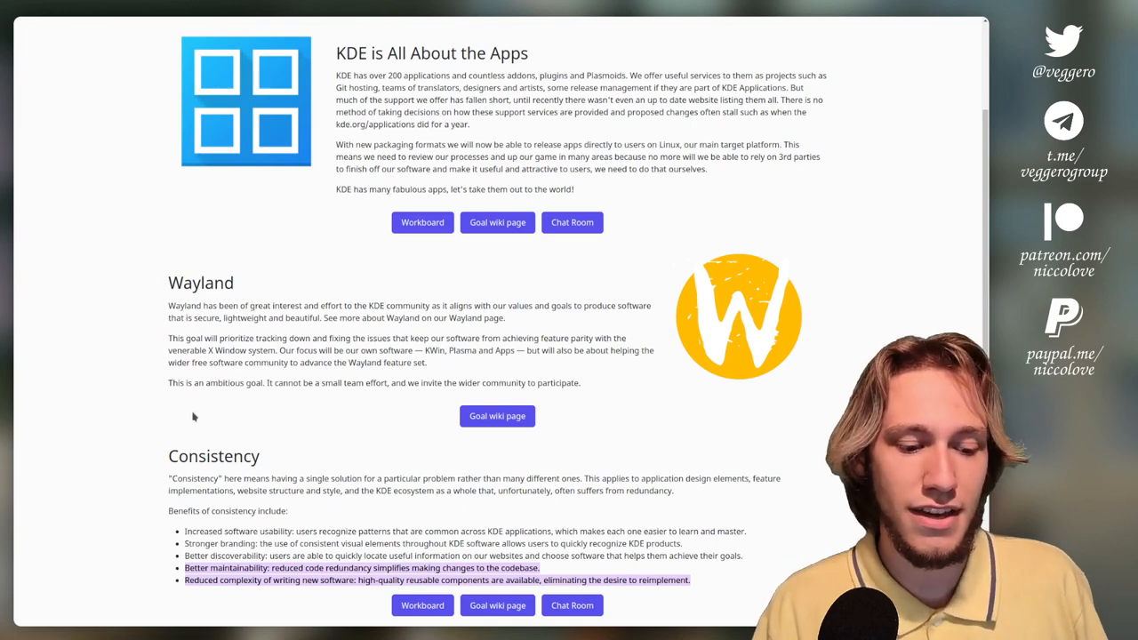
- Browse further down the workboard to the selected proposals, including Improve Consistency across the Board
double_click(214, 455)
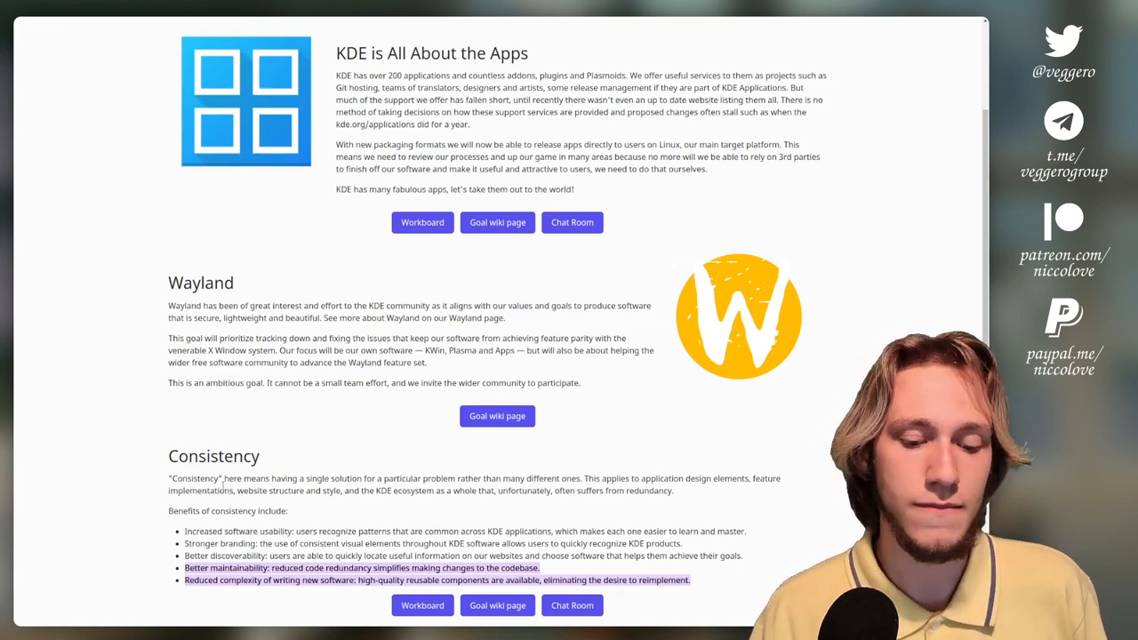
scroll(down, 3)
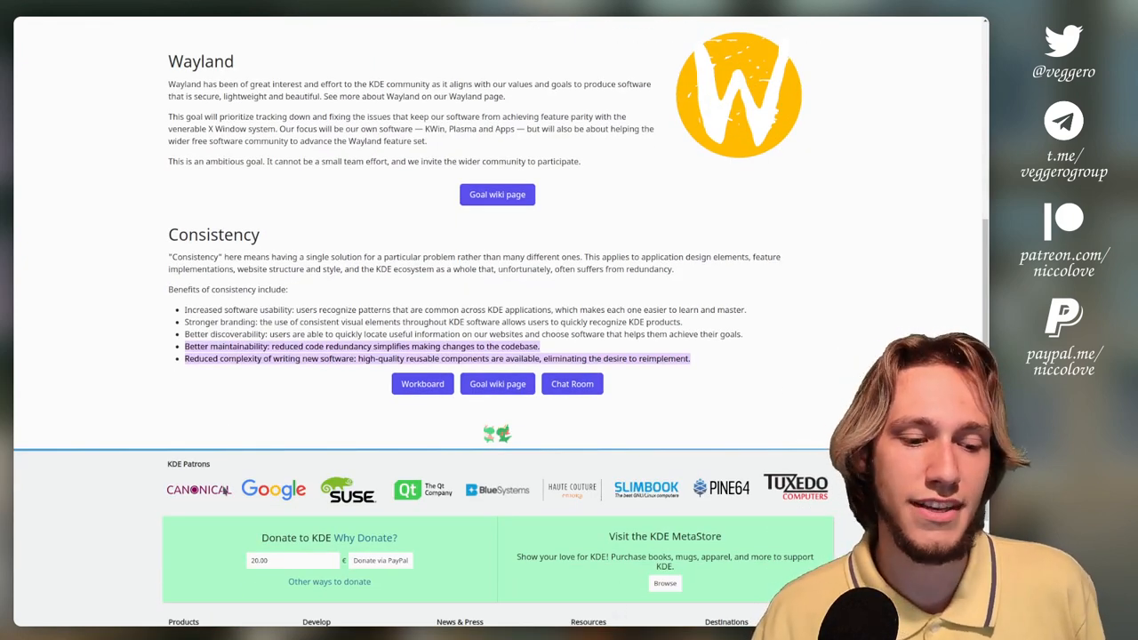
scroll(up, 3)
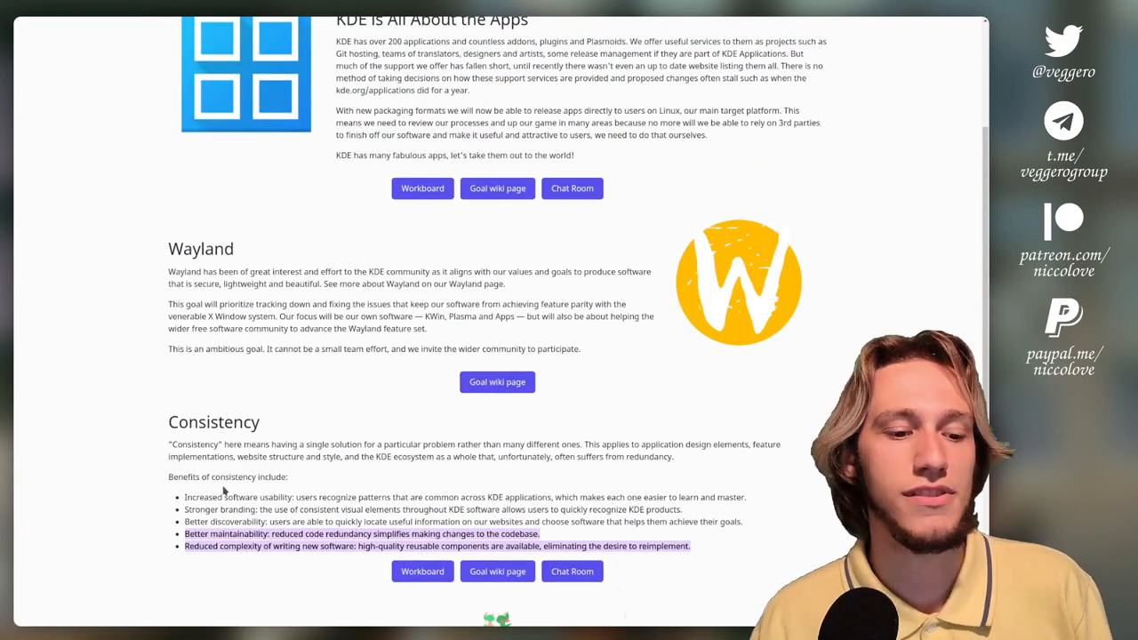
scroll(up, 3)
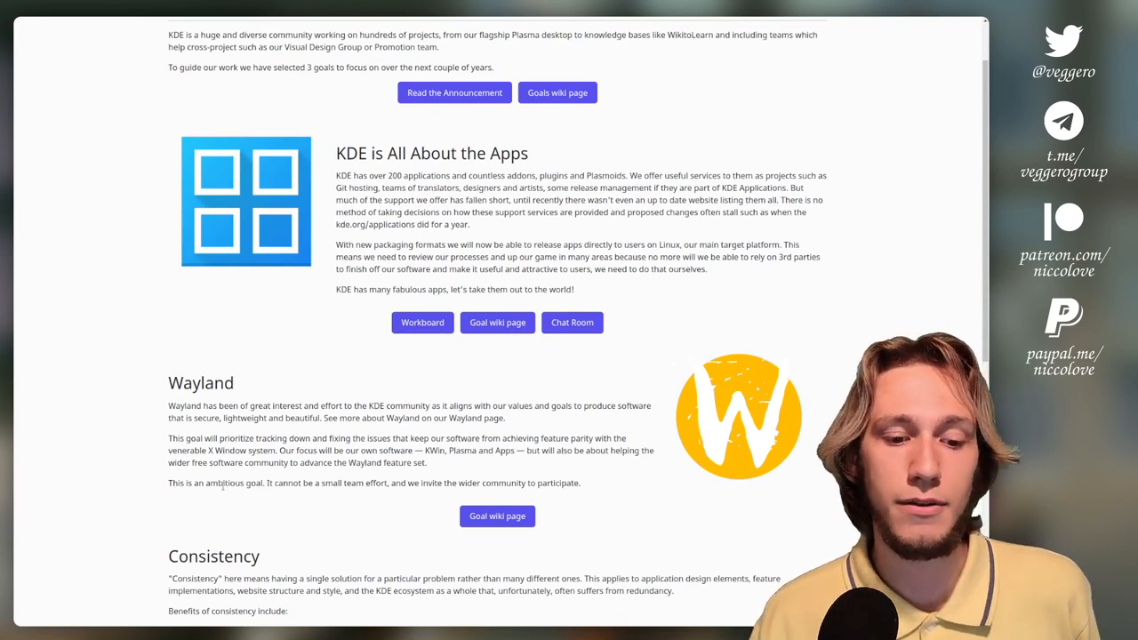
scroll(down, 3)
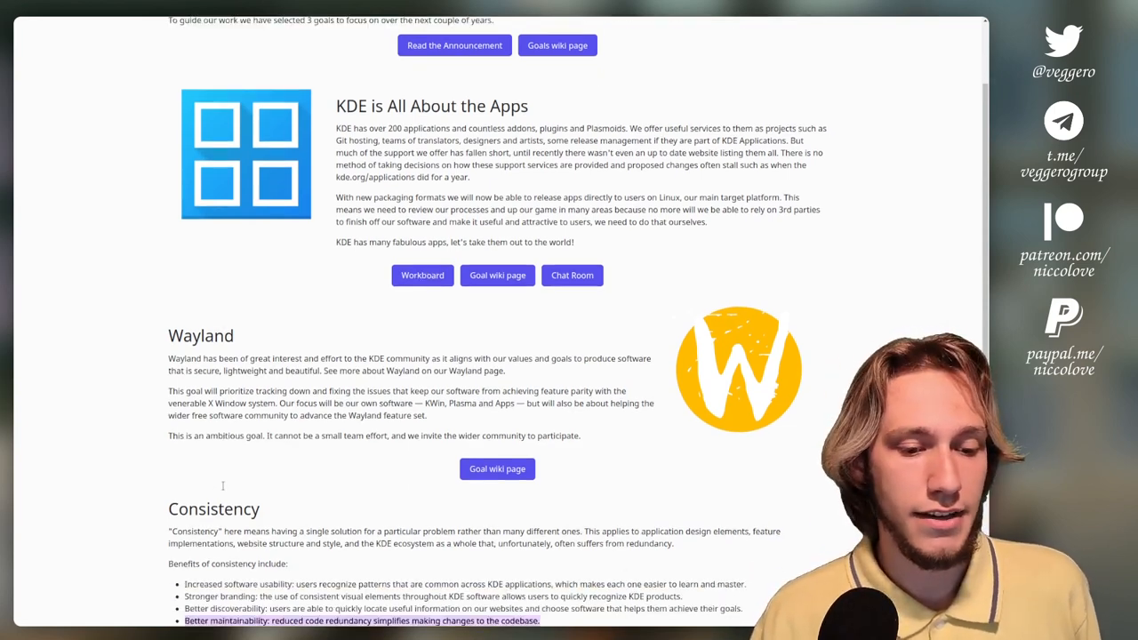
scroll(down, 3)
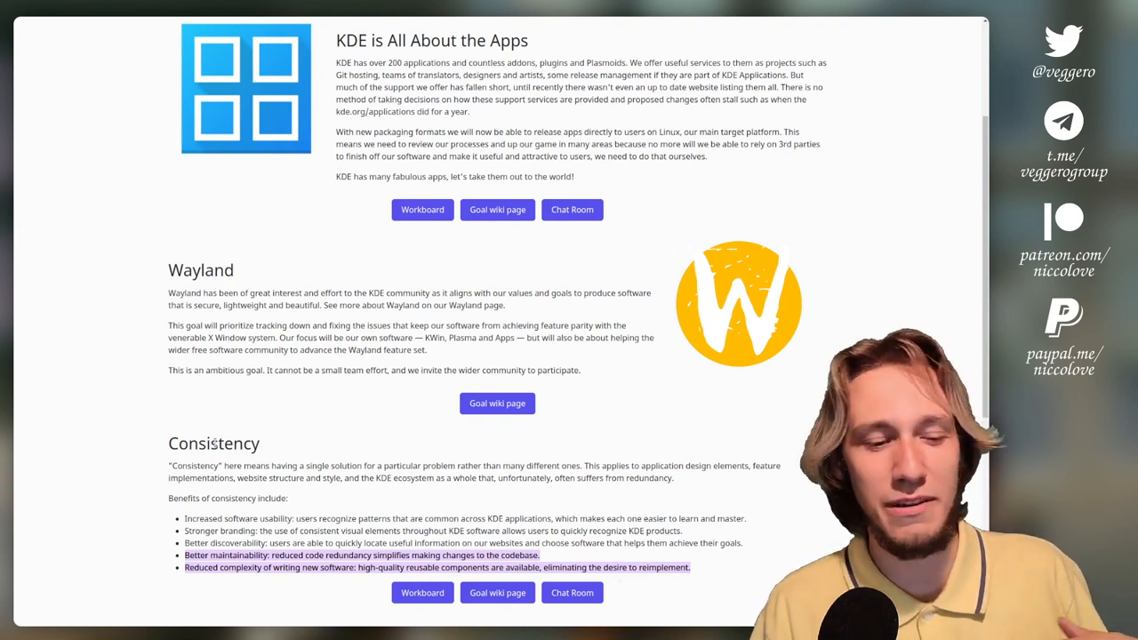
mouse_move(212, 285)
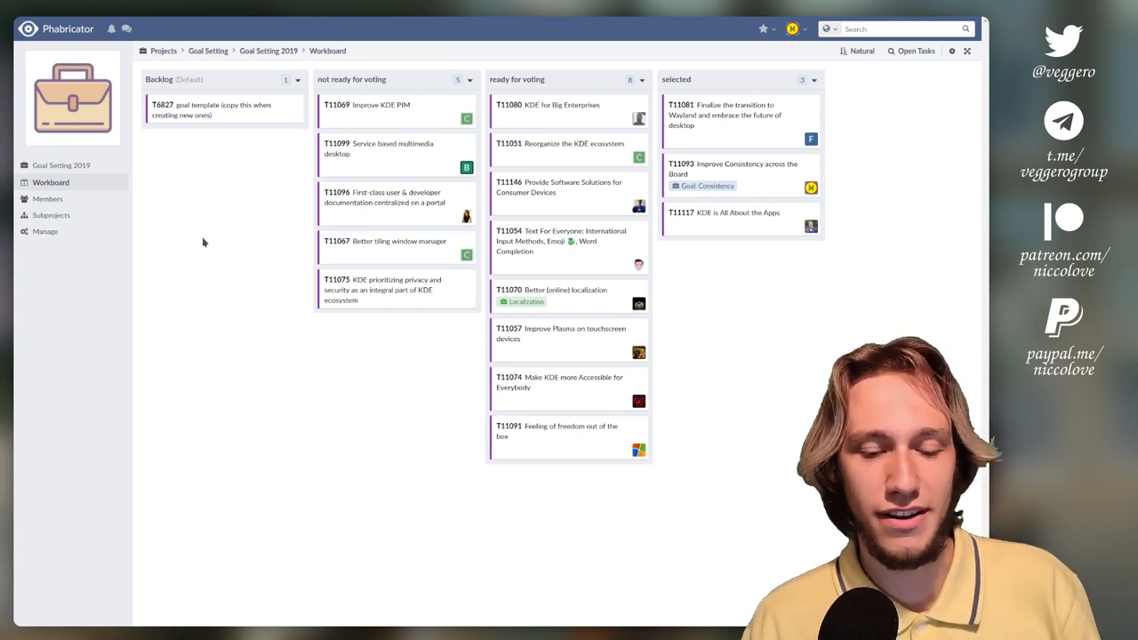
mouse_move(256, 427)
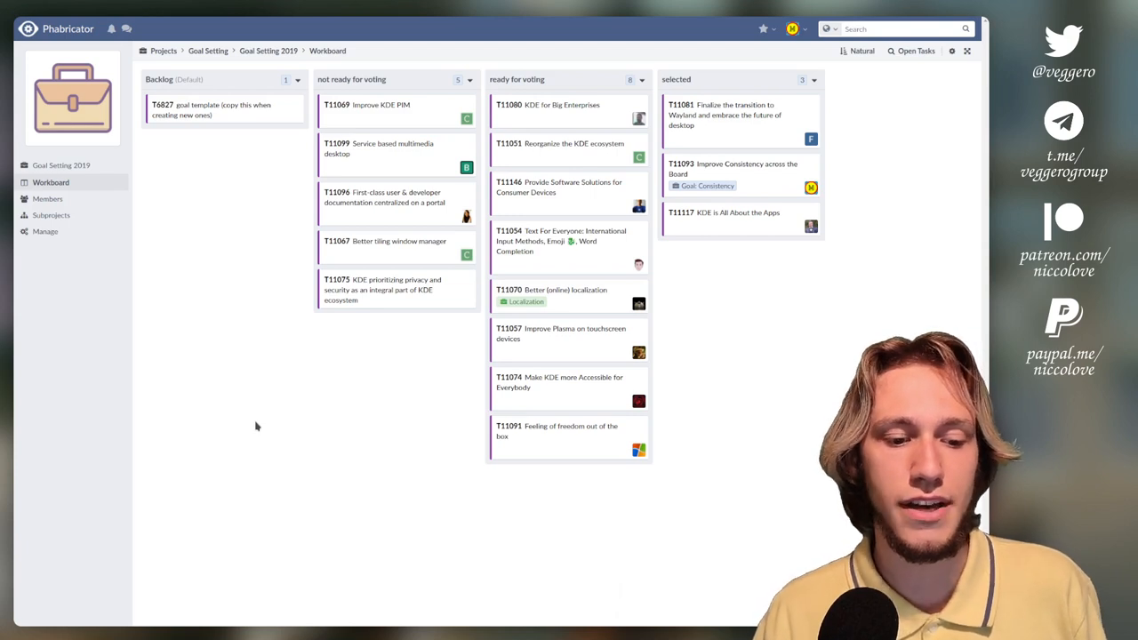
mouse_move(669, 249)
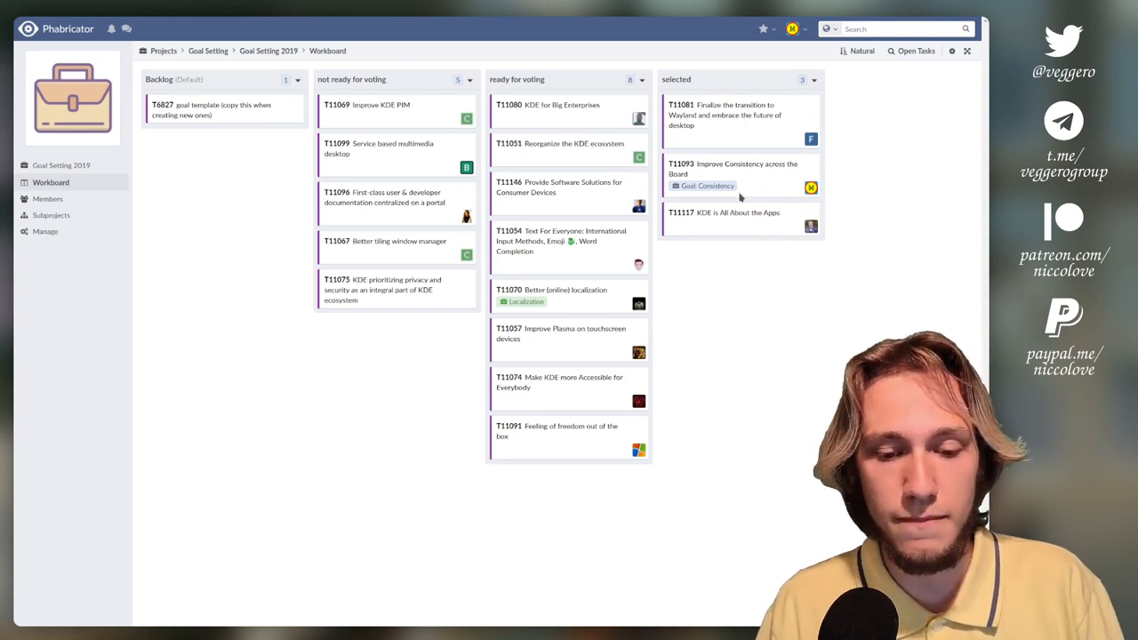
- Open task T11093 'Improve Consistency across the Board' and read down its description to the attached screenshots
click(733, 168)
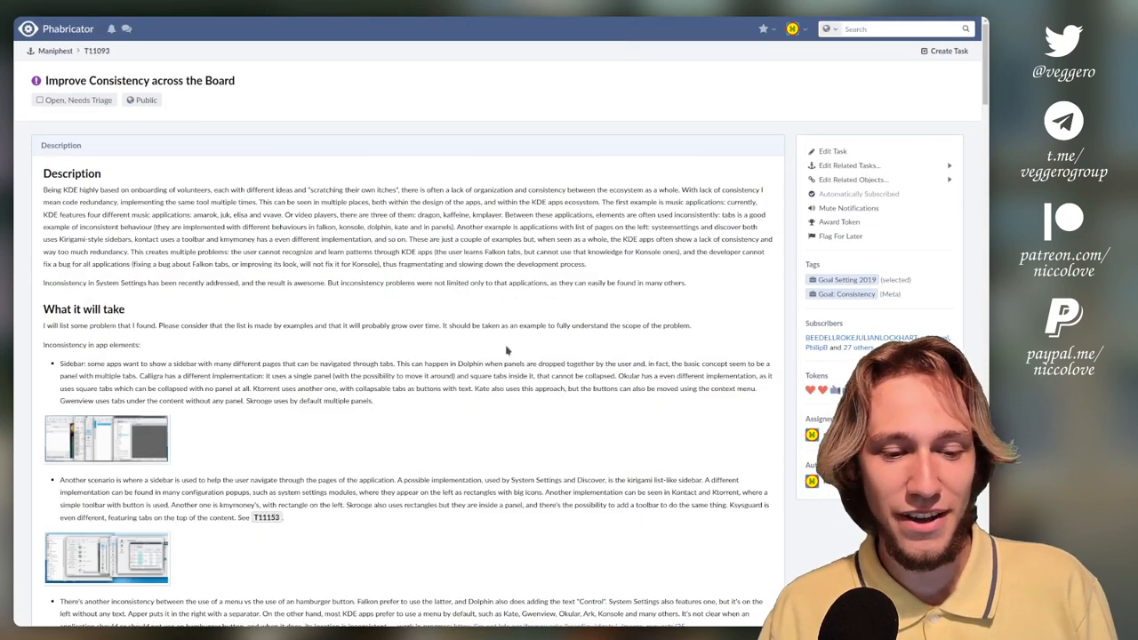
scroll(down, 3)
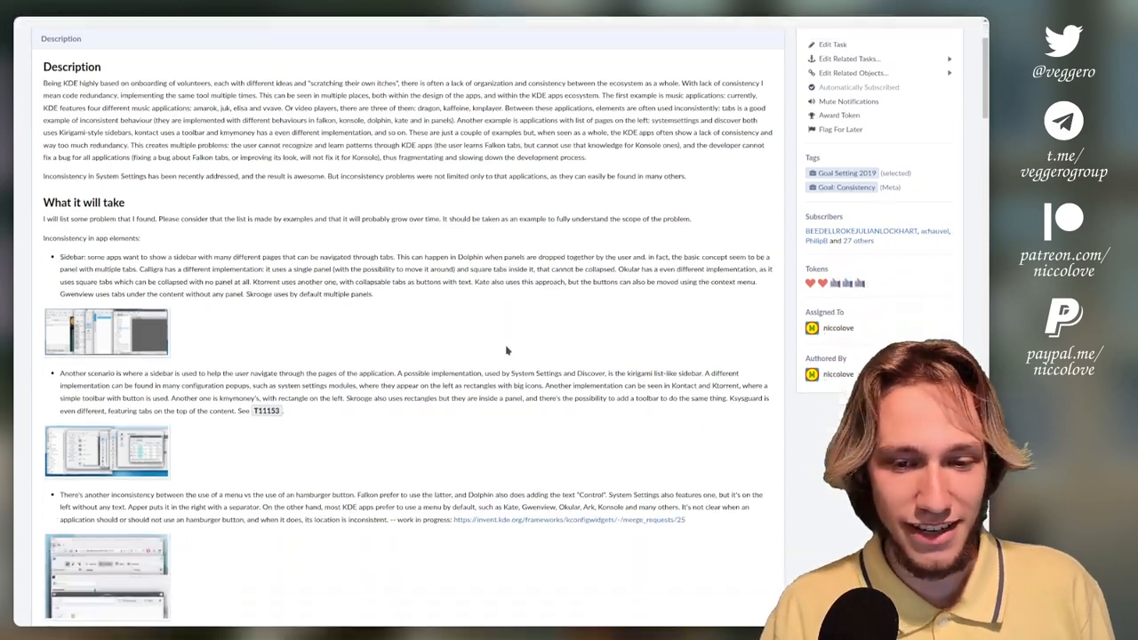
scroll(down, 3)
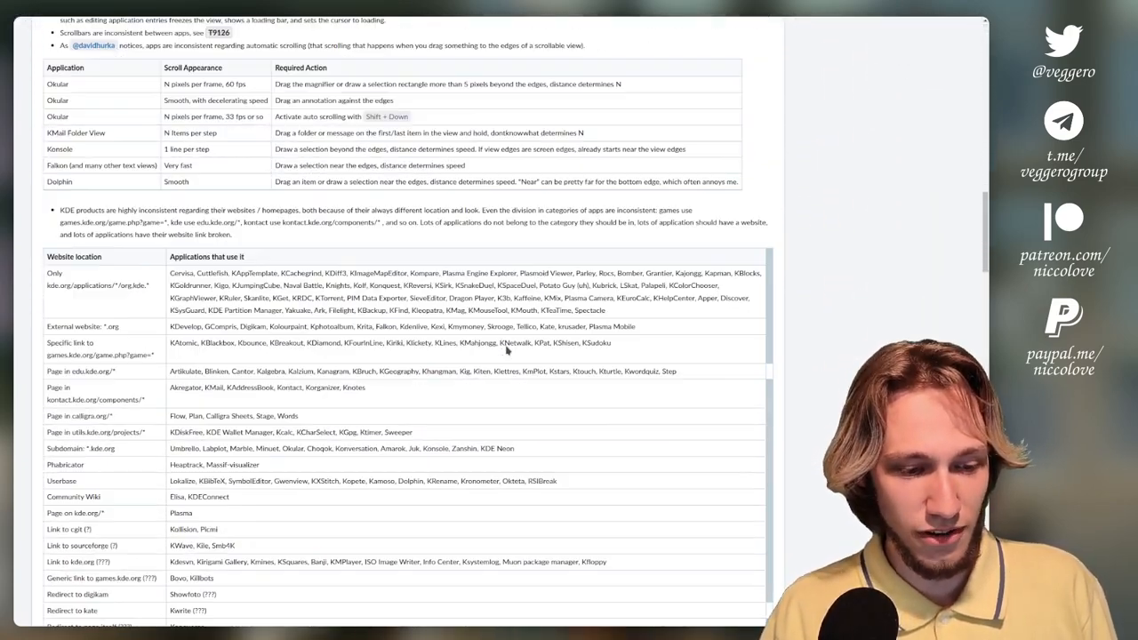
scroll(down, 3)
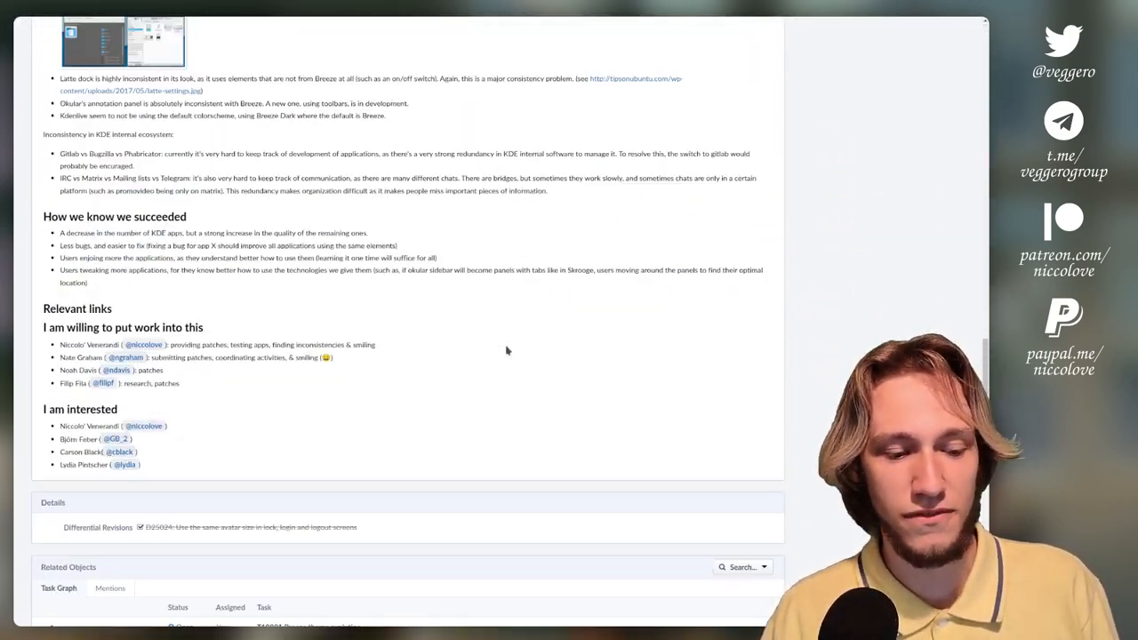
scroll(down, 3)
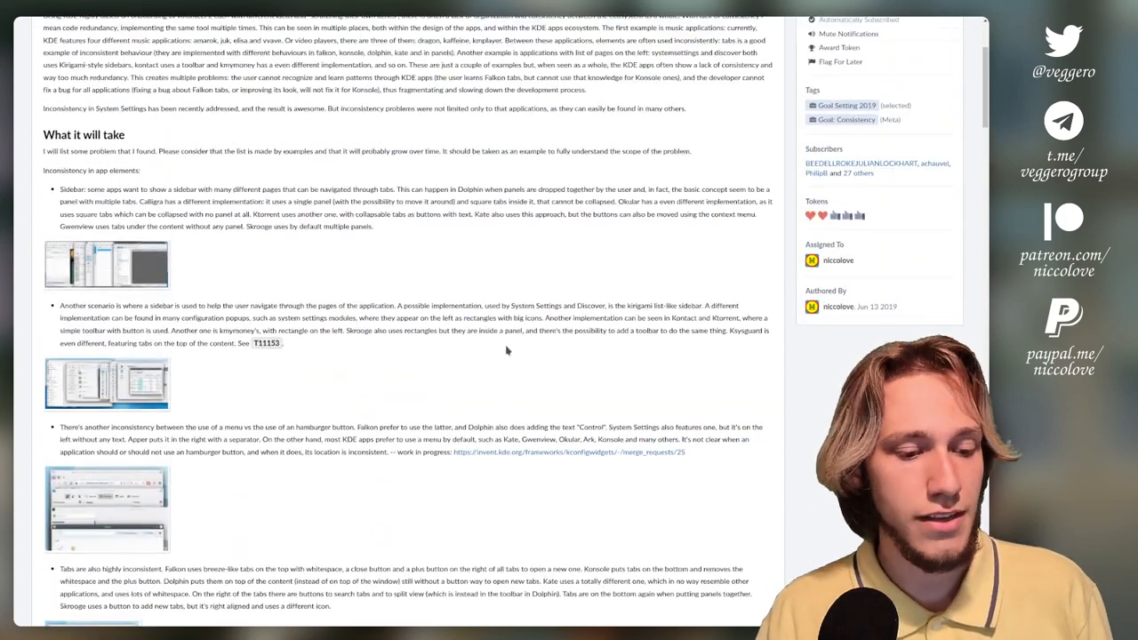
scroll(down, 3)
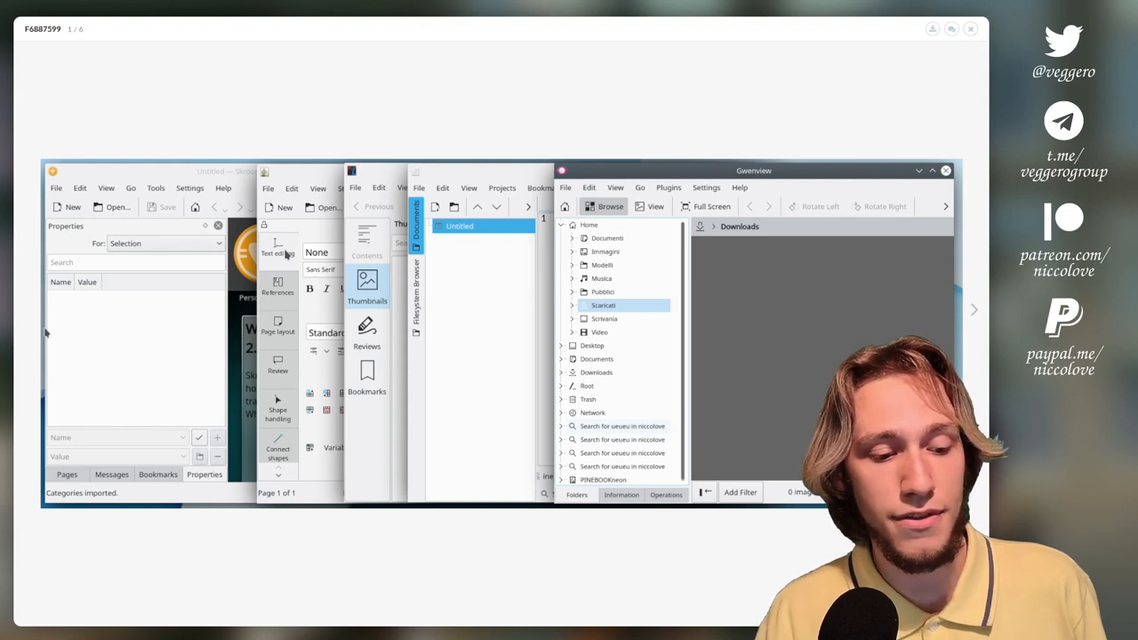
mouse_move(336, 377)
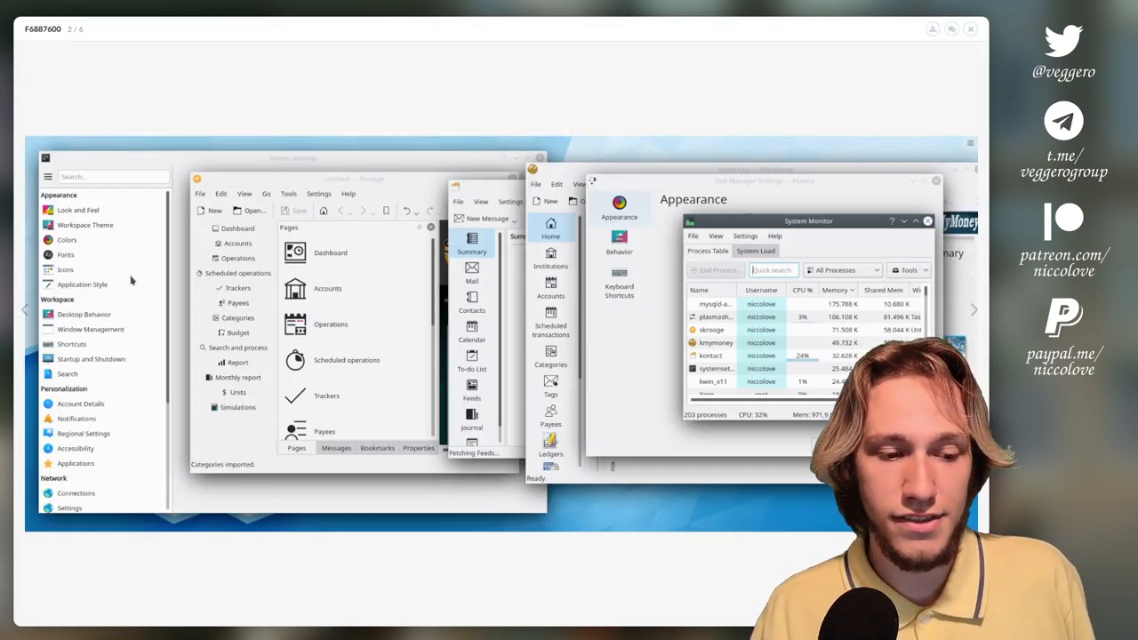
mouse_move(99, 203)
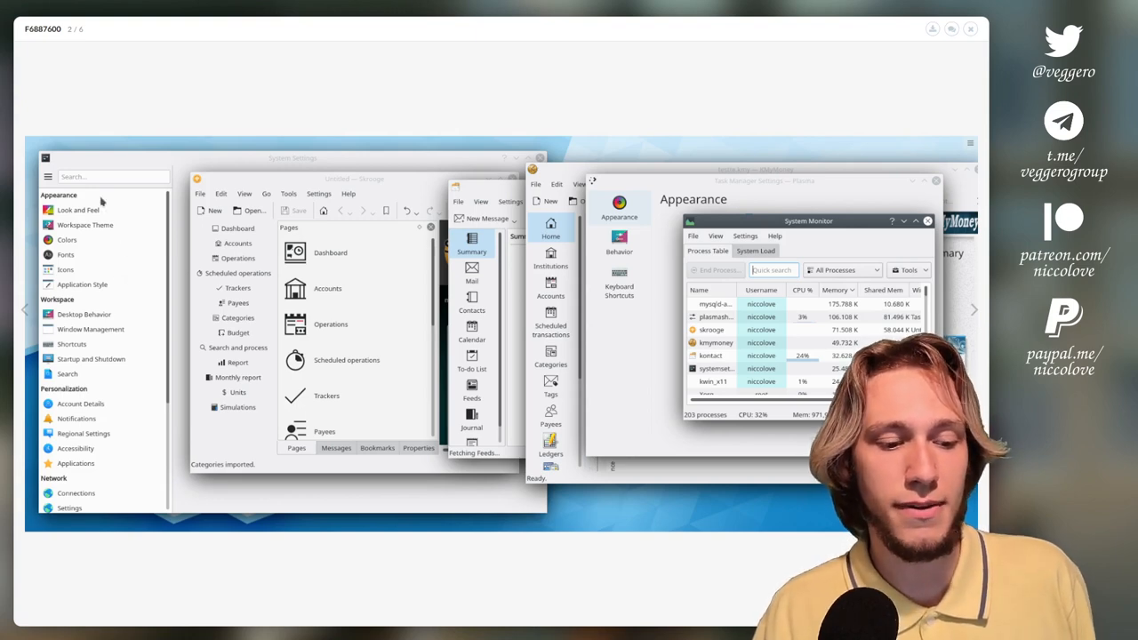
mouse_move(600, 310)
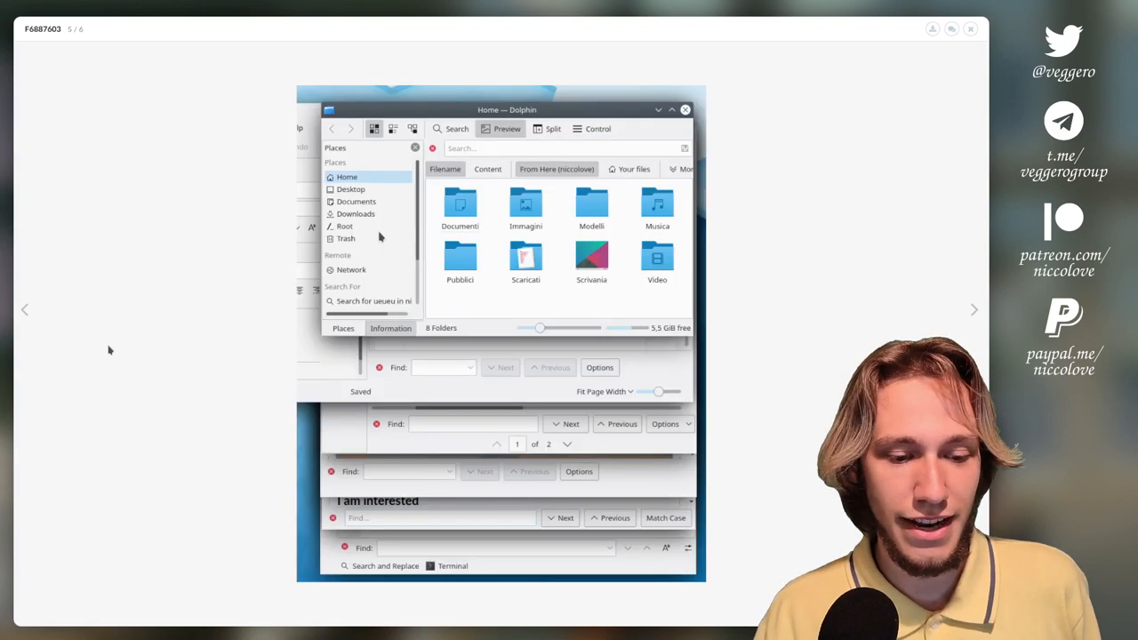
mouse_move(426, 434)
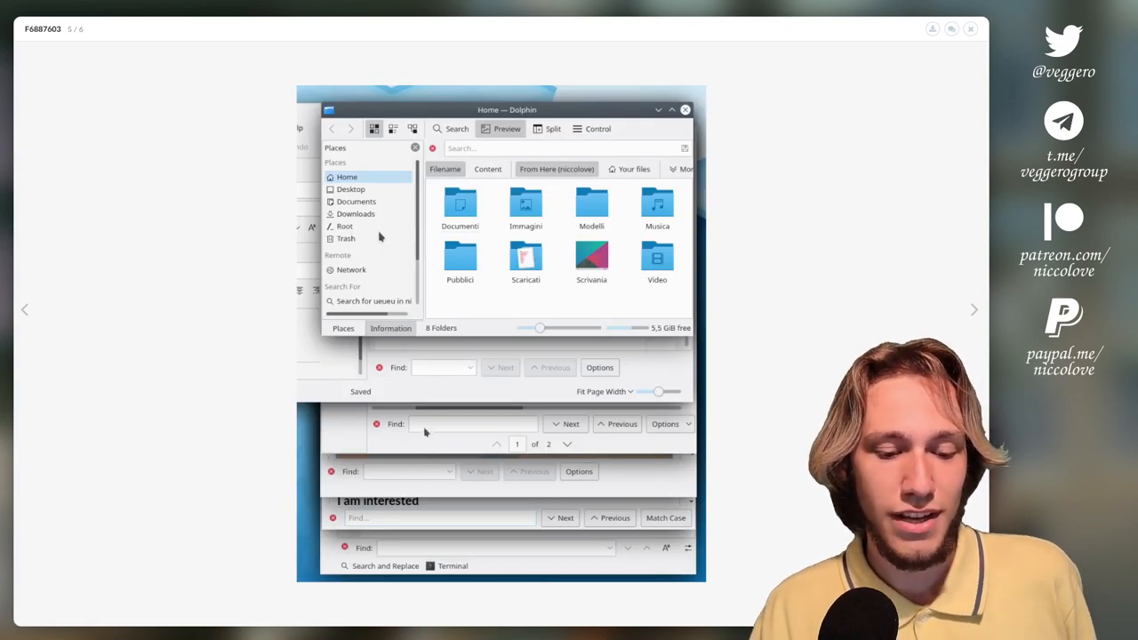
mouse_move(509, 488)
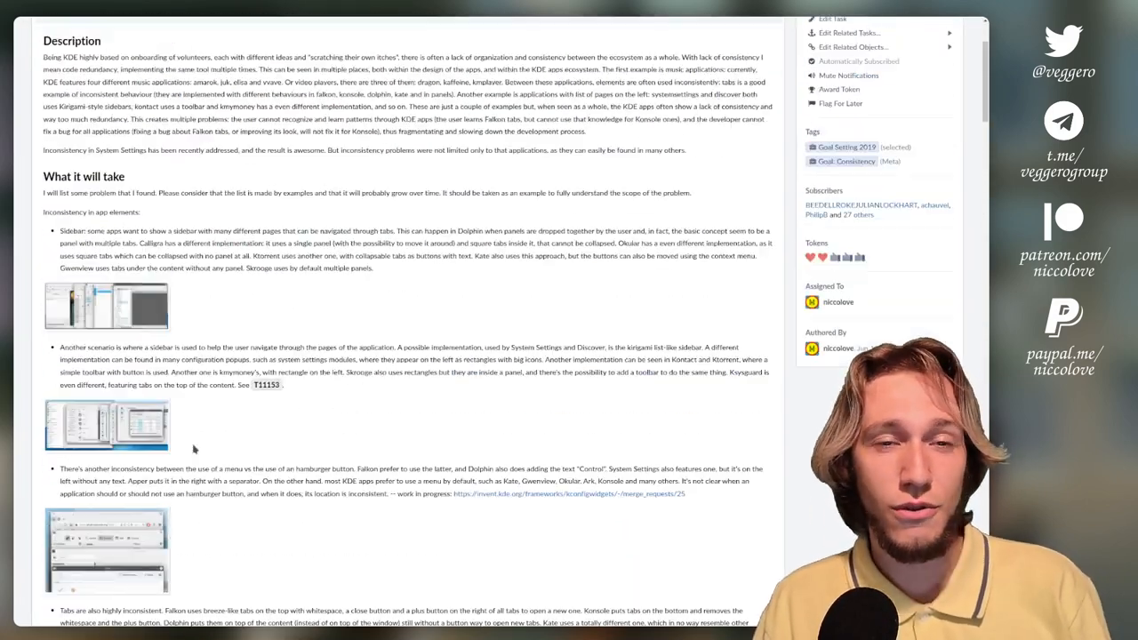
- Read through the proposal's 'What it will take' bullet list of inconsistent KDE apps
scroll(down, 3)
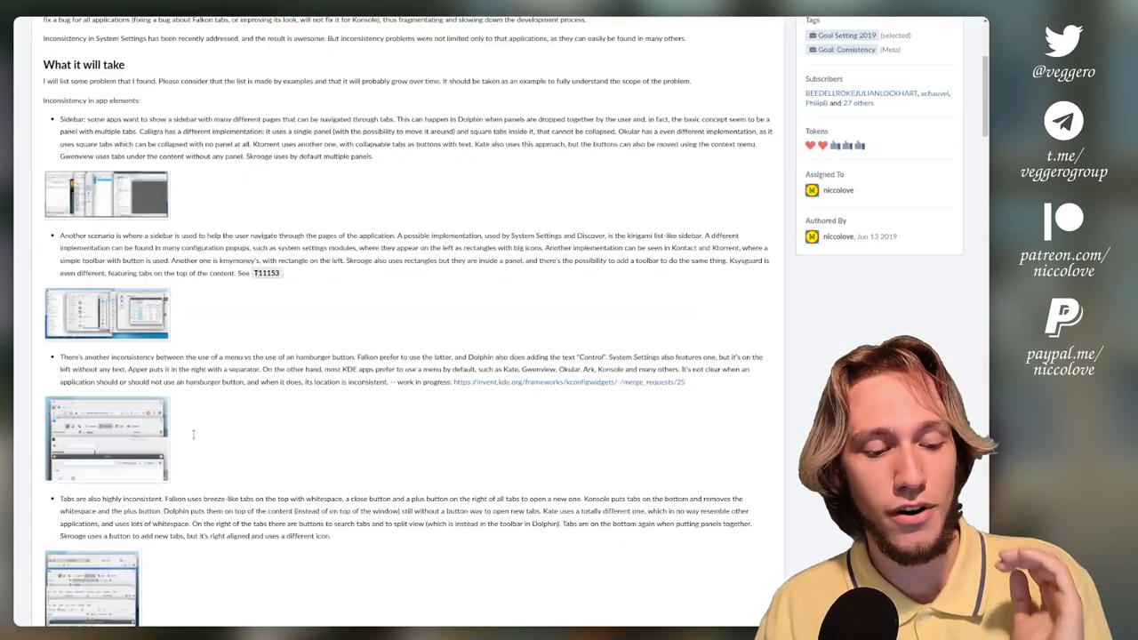
scroll(down, 3)
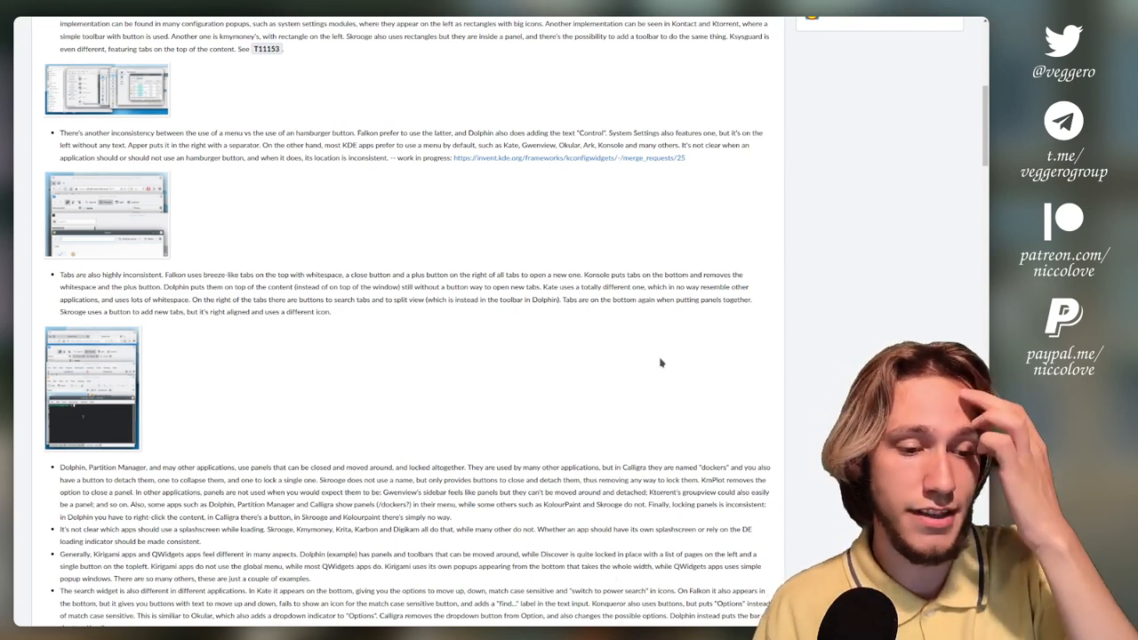
scroll(down, 3)
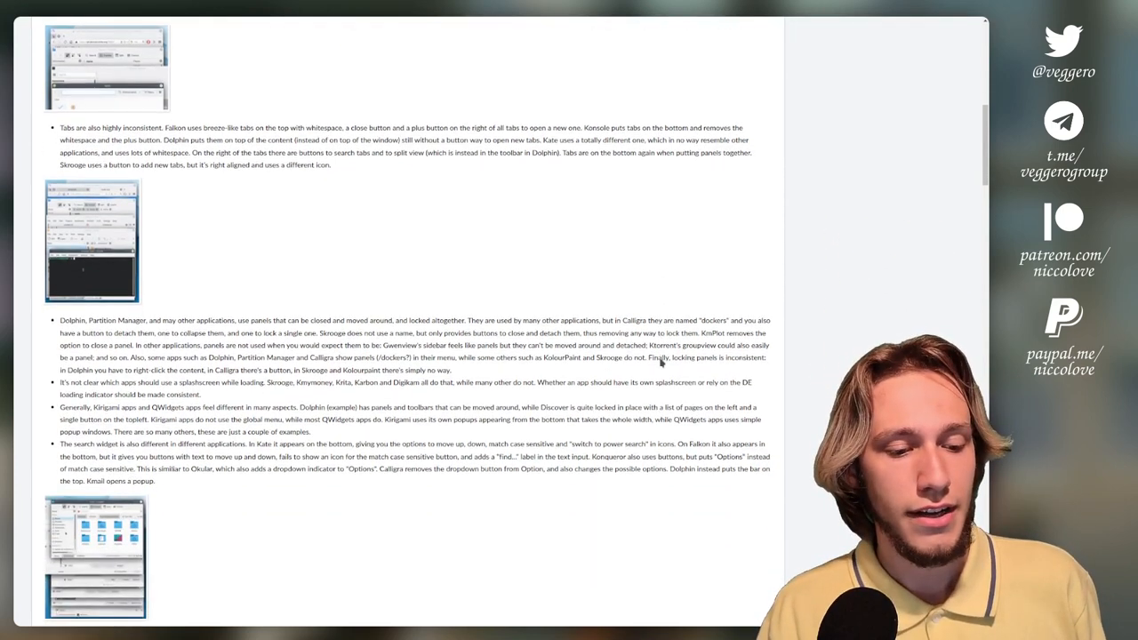
scroll(down, 3)
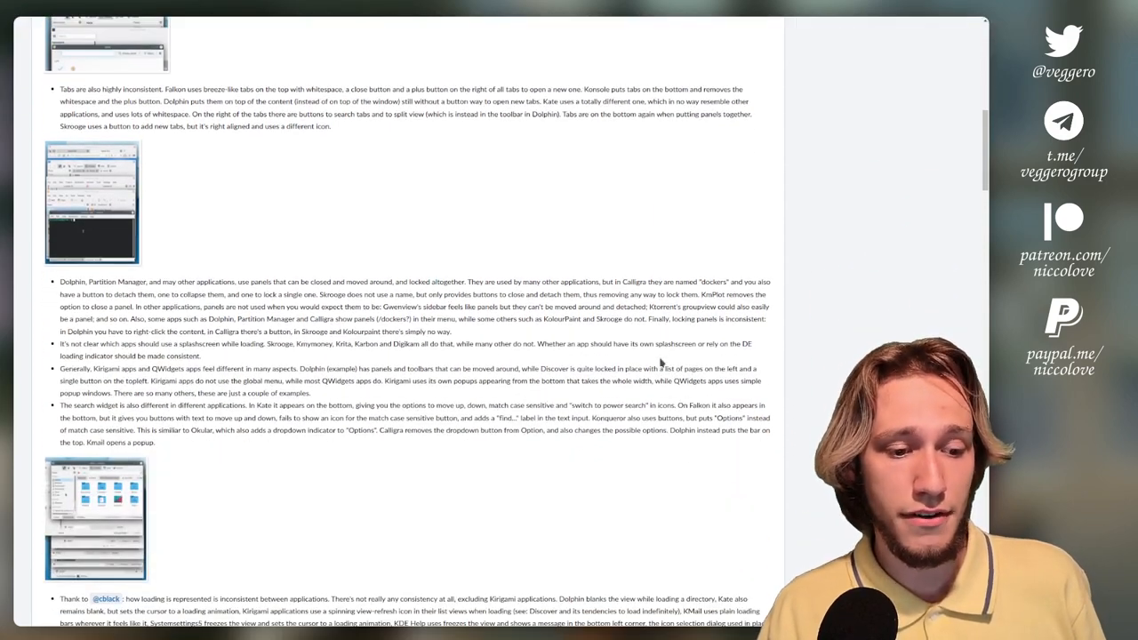
scroll(down, 3)
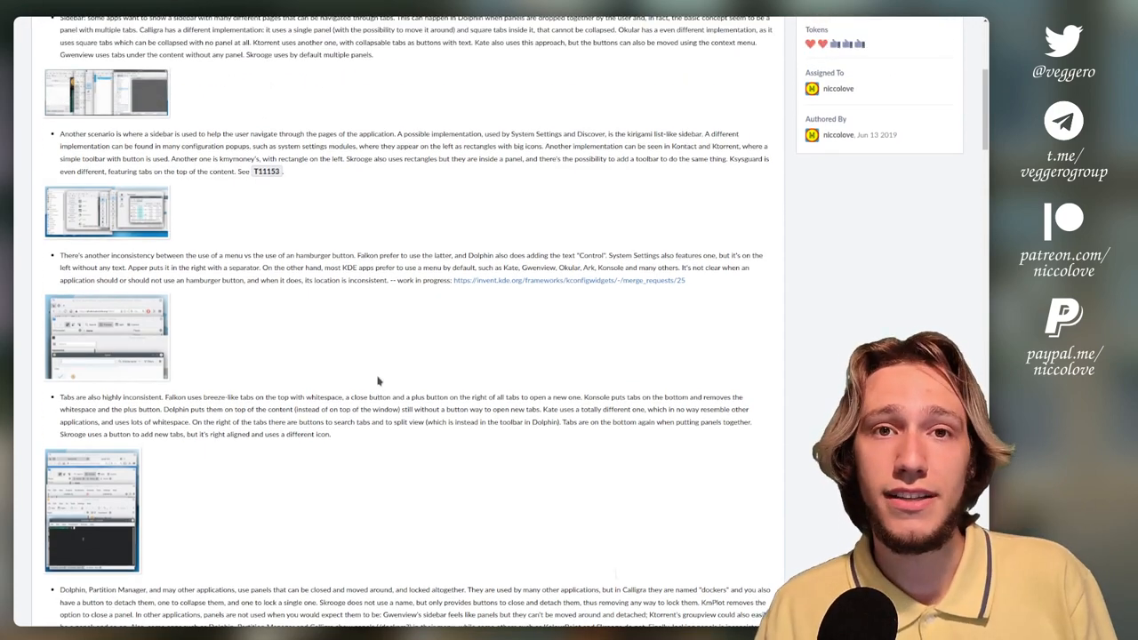
scroll(down, 3)
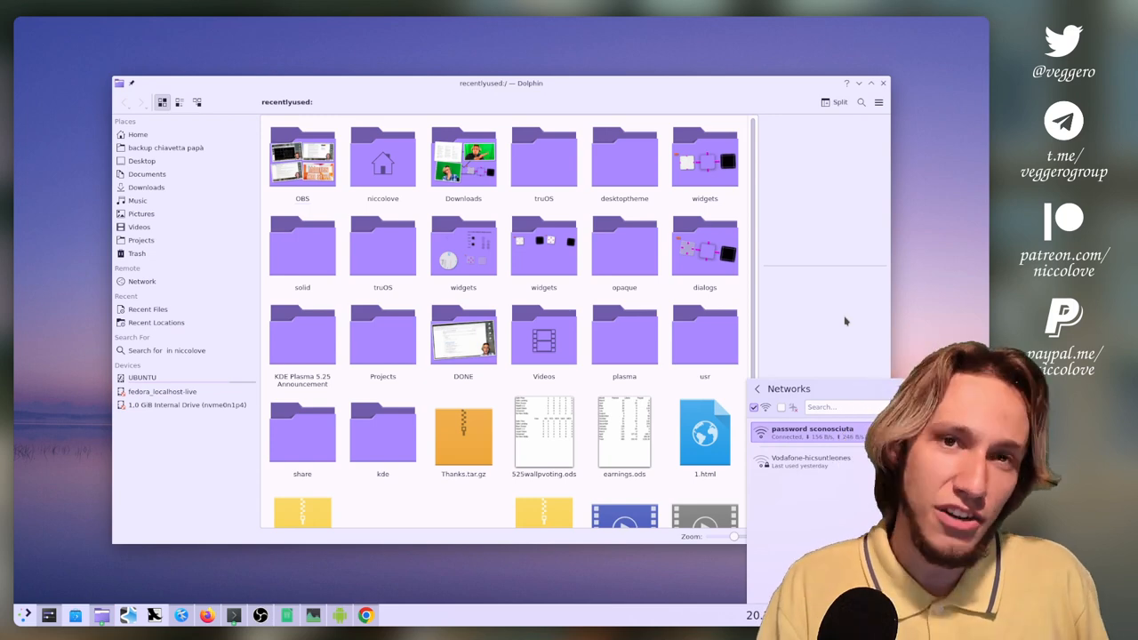
mouse_move(861, 157)
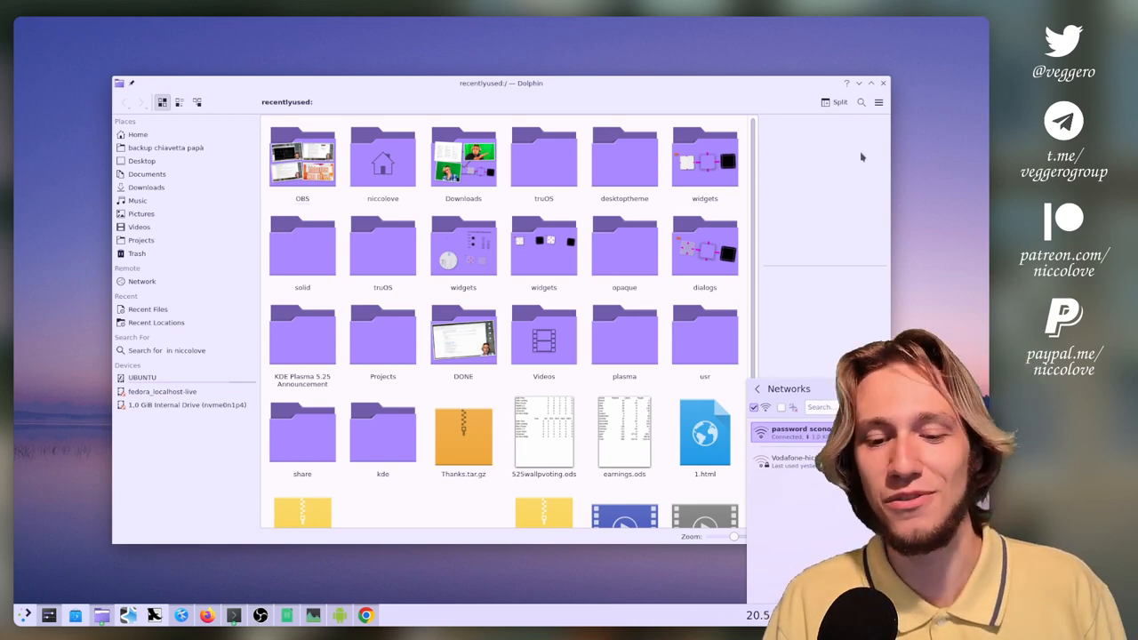
- Bring the Dolphin window showing recentlyused:/ folders and files into focus as a live example
click(882, 84)
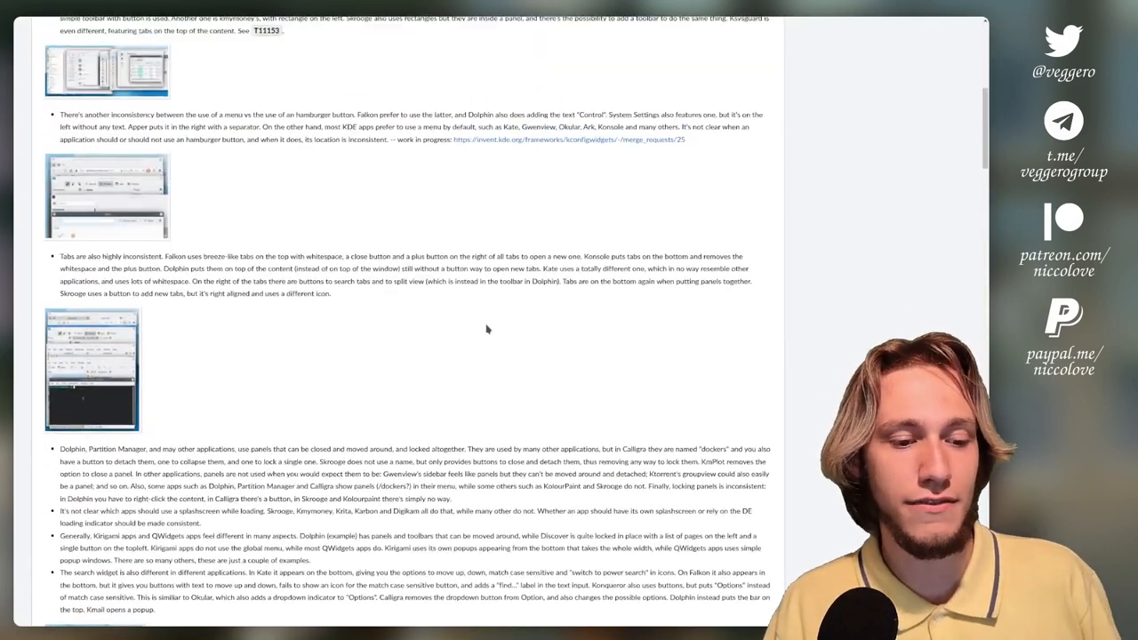
- Scroll the consistency task down through the scroll-behaviour table to the website location per app table
scroll(down, 3)
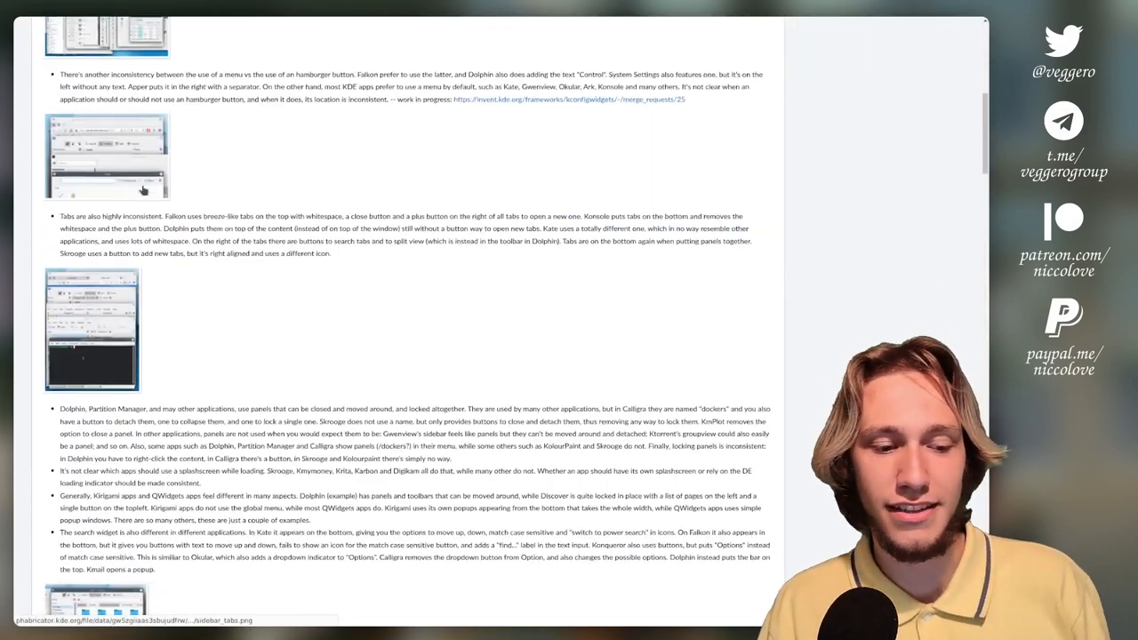
scroll(down, 3)
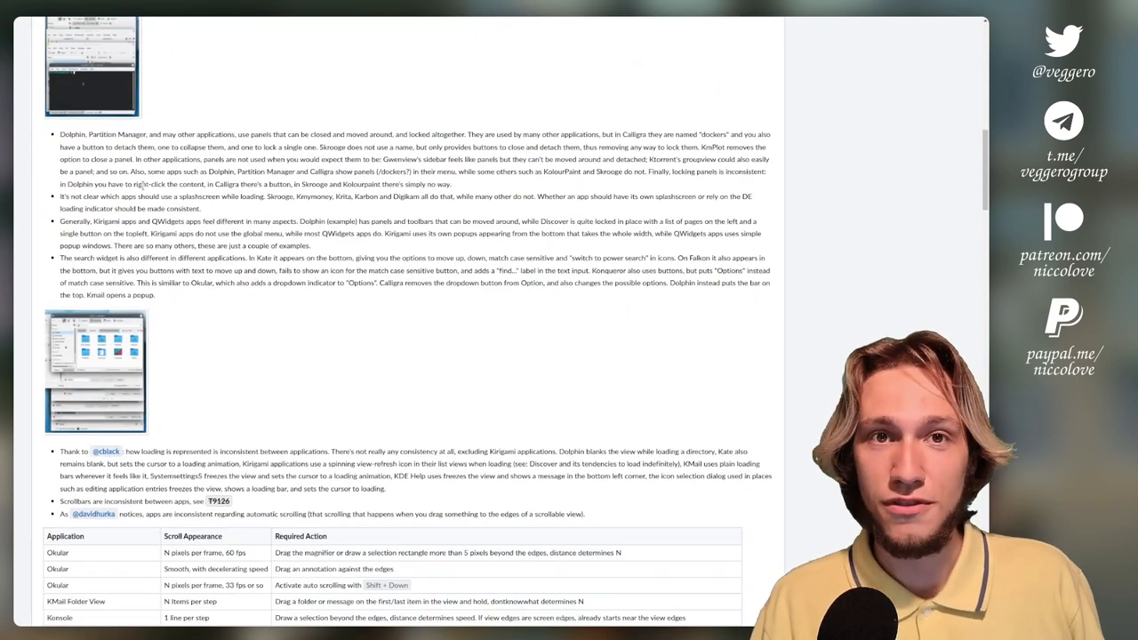
scroll(down, 3)
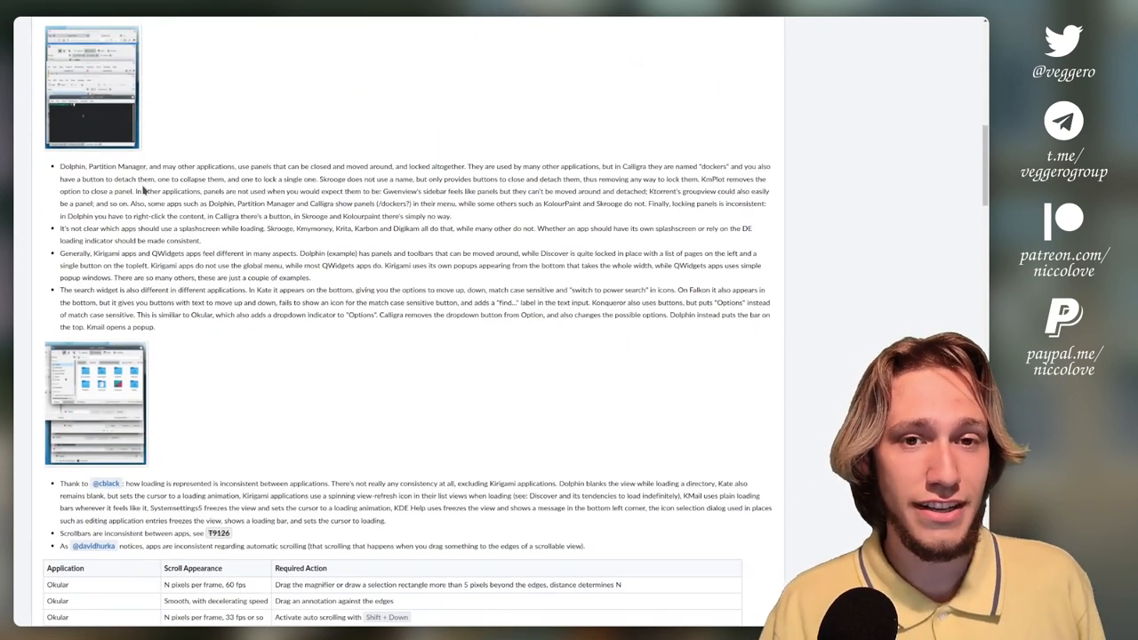
scroll(down, 3)
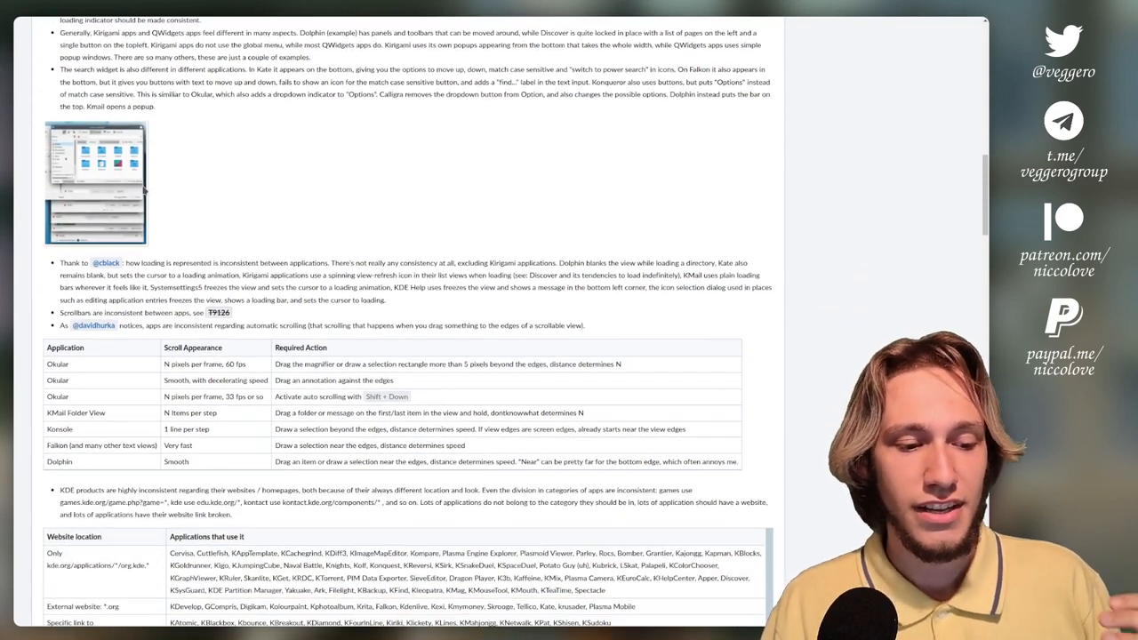
scroll(down, 3)
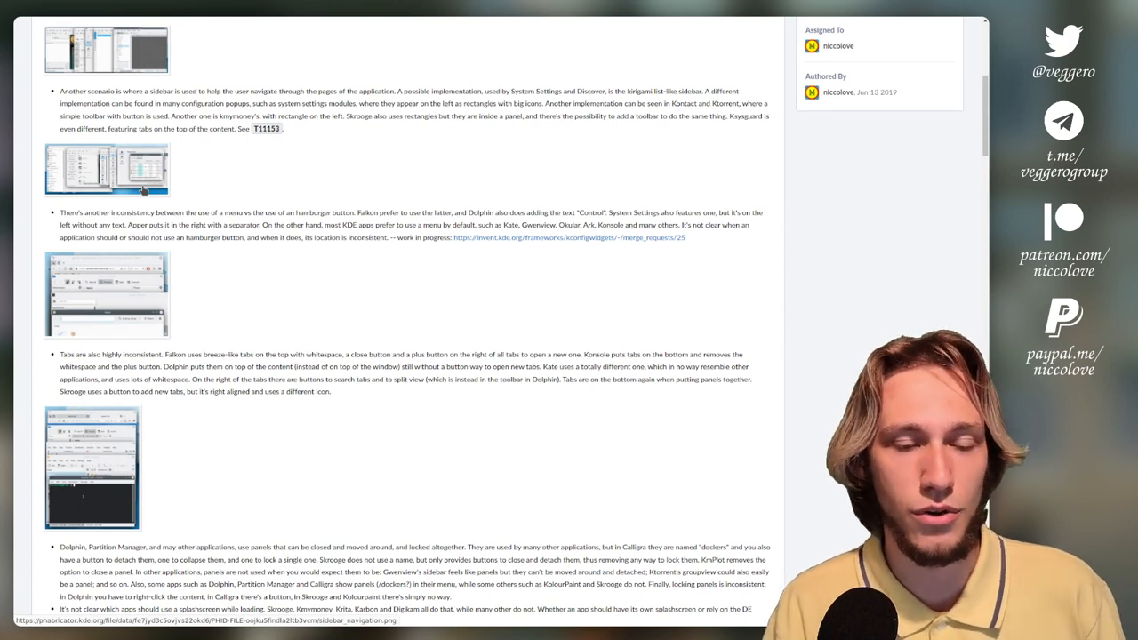
scroll(down, 3)
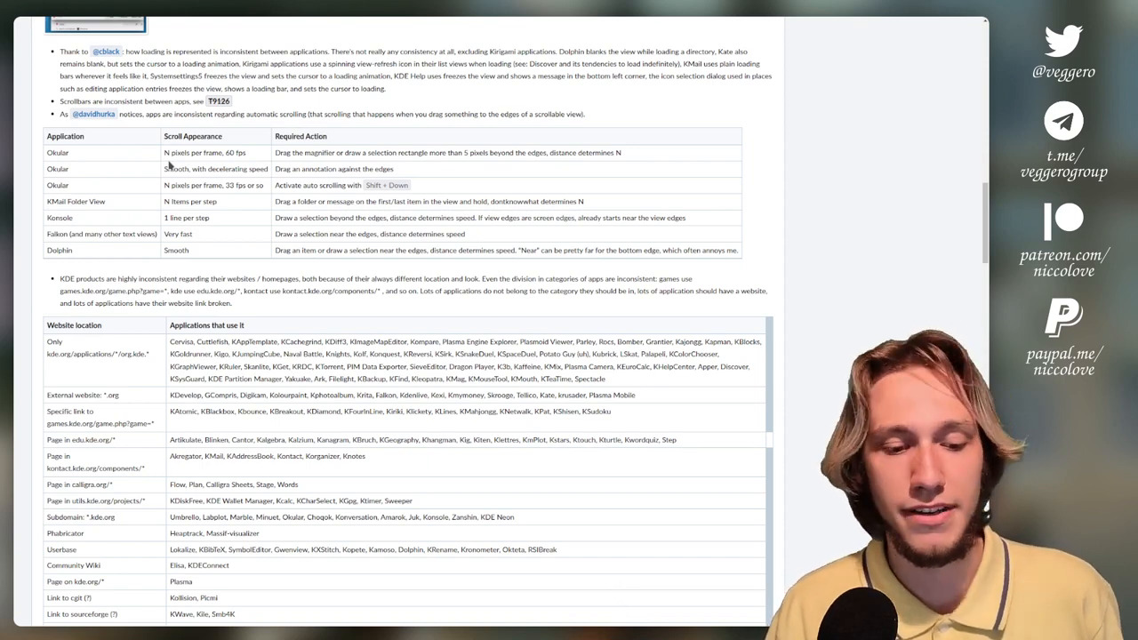
scroll(down, 3)
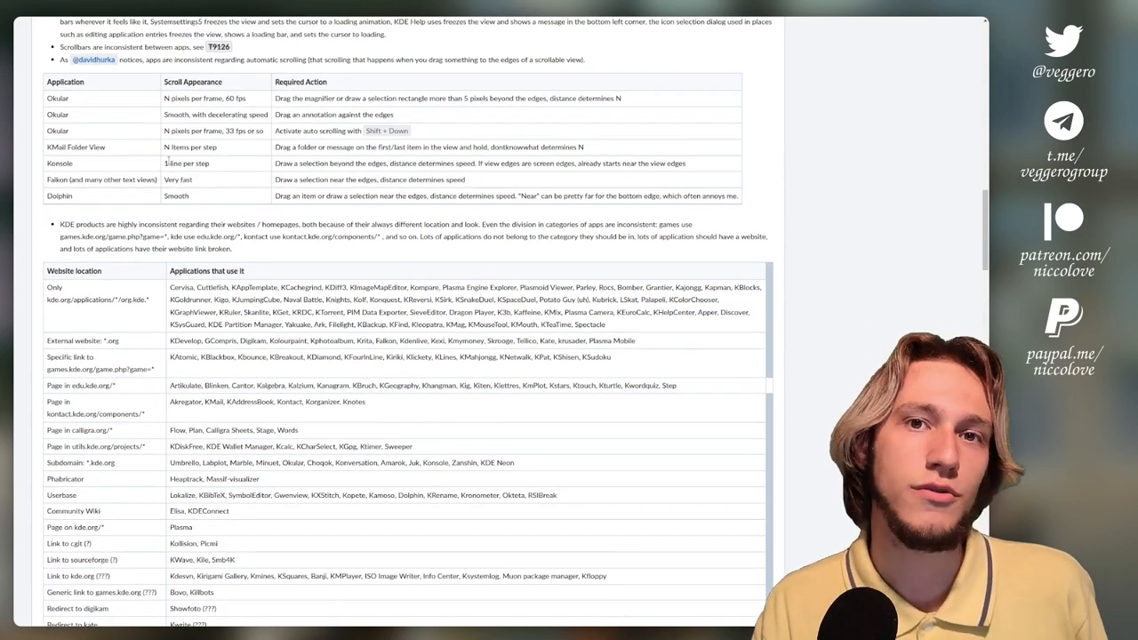
scroll(down, 3)
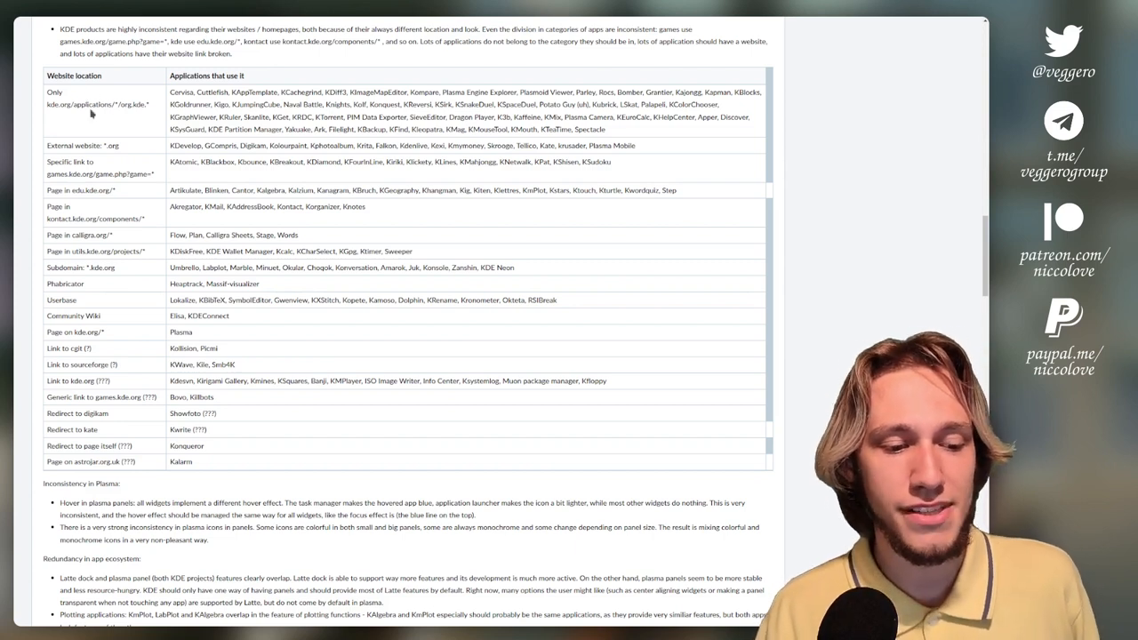
mouse_move(93, 205)
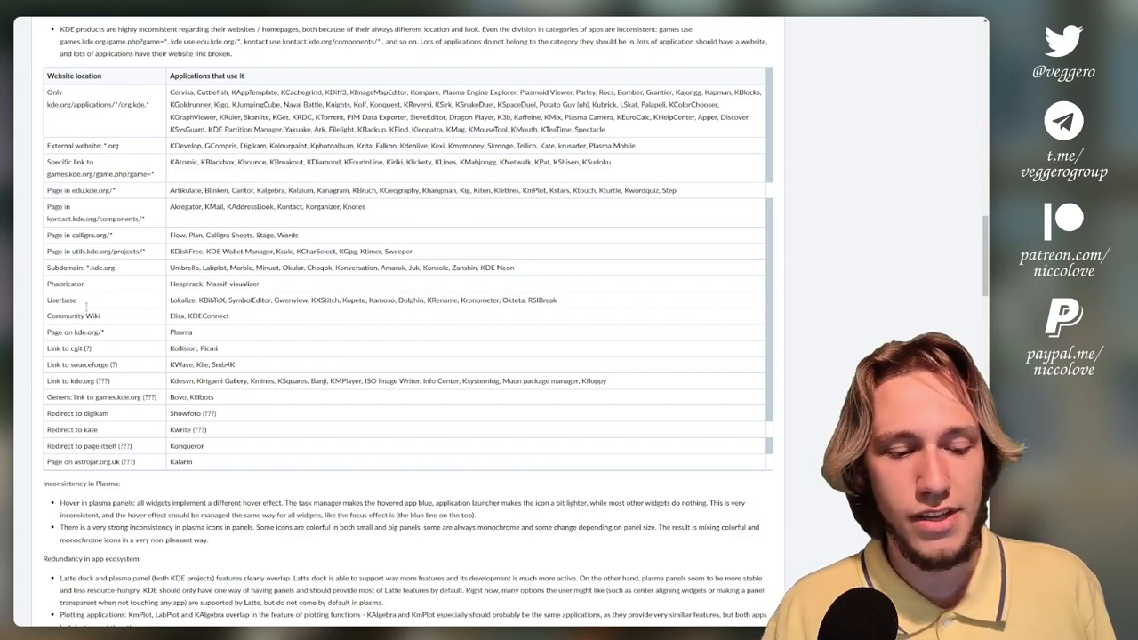
- Read the 'Inconsistency in Plasma', 'Redundancy in app ecosystem' and 'Very inconsistent apps' sections down to the comments
scroll(down, 3)
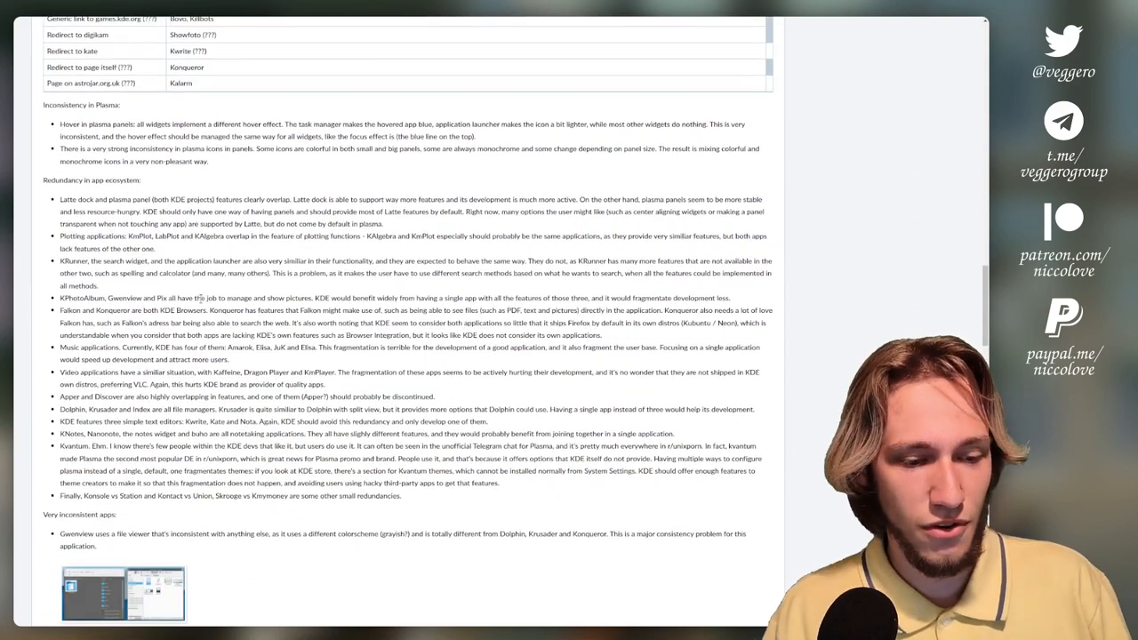
scroll(down, 3)
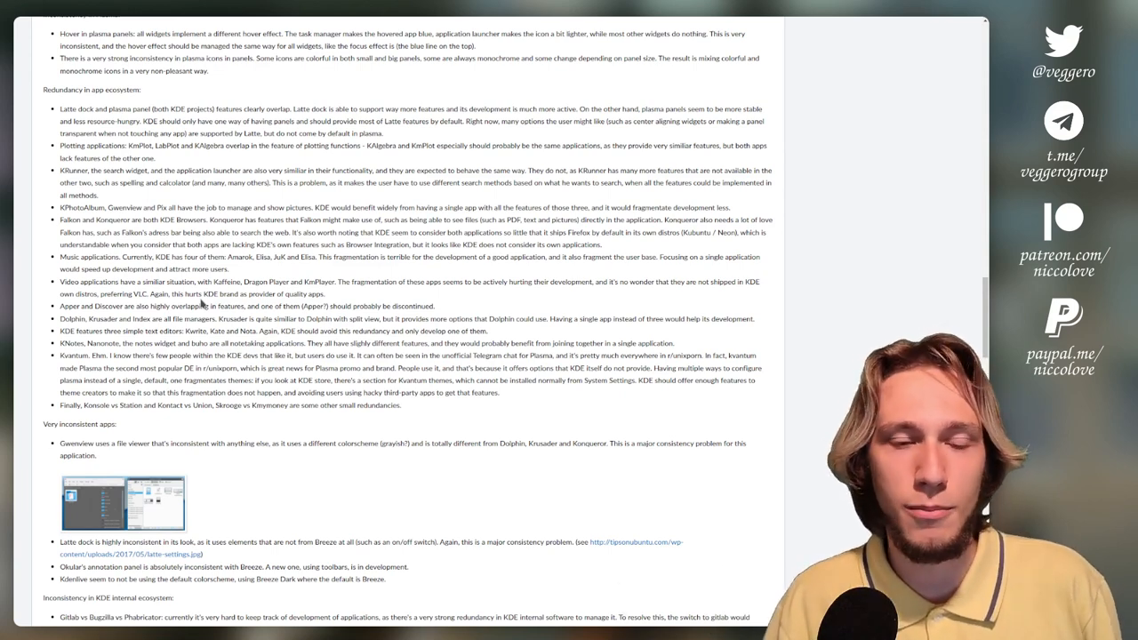
scroll(down, 3)
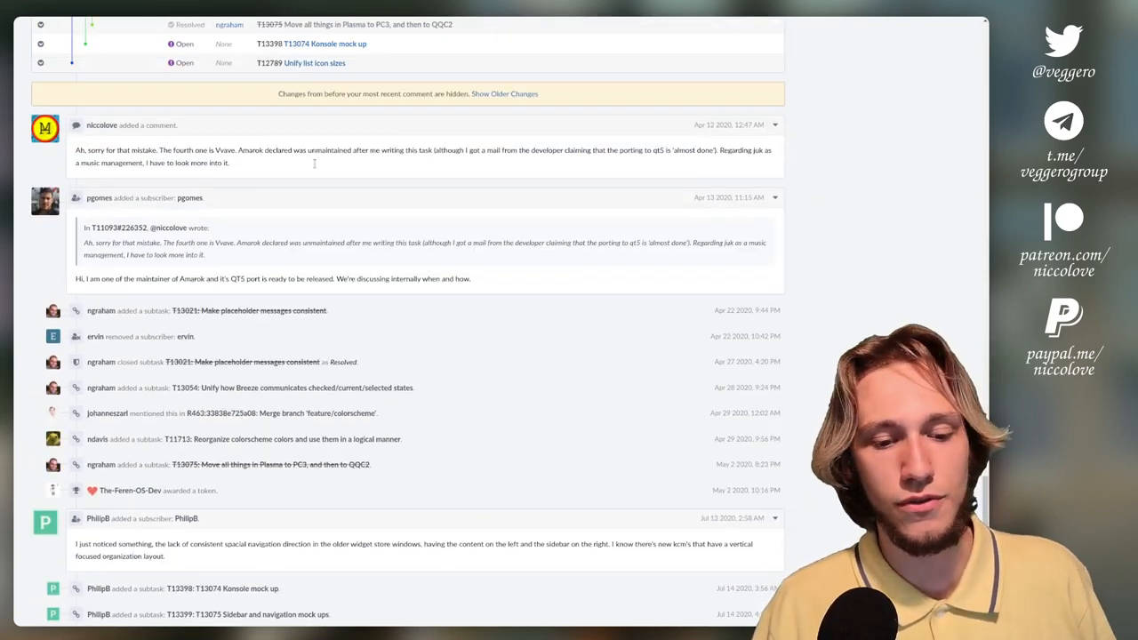
- Reveal the task's older hidden changes, then return to the Goal Setting 2019 workboard
click(505, 93)
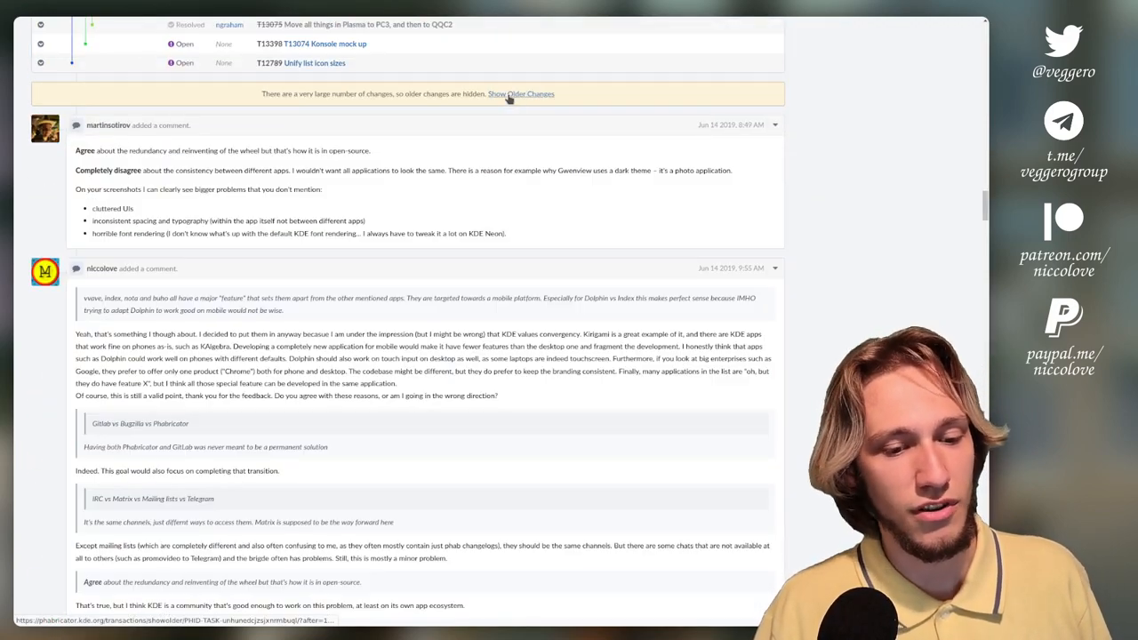
click(520, 93)
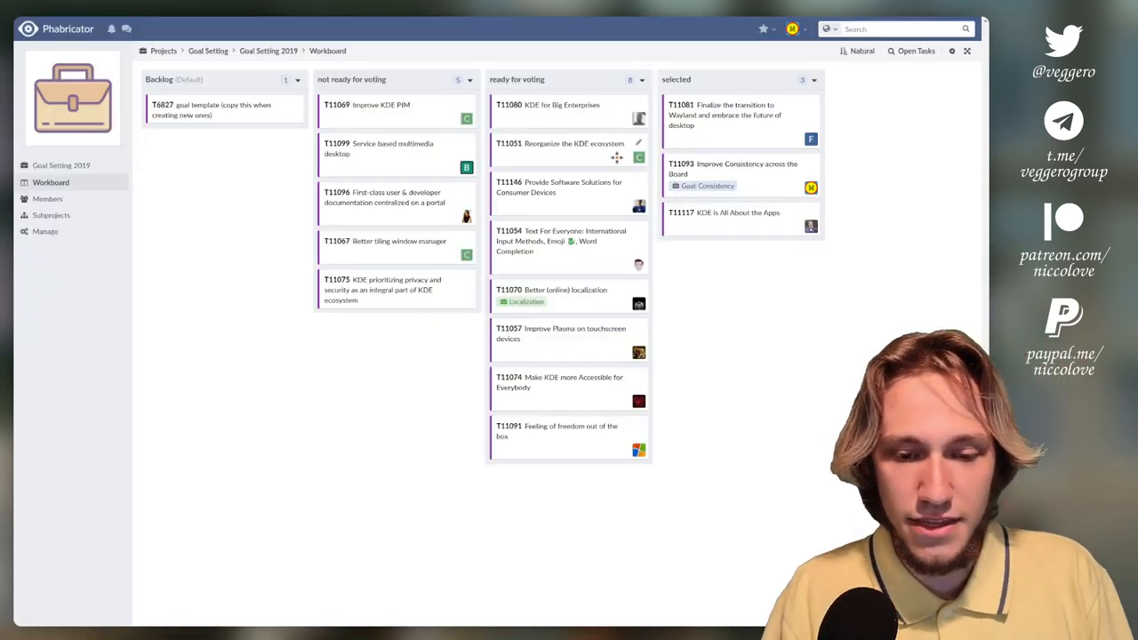
click(702, 114)
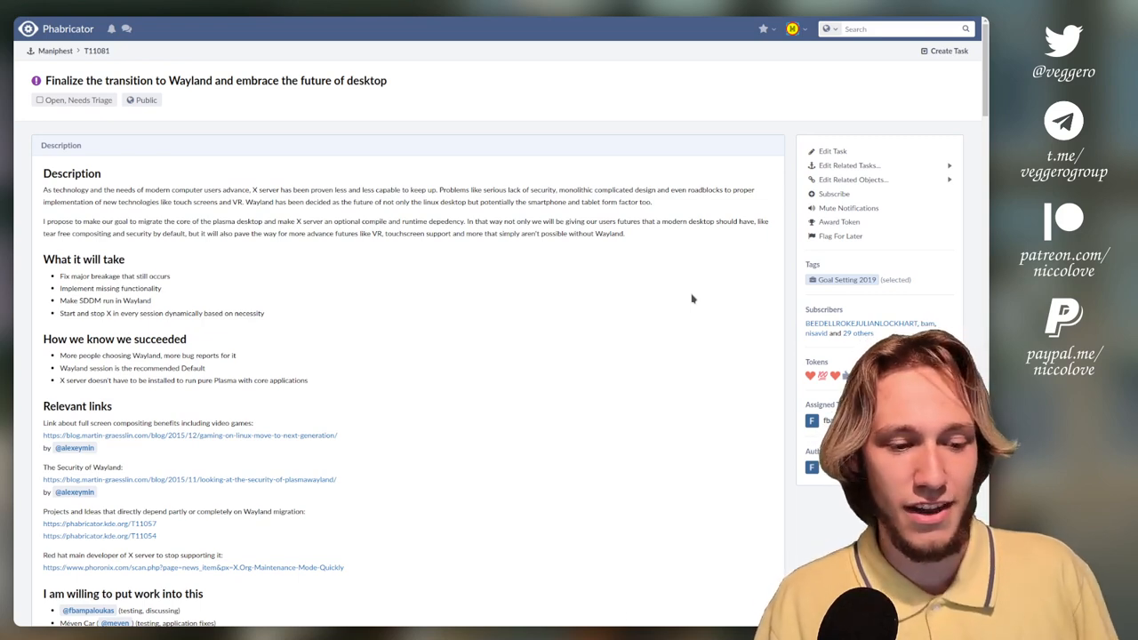
scroll(down, 3)
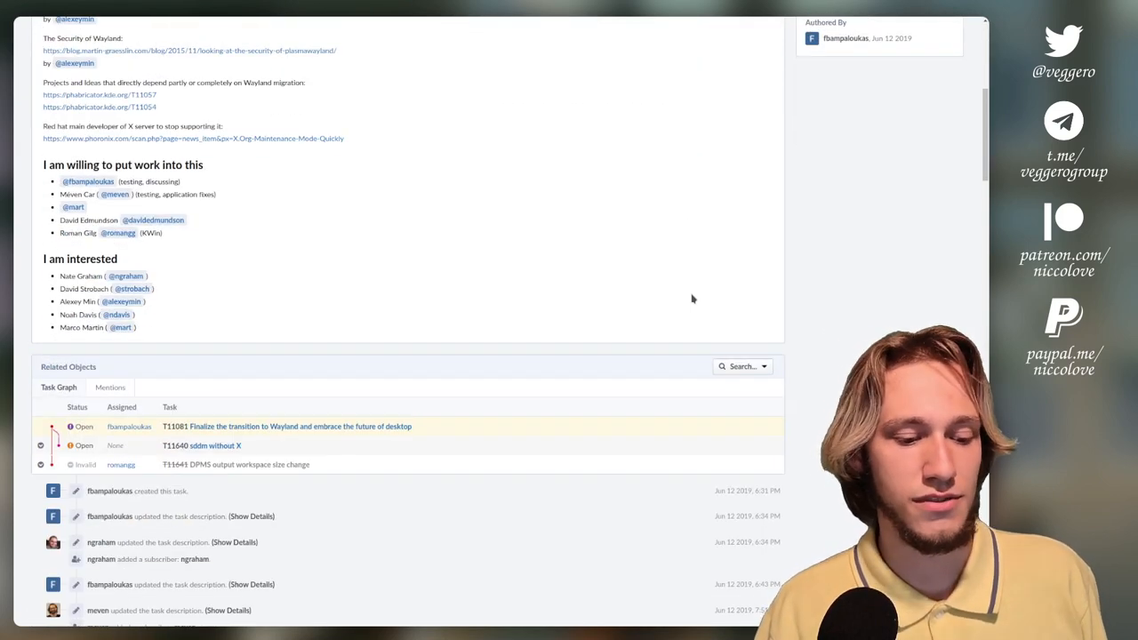
scroll(down, 3)
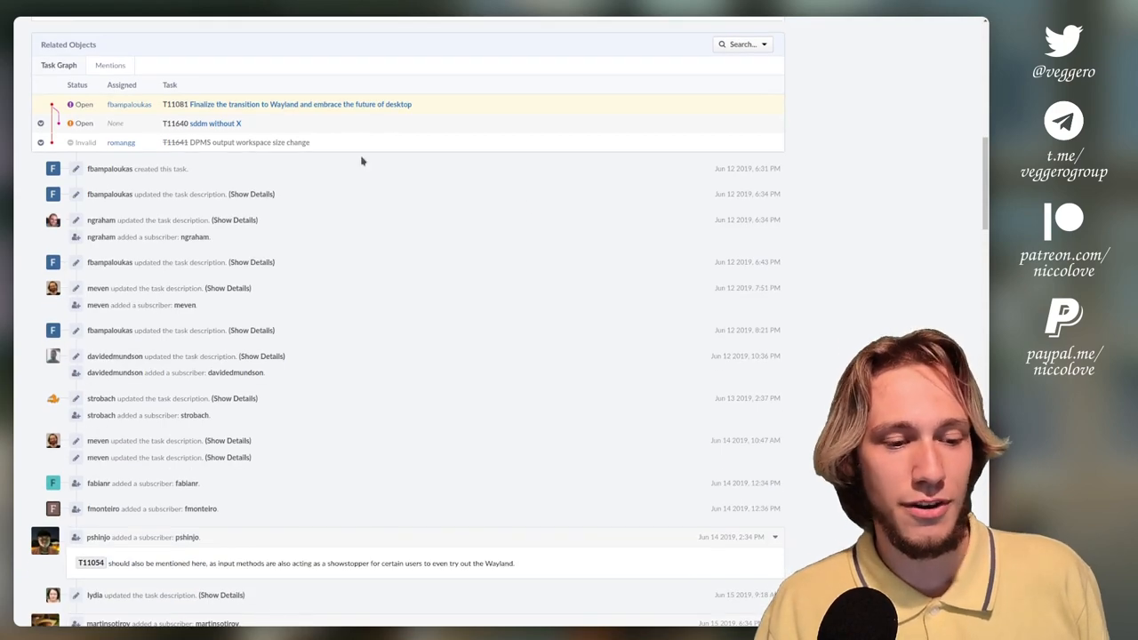
scroll(down, 3)
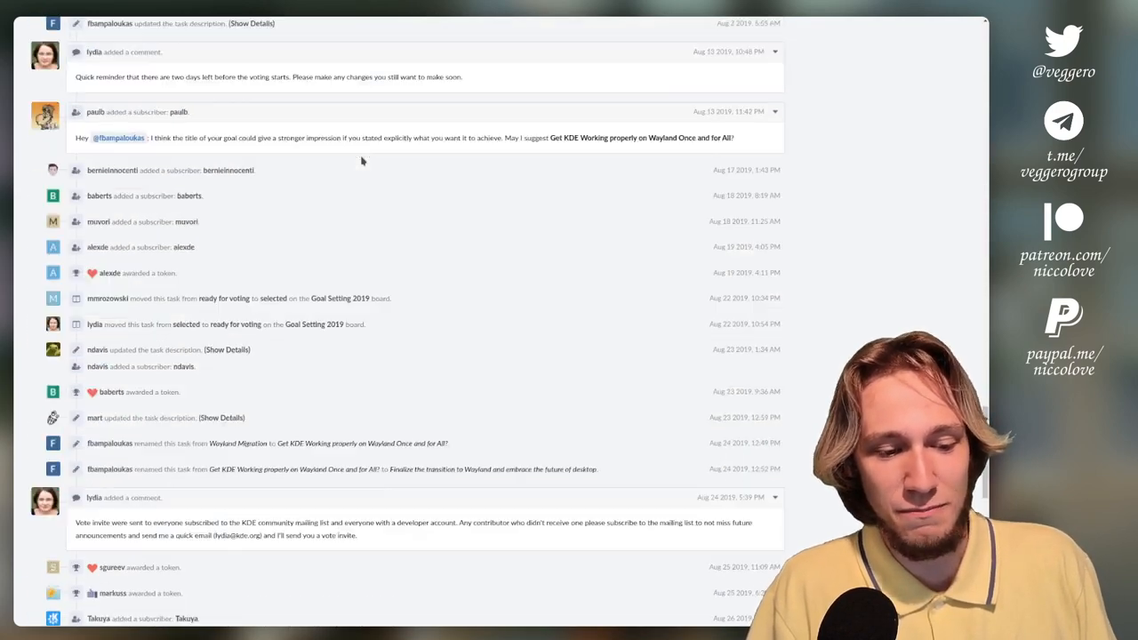
scroll(up, 3)
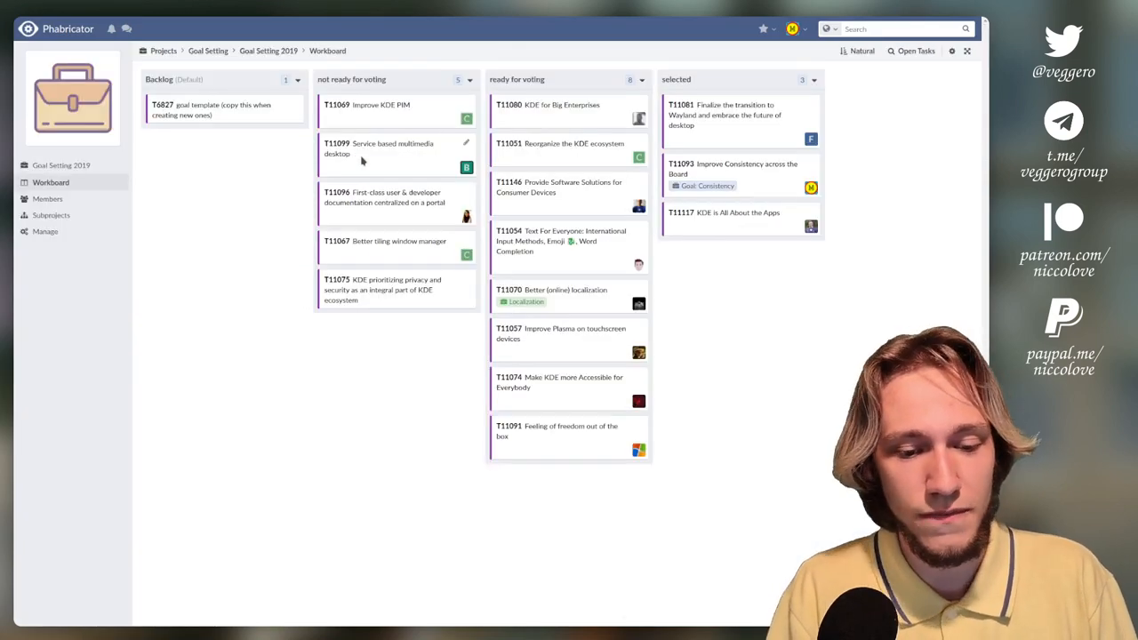
click(737, 214)
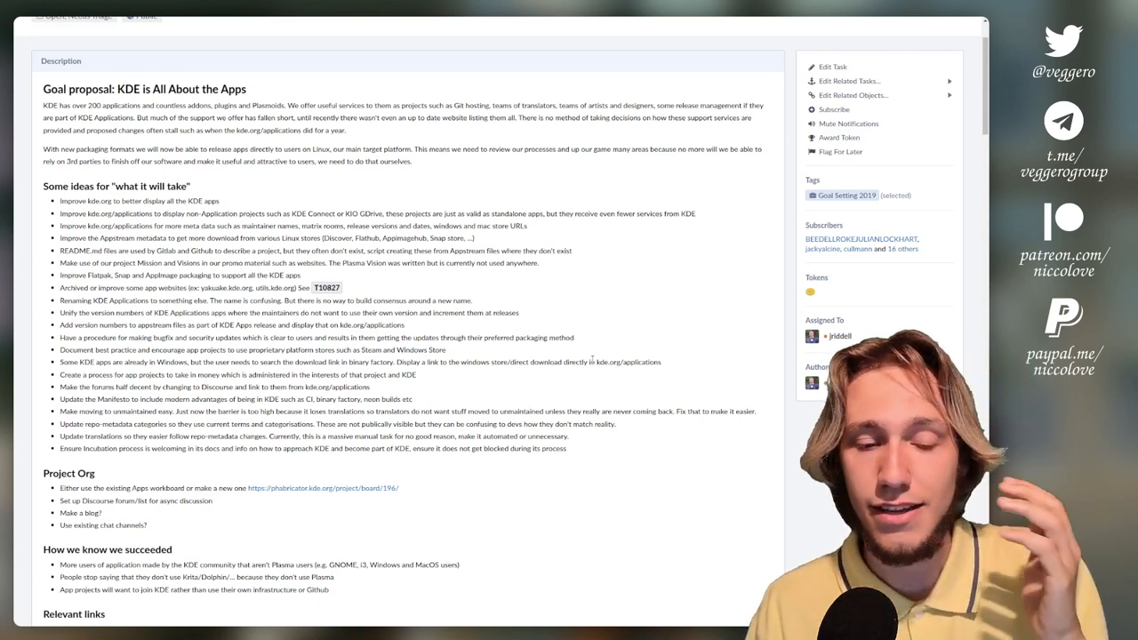
scroll(down, 3)
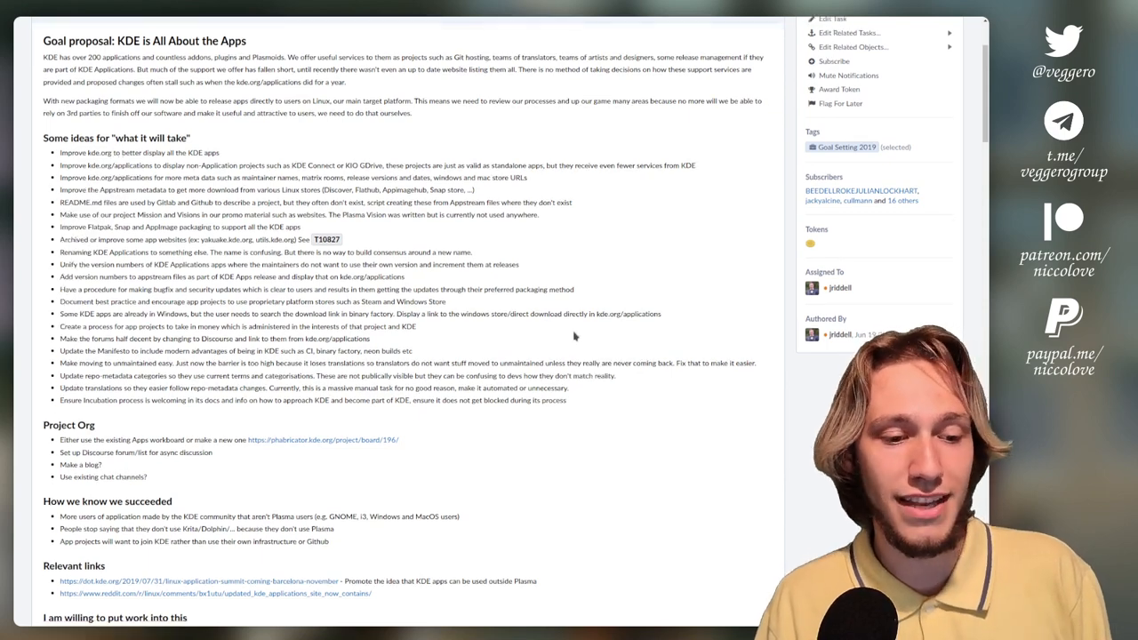
scroll(down, 3)
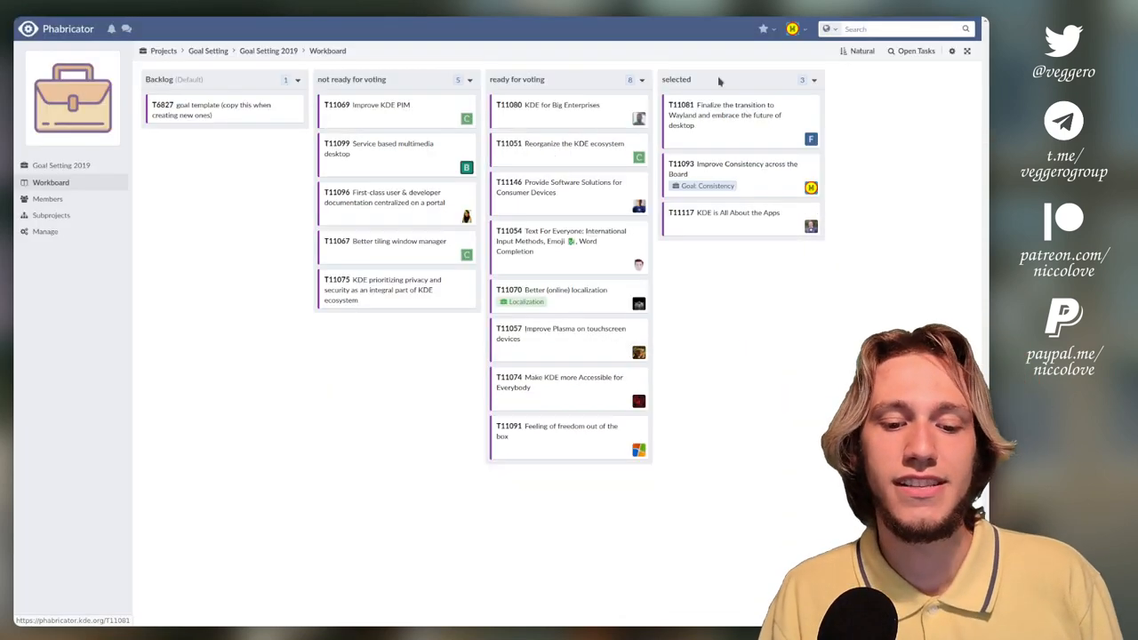
mouse_move(743, 365)
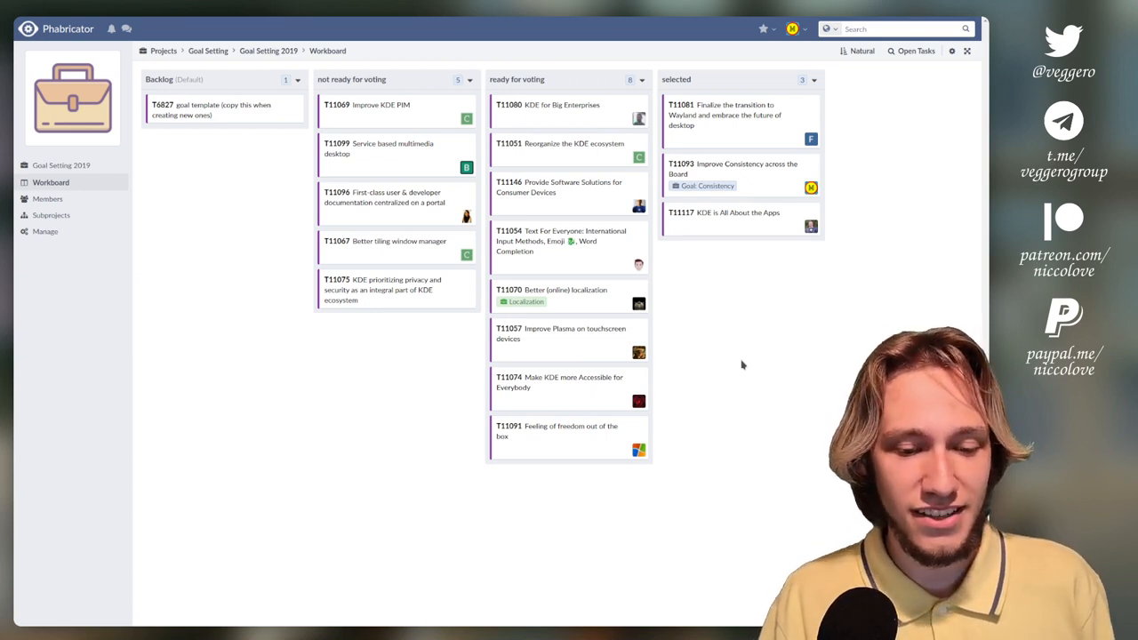
mouse_move(743, 384)
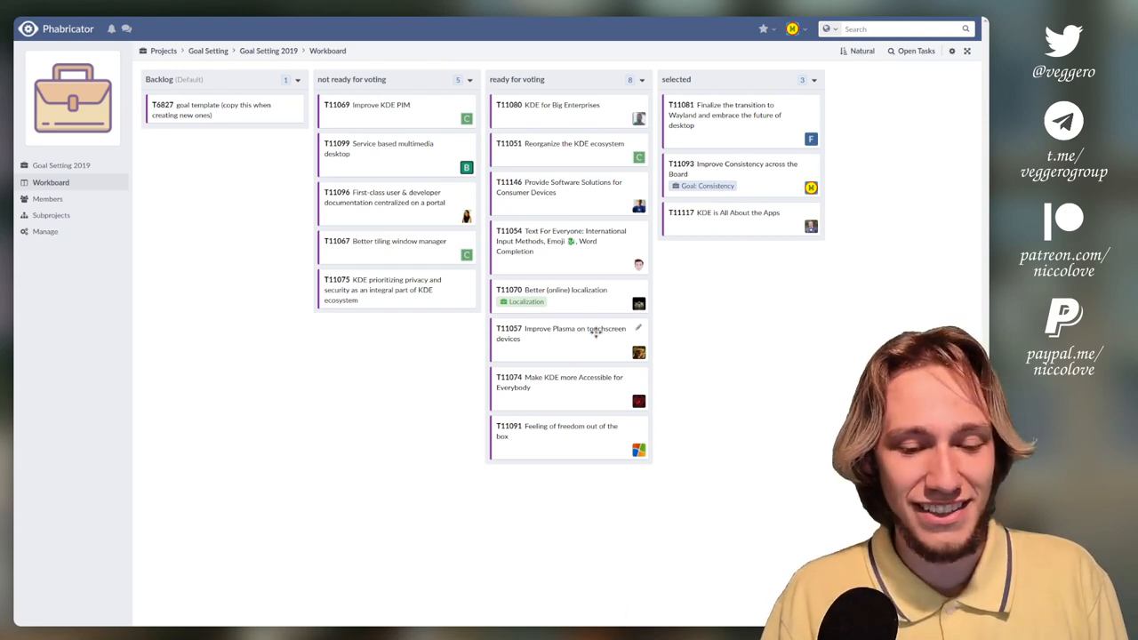
- Open the T11057 'Improve Plasma on touchscreen devices' card from the ready-for-voting column
click(560, 334)
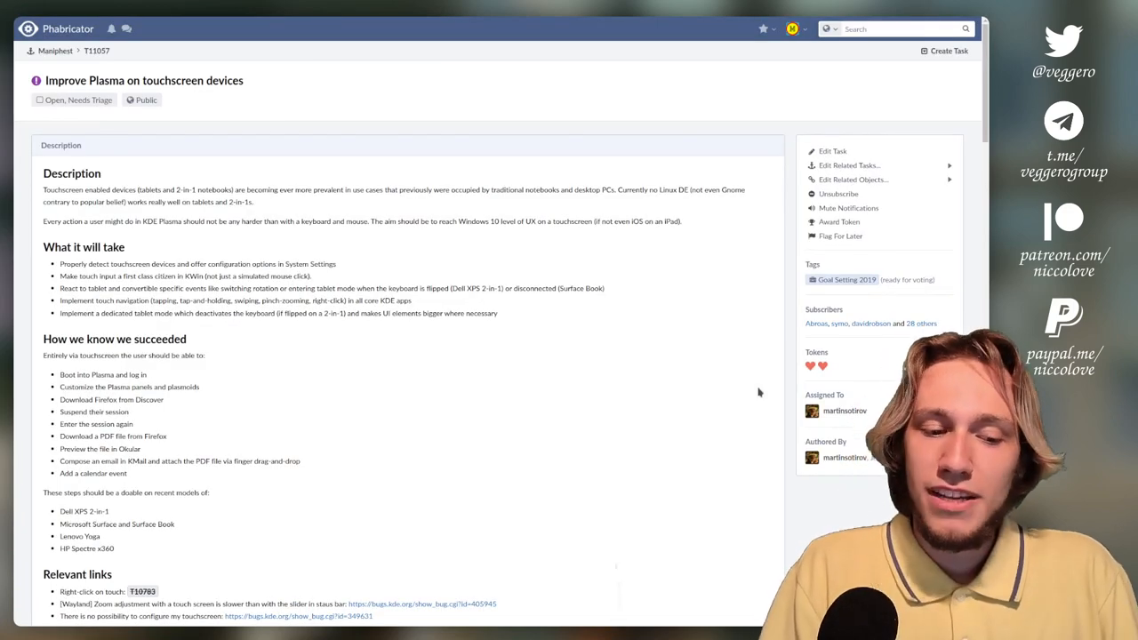
- Read through the touchscreen proposal's description, relevant links, volunteer list and comment history
scroll(down, 3)
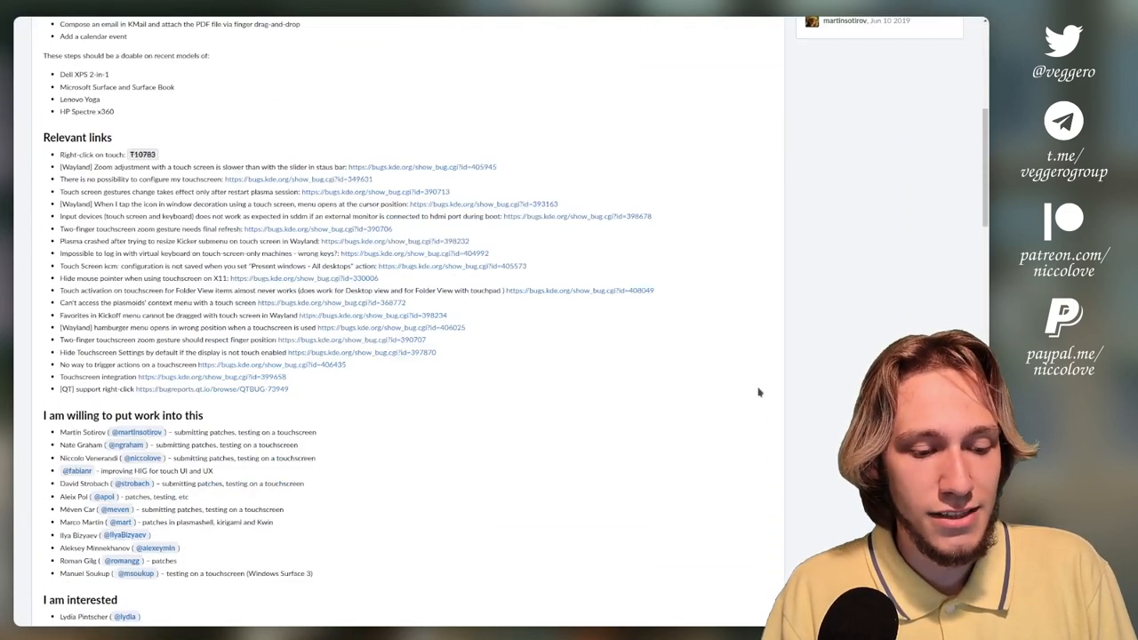
scroll(down, 3)
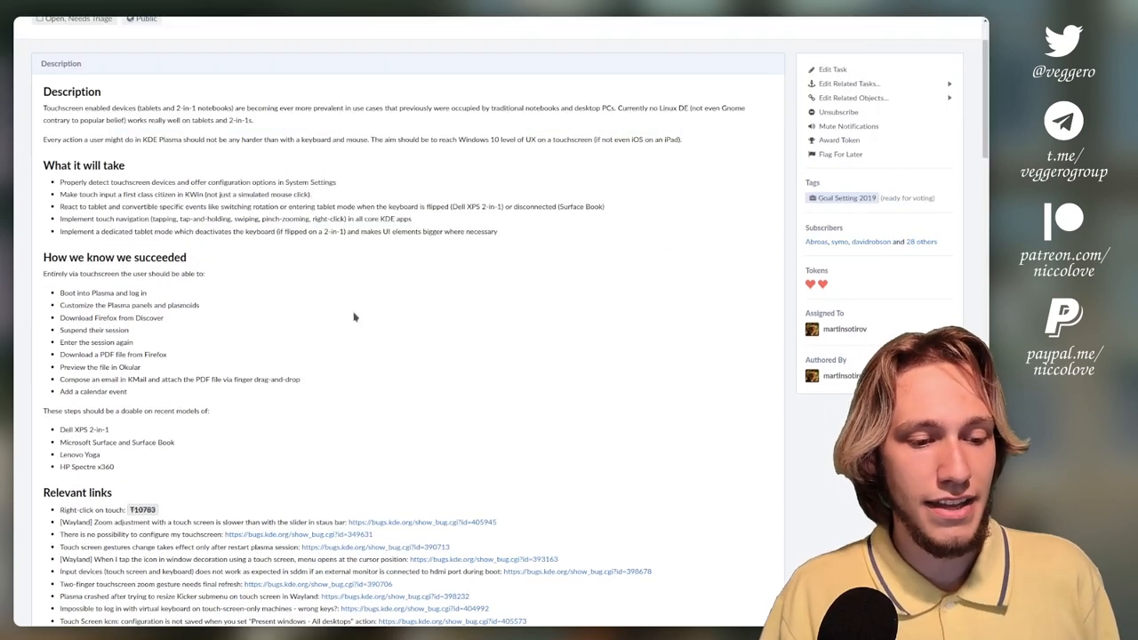
scroll(up, 3)
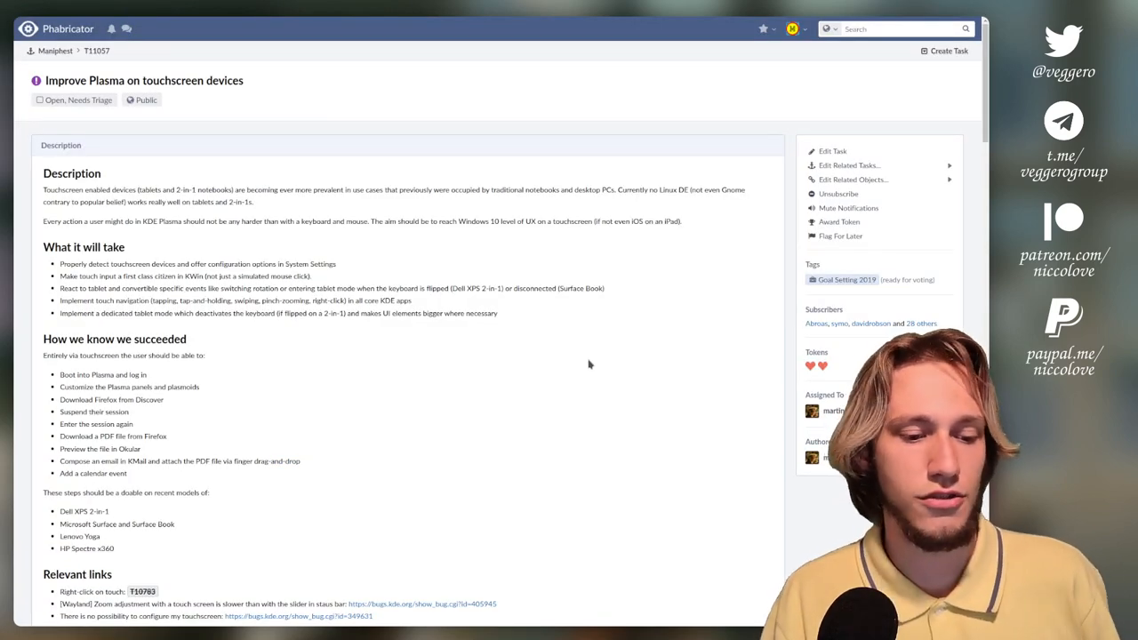
scroll(down, 3)
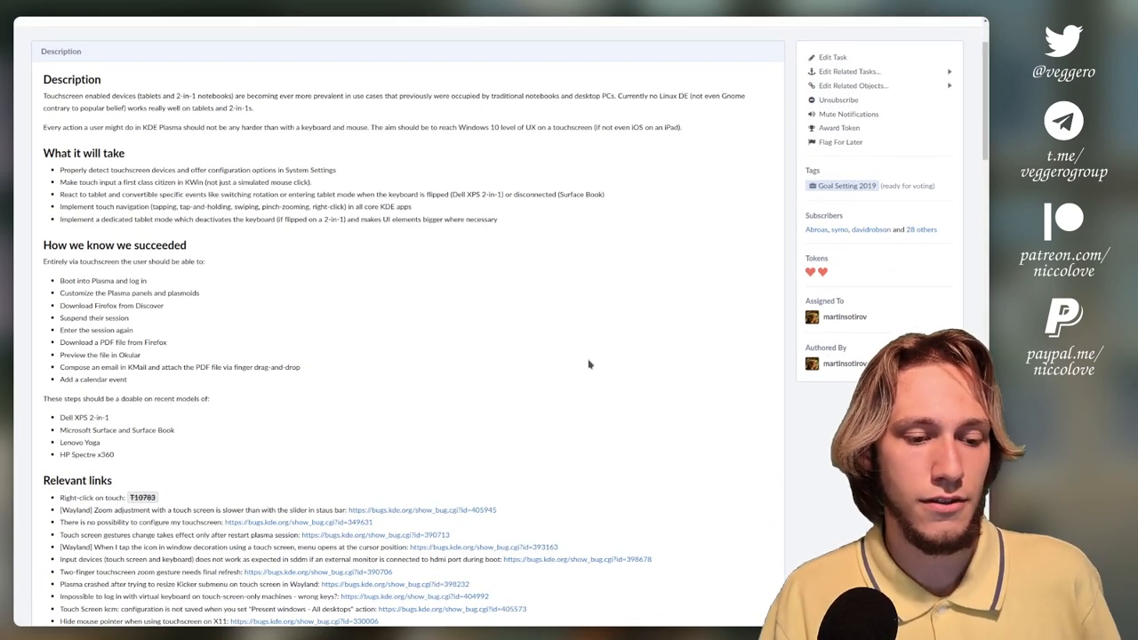
scroll(down, 3)
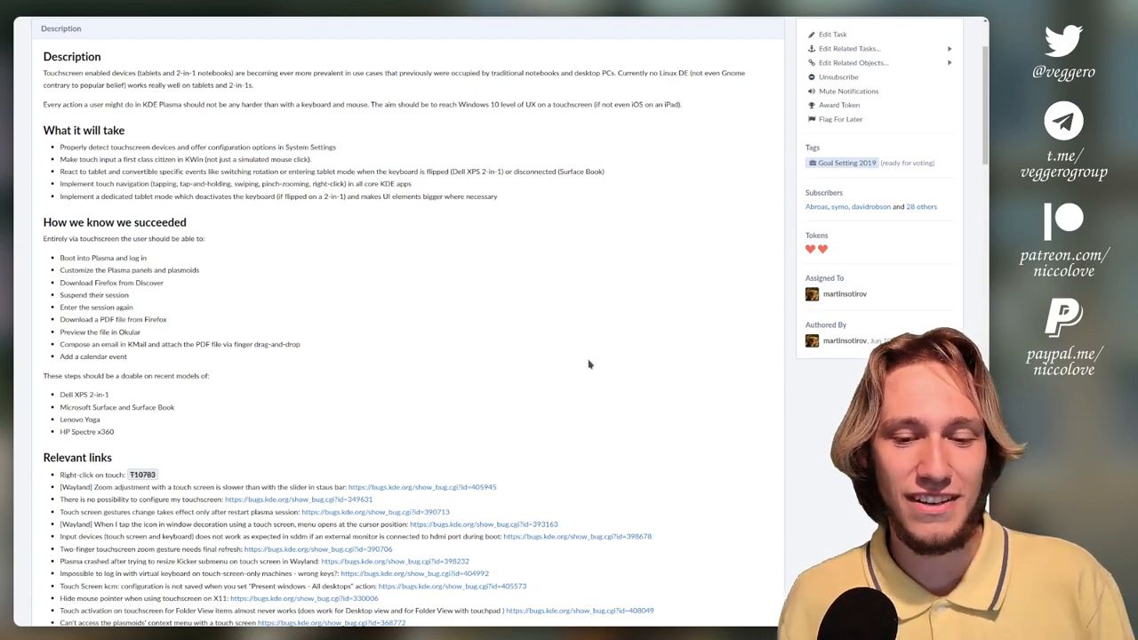
scroll(down, 3)
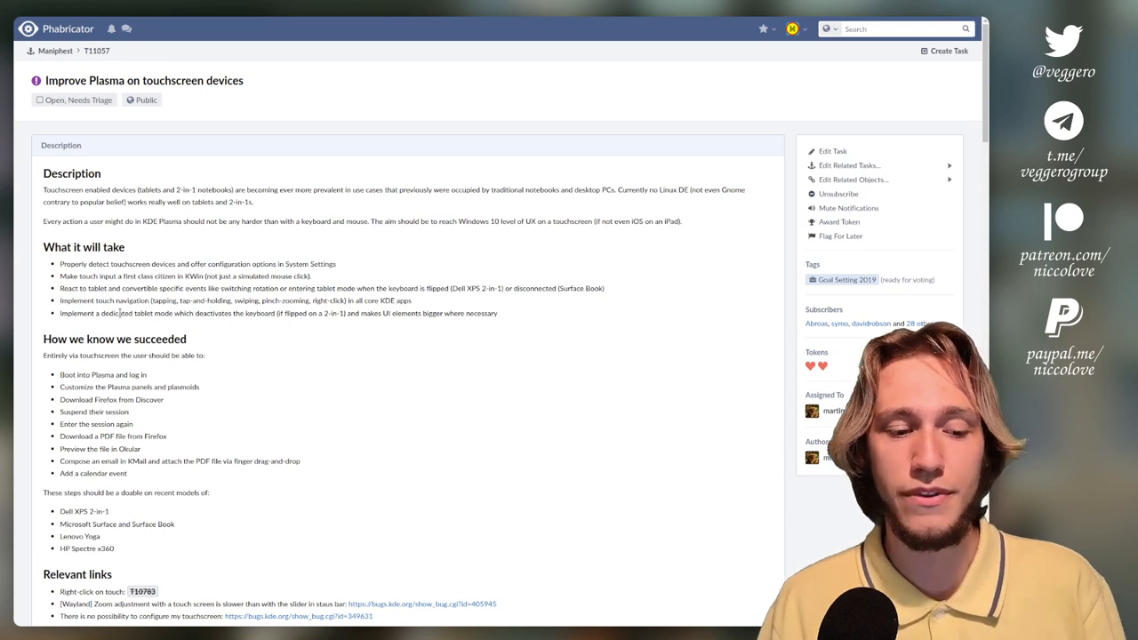
scroll(down, 3)
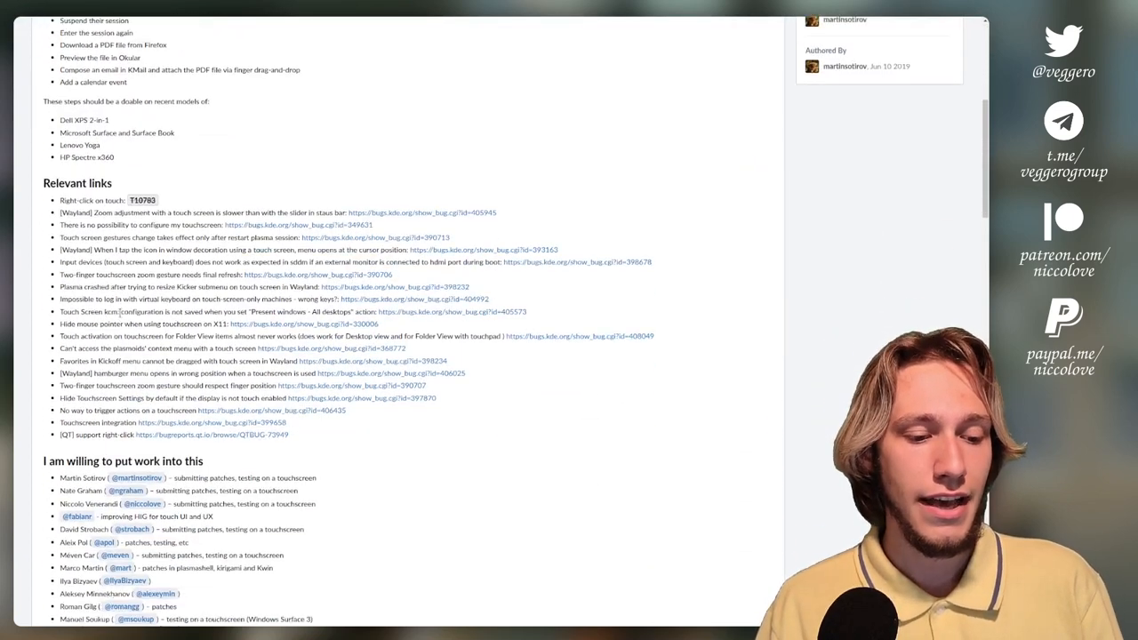
scroll(down, 3)
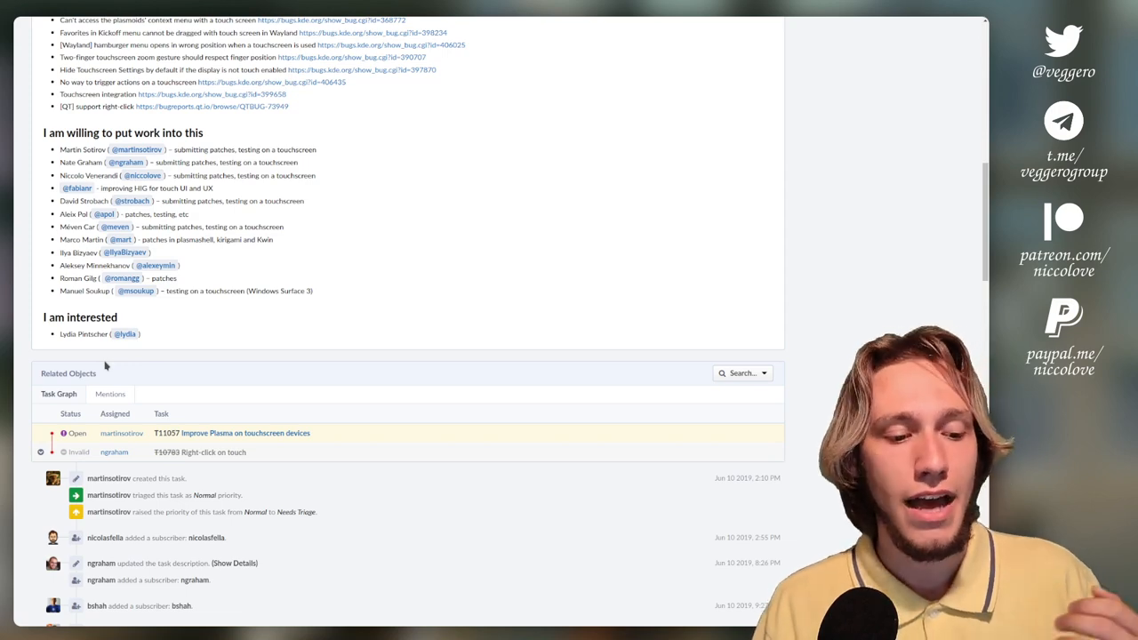
scroll(down, 3)
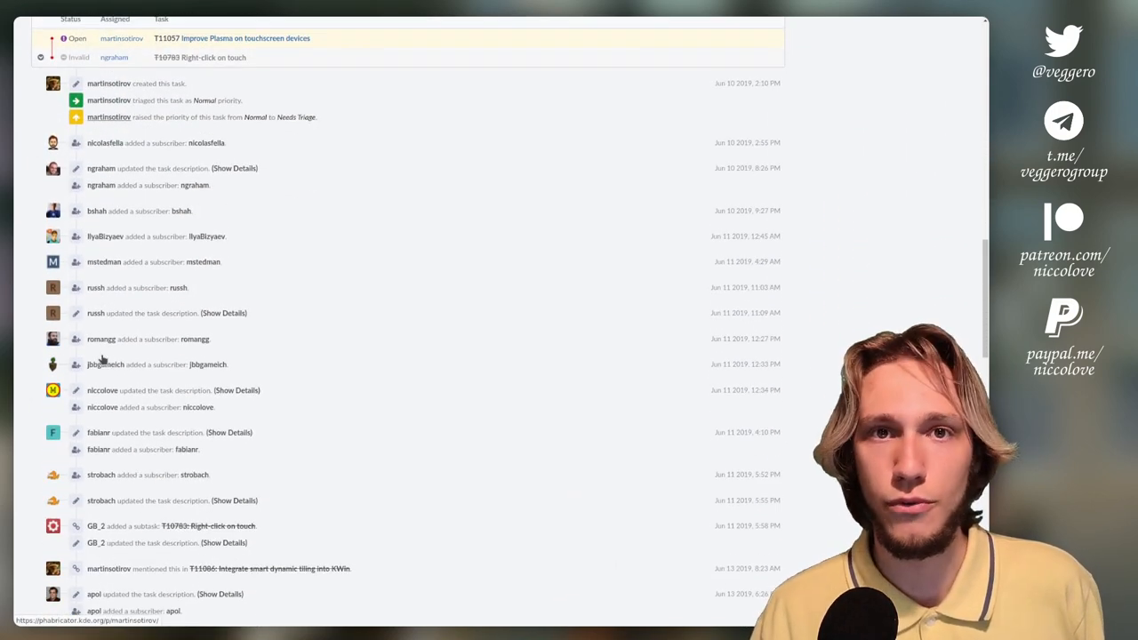
scroll(down, 3)
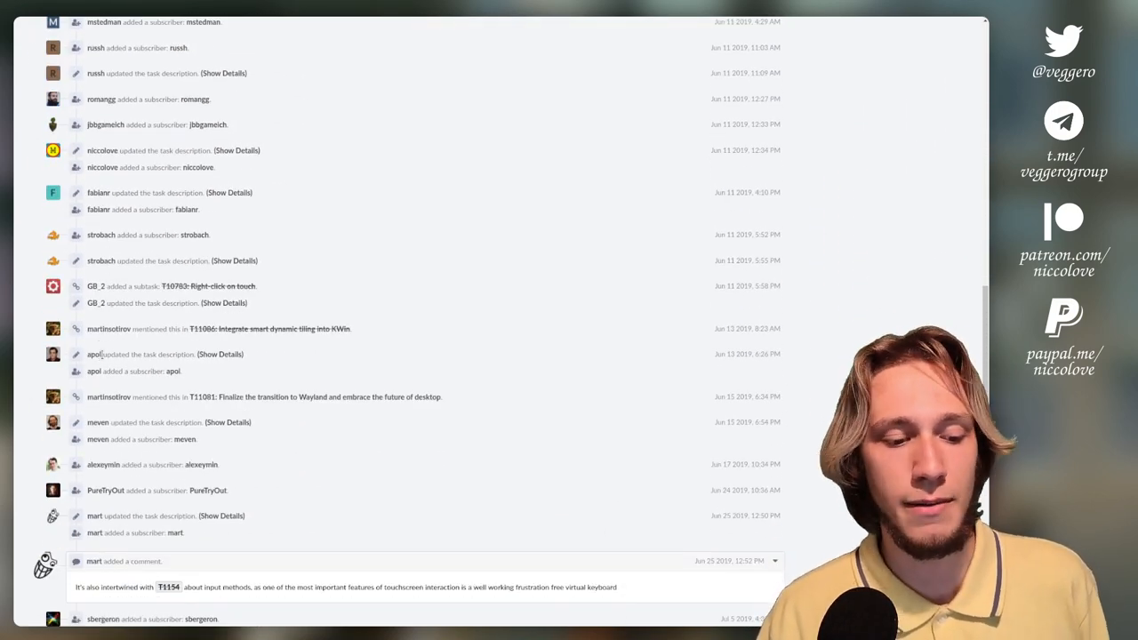
scroll(down, 3)
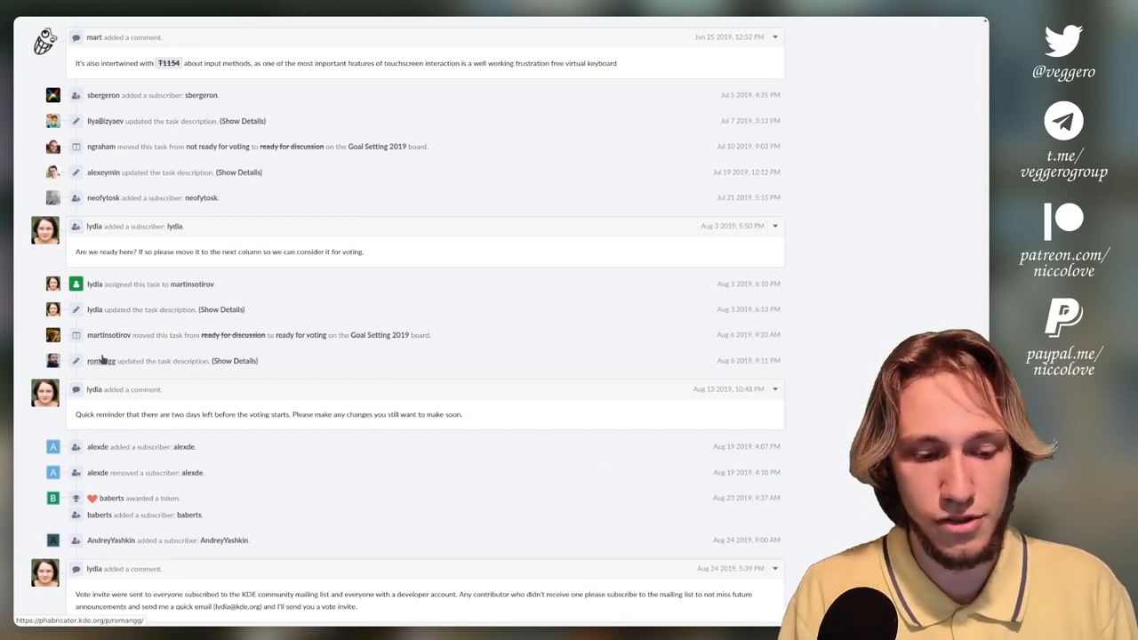
scroll(up, 3)
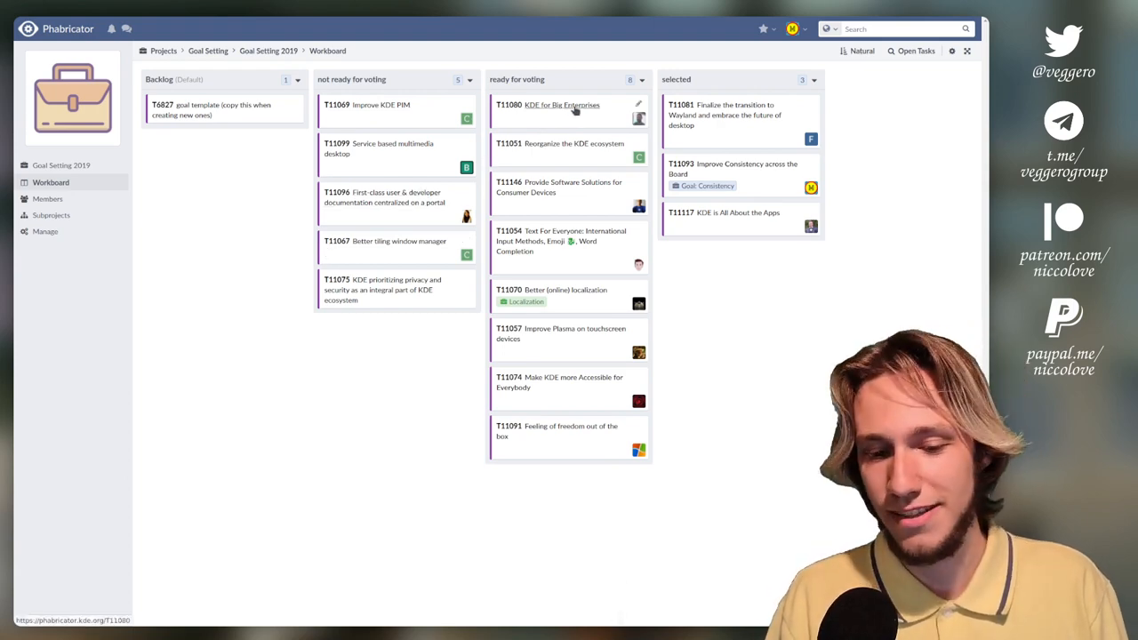
- Open the T11080 'KDE for Big Enterprises' proposal and read its description and volunteer lists
click(562, 105)
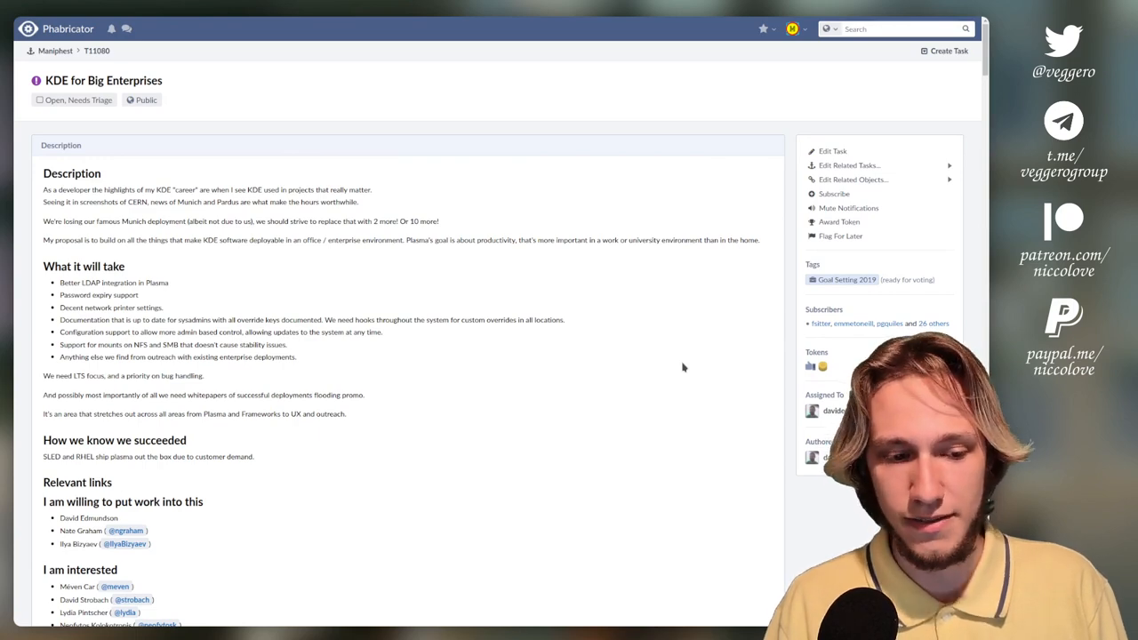
scroll(down, 3)
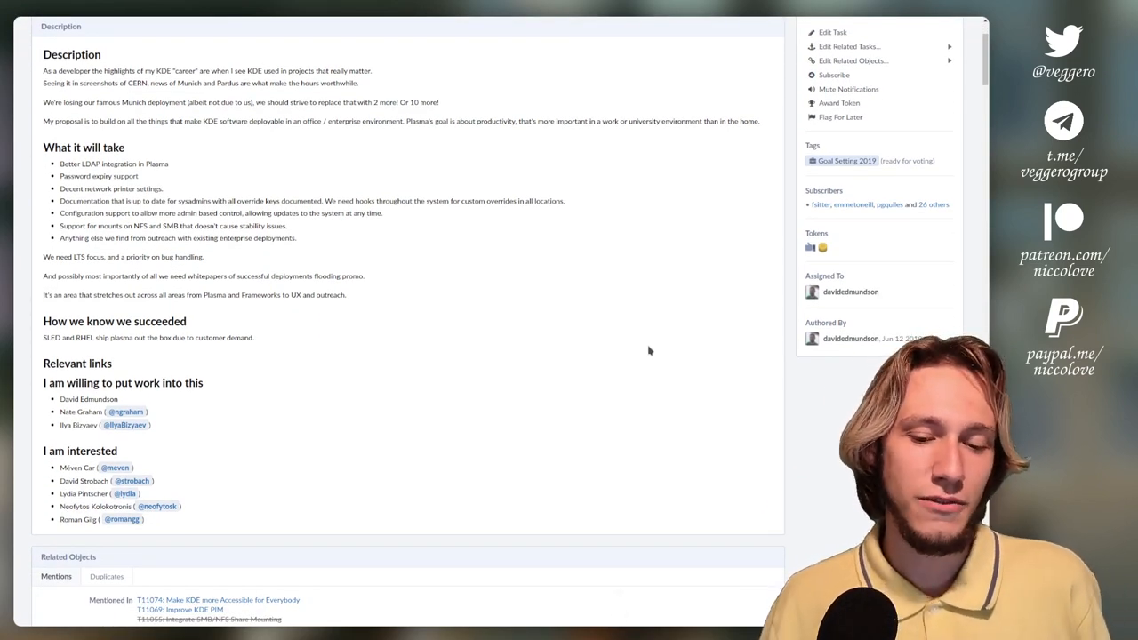
mouse_move(668, 341)
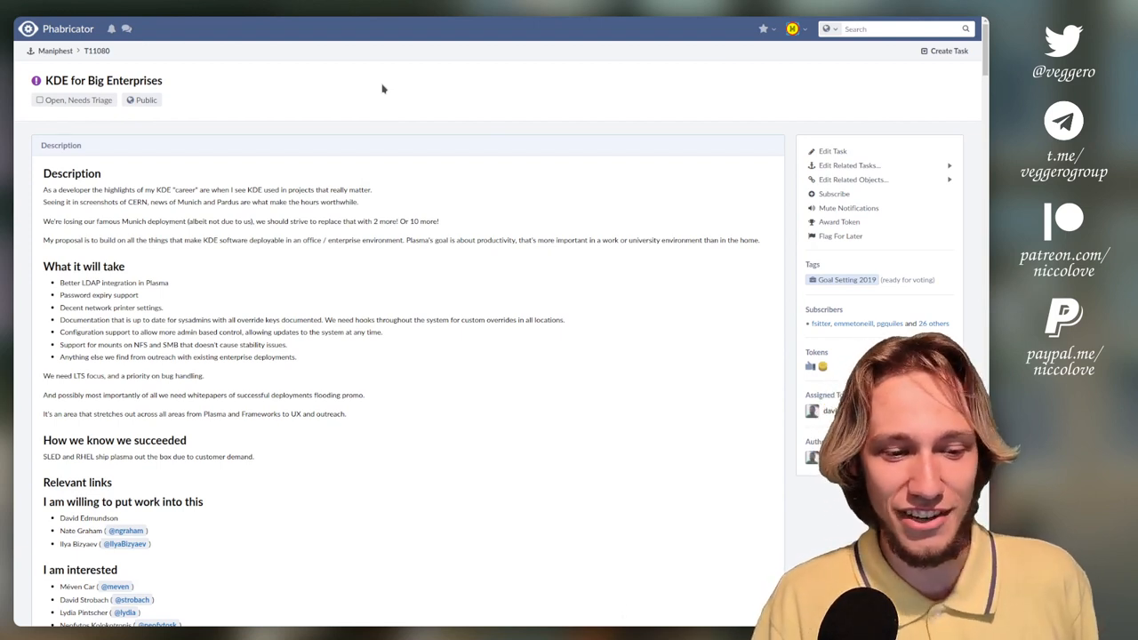
scroll(down, 3)
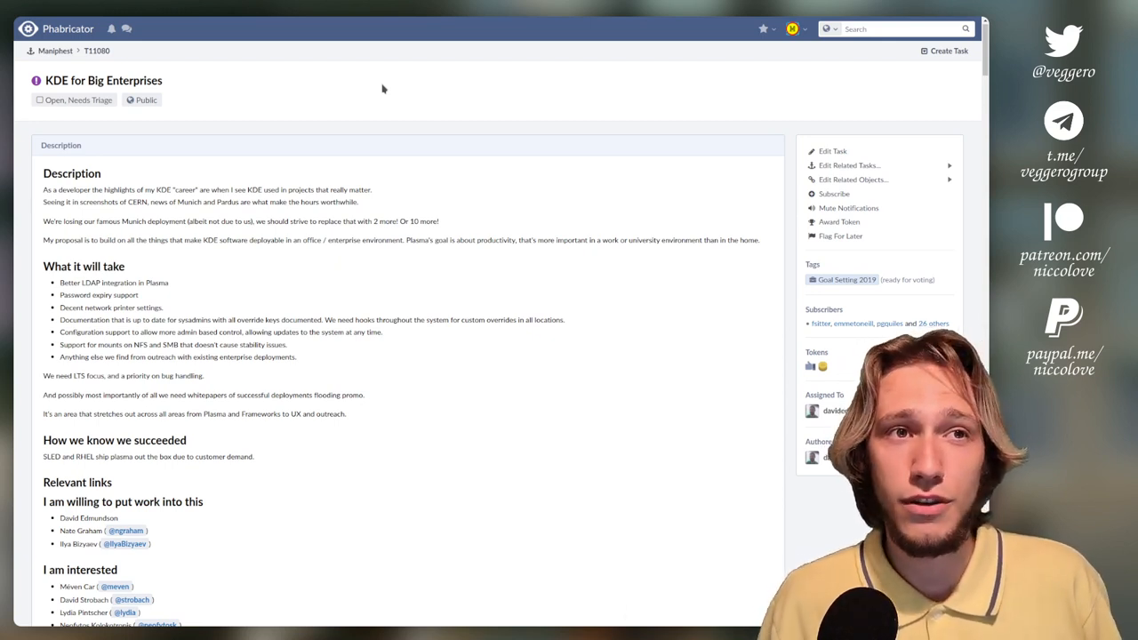
drag(58, 320, 299, 345)
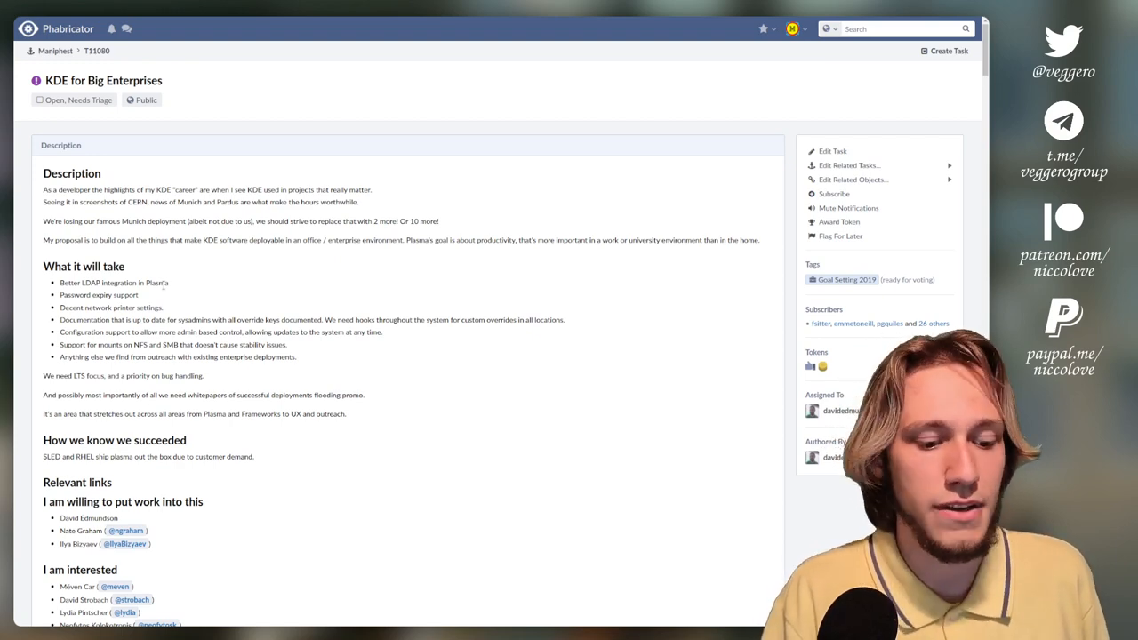
scroll(down, 3)
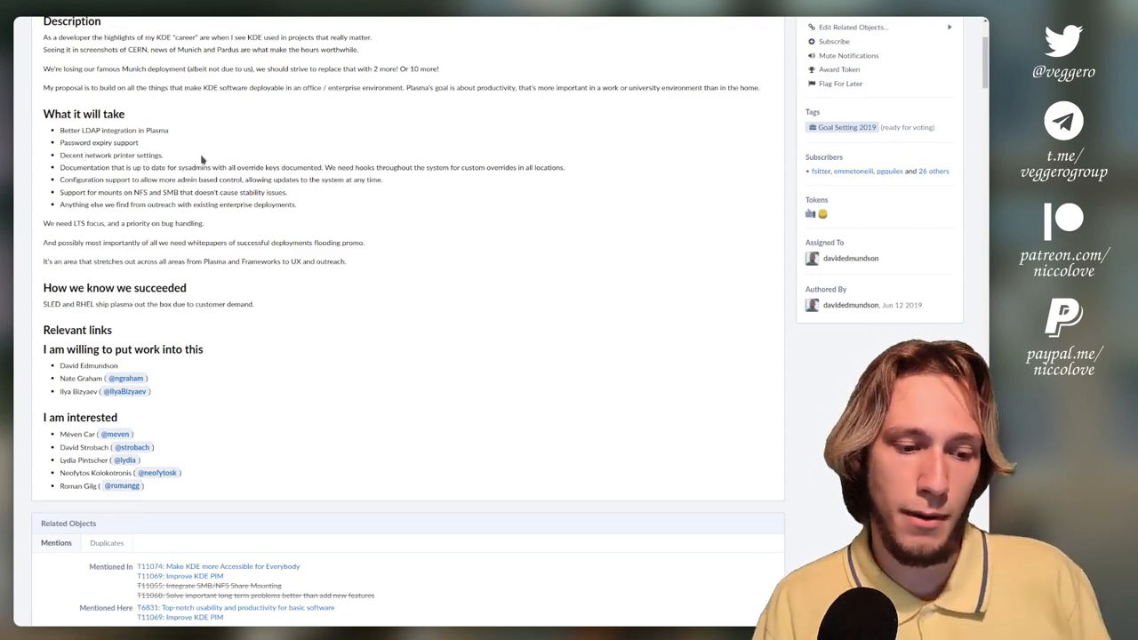
scroll(down, 3)
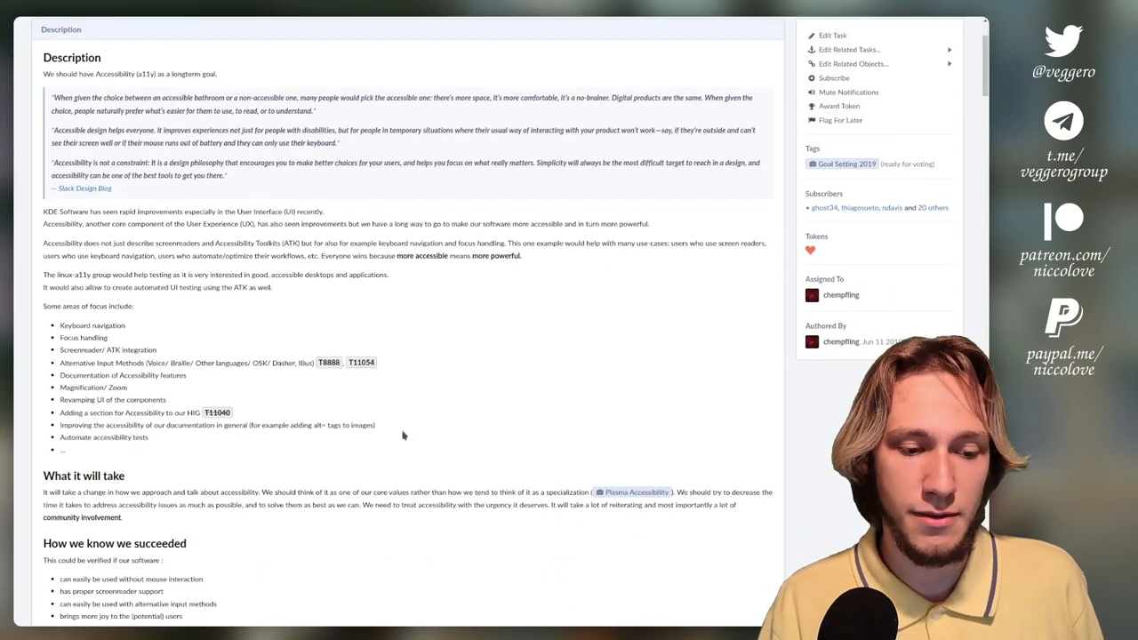
- Scroll through task T11074's success criteria, links and volunteer lists
scroll(down, 3)
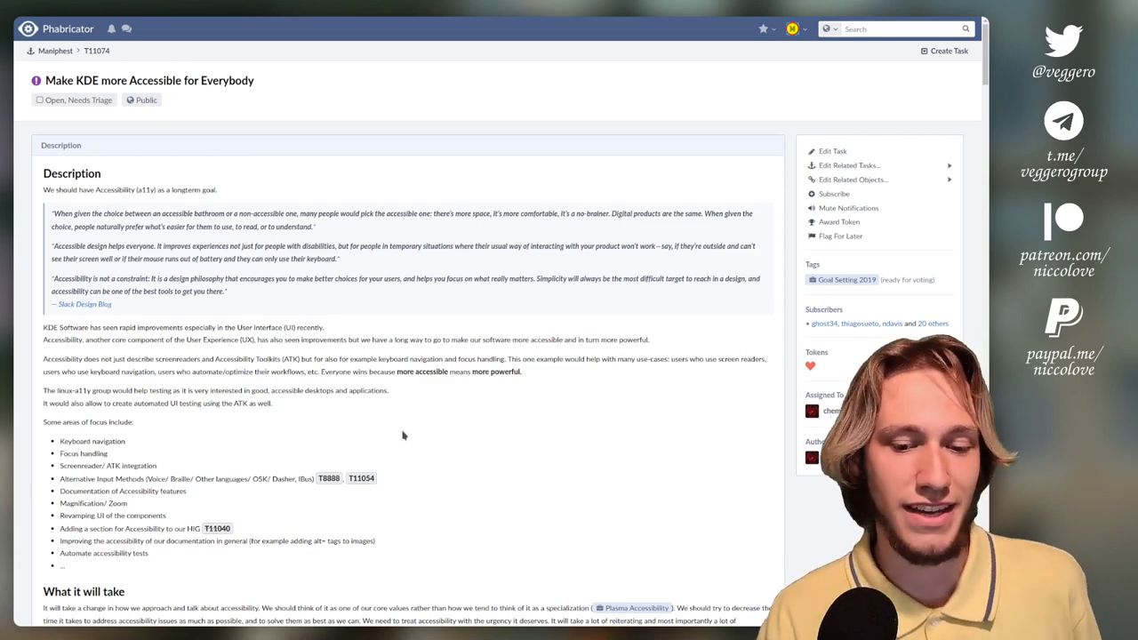
scroll(down, 3)
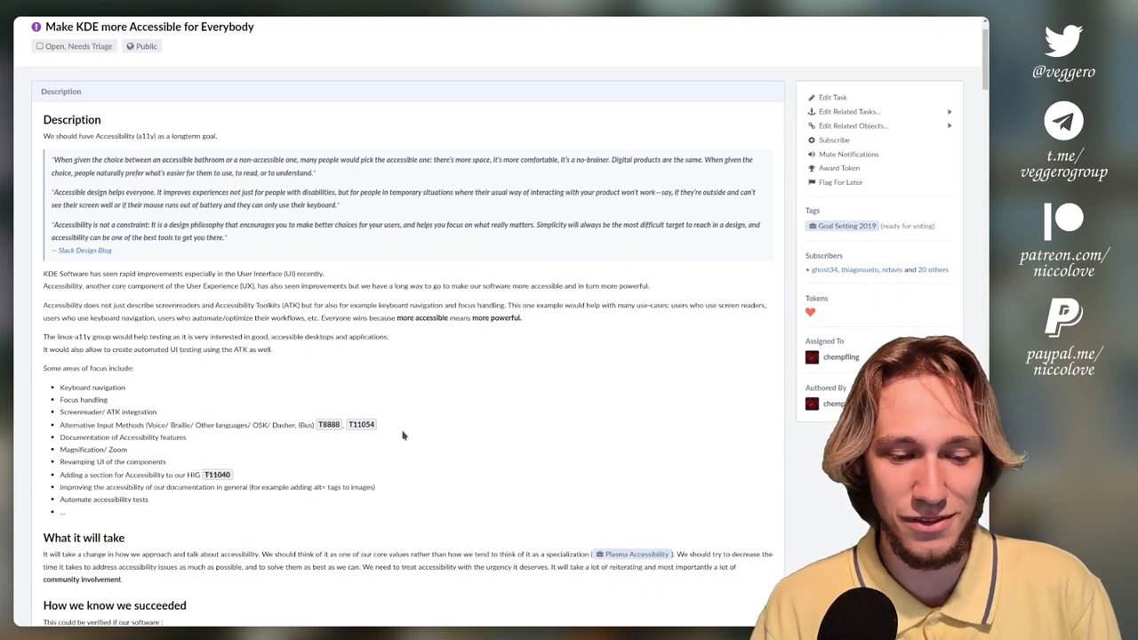
scroll(down, 3)
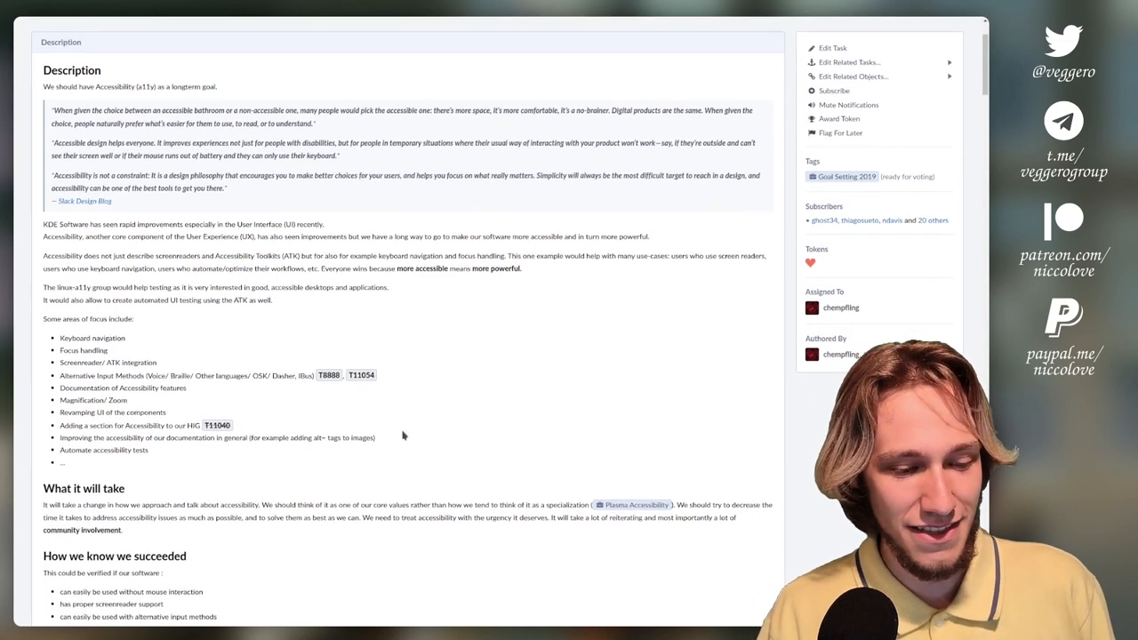
scroll(down, 3)
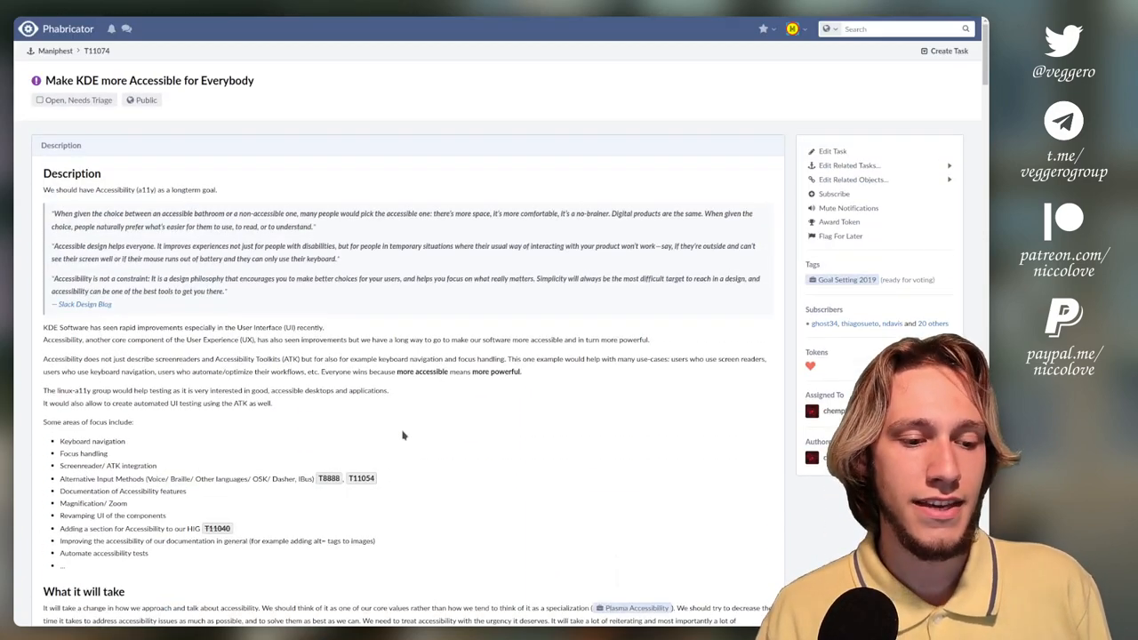
scroll(down, 3)
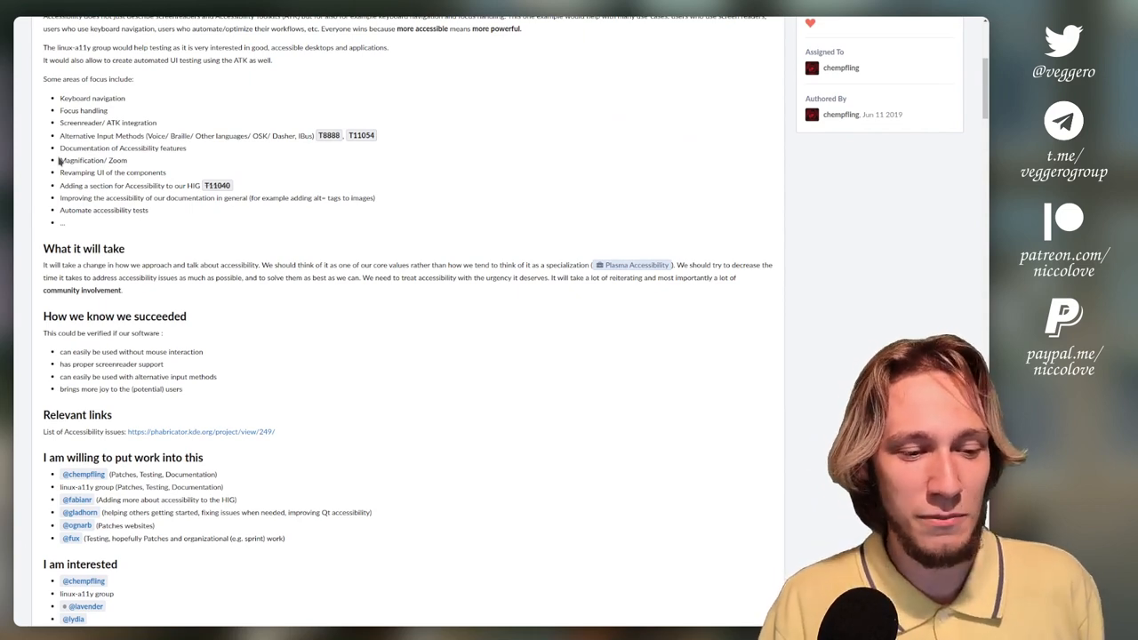
scroll(down, 3)
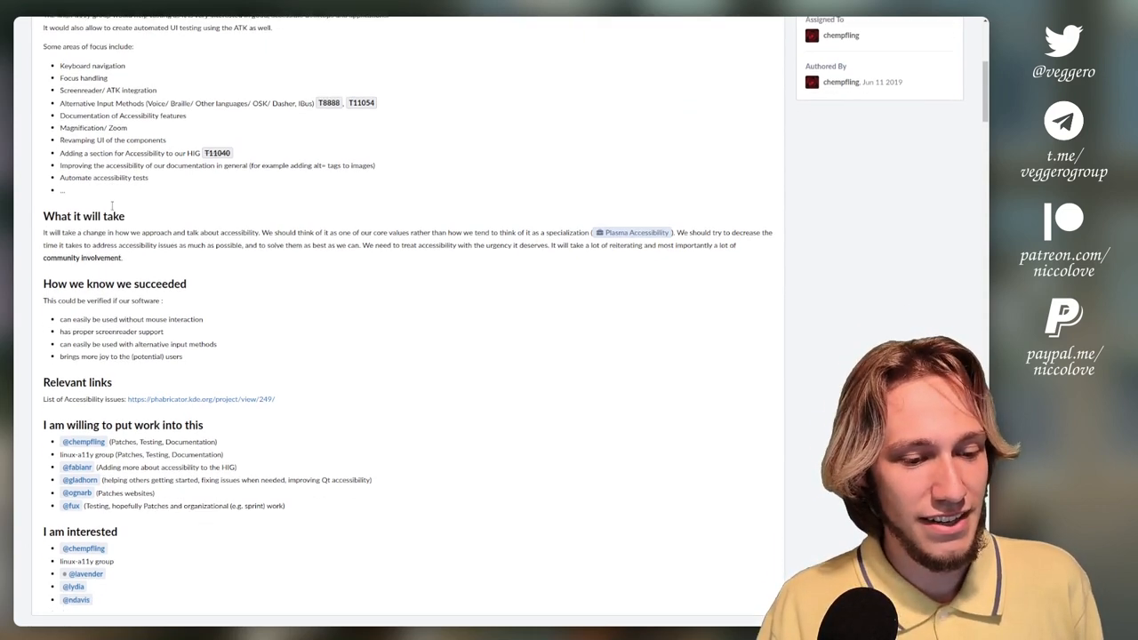
scroll(down, 3)
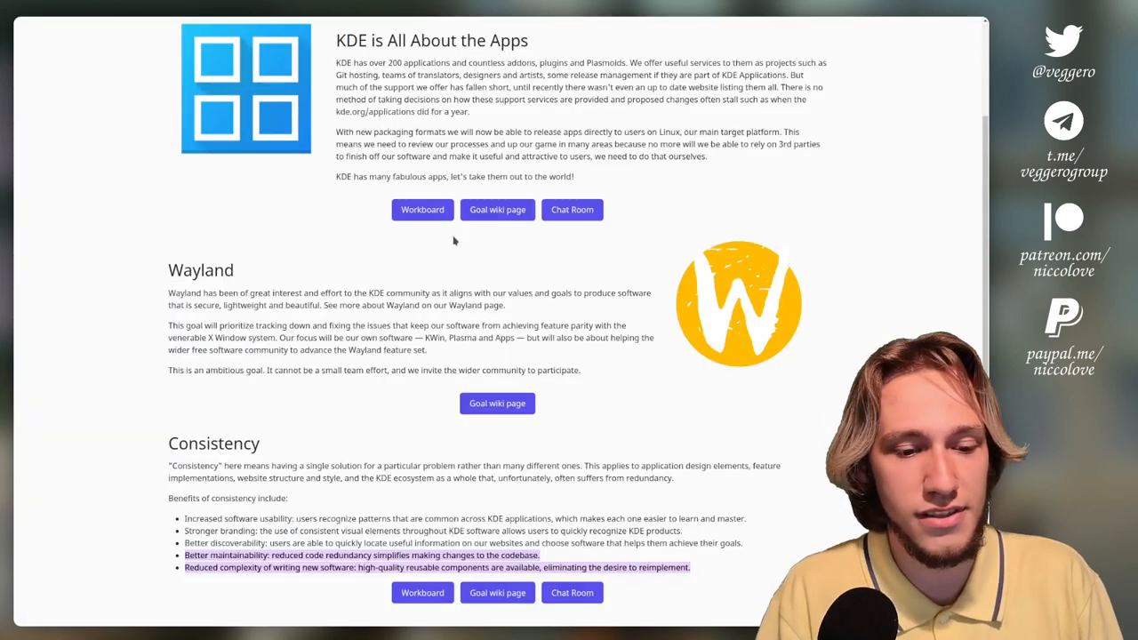
- Review task T11051 'Reorganize the KDE ecosystem', scrolling through its description
click(424, 210)
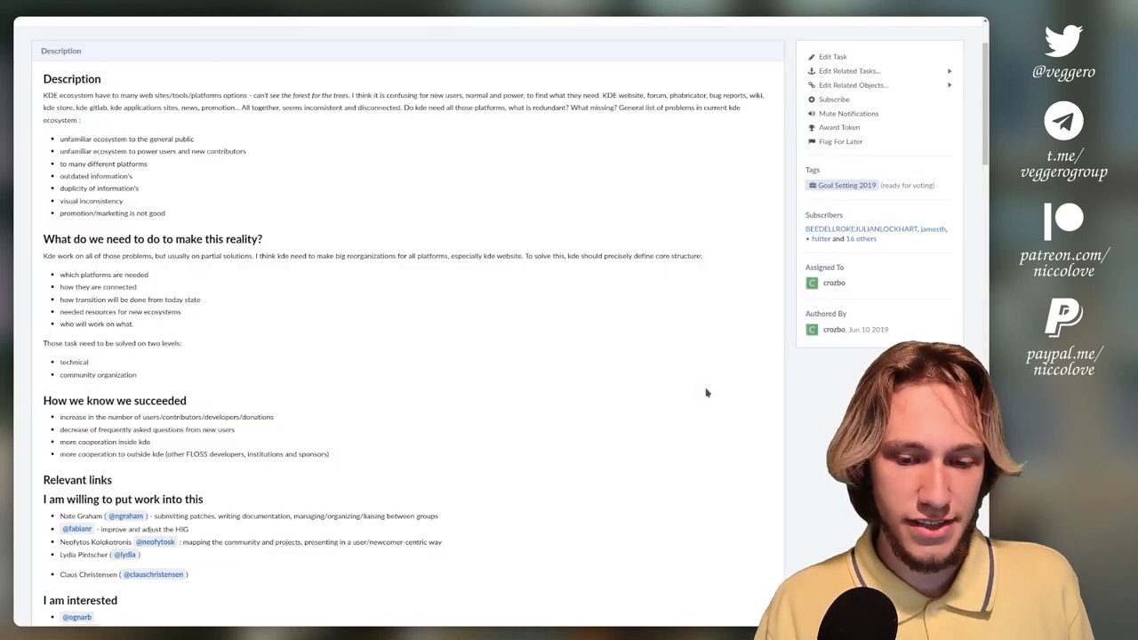
scroll(down, 3)
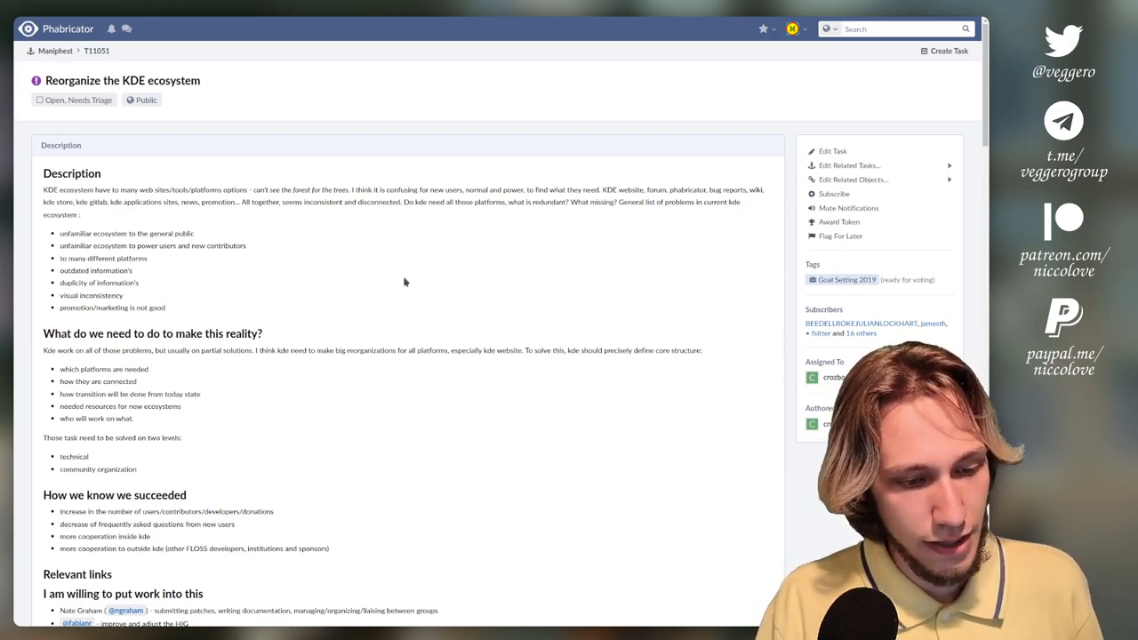
scroll(down, 3)
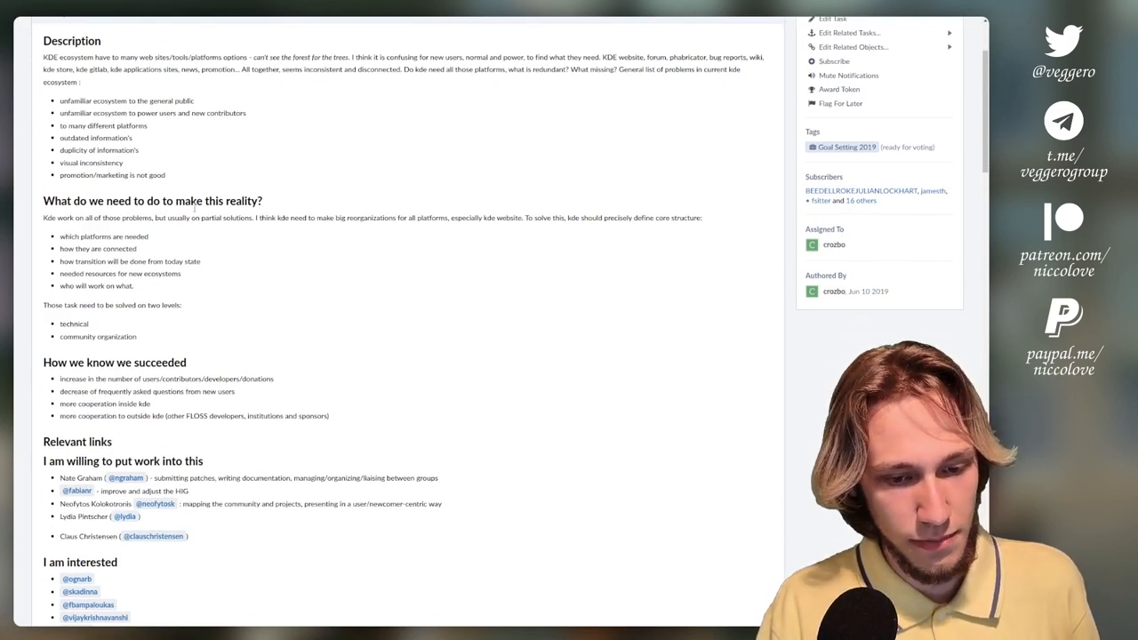
mouse_move(603, 229)
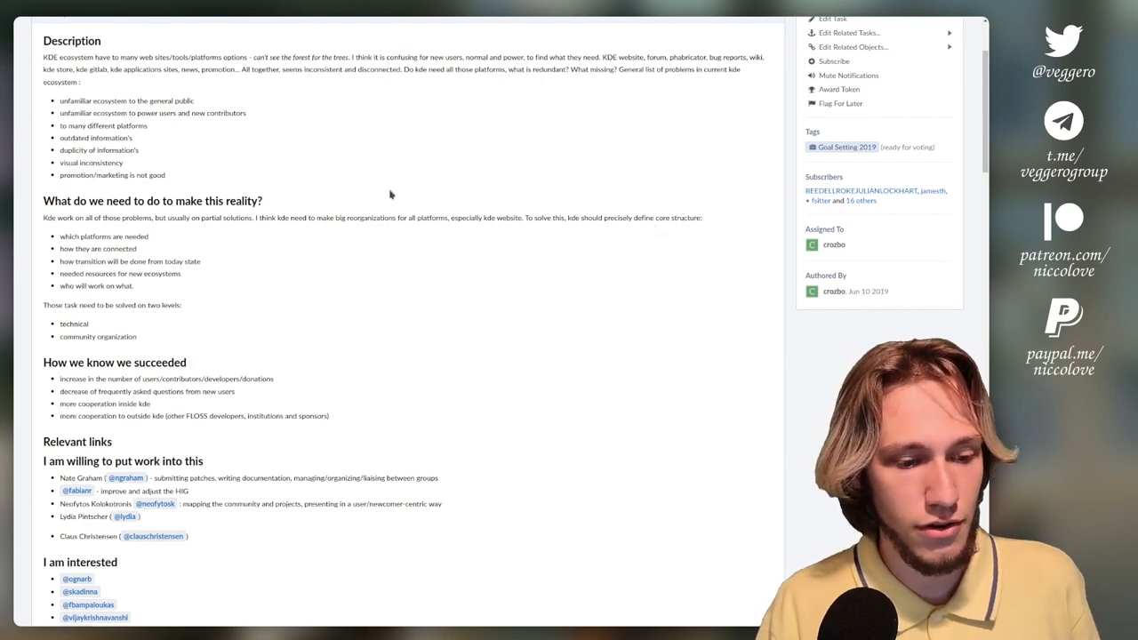
scroll(down, 3)
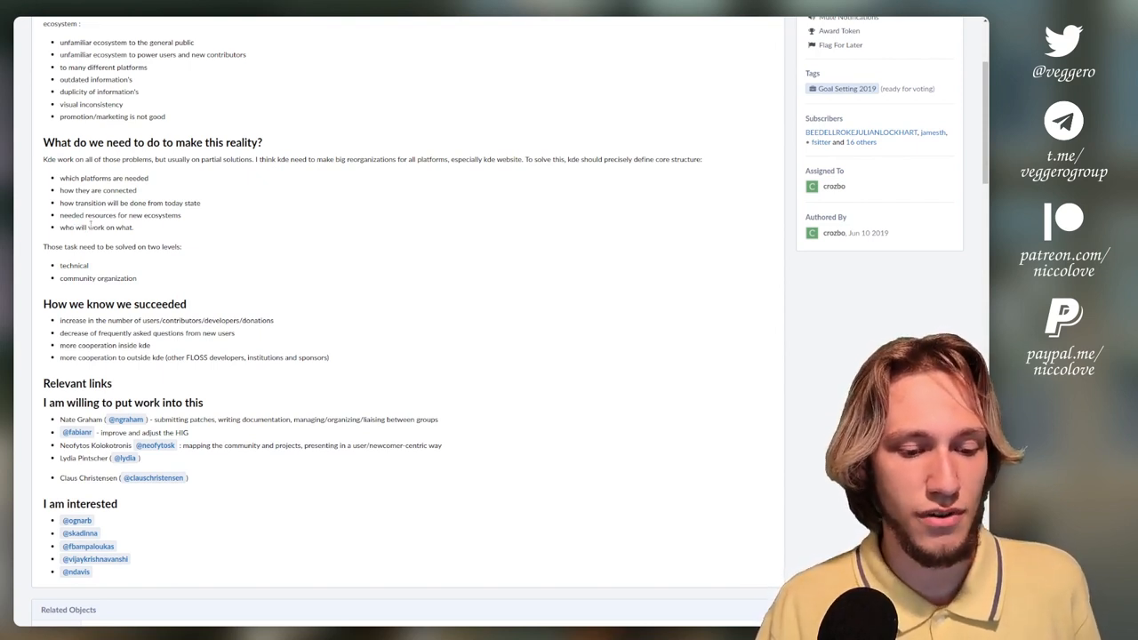
scroll(up, 3)
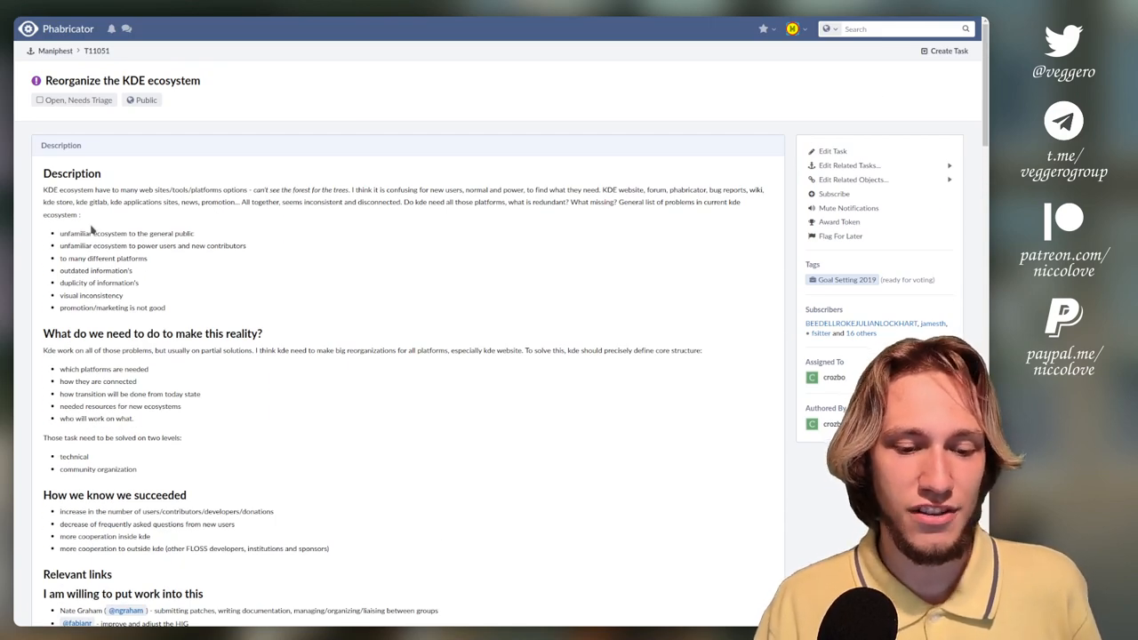
scroll(down, 3)
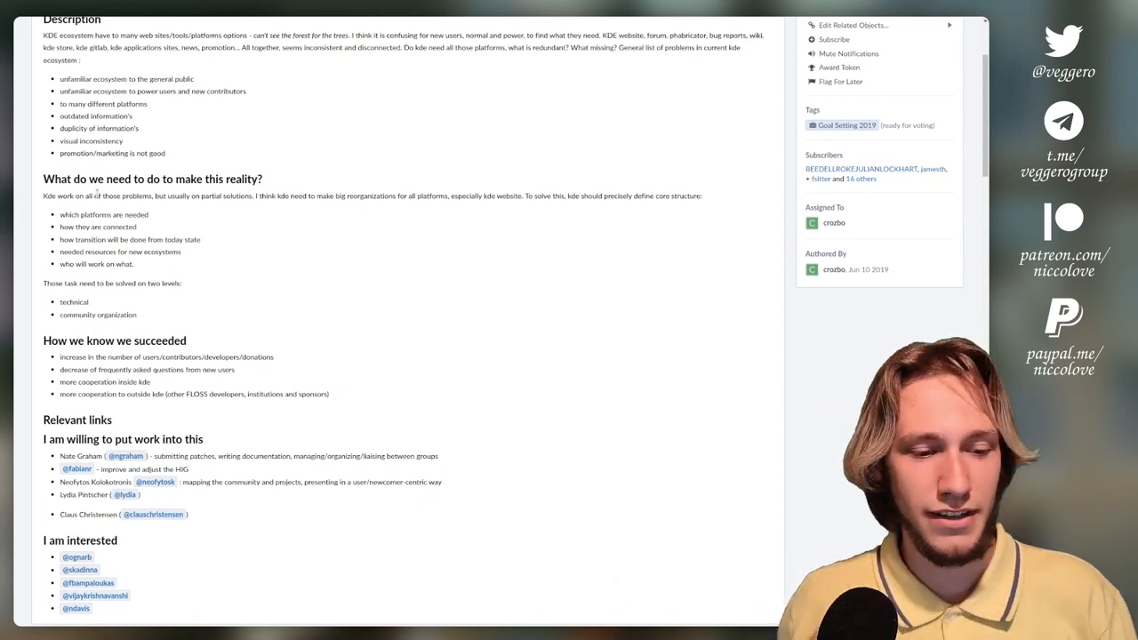
scroll(up, 3)
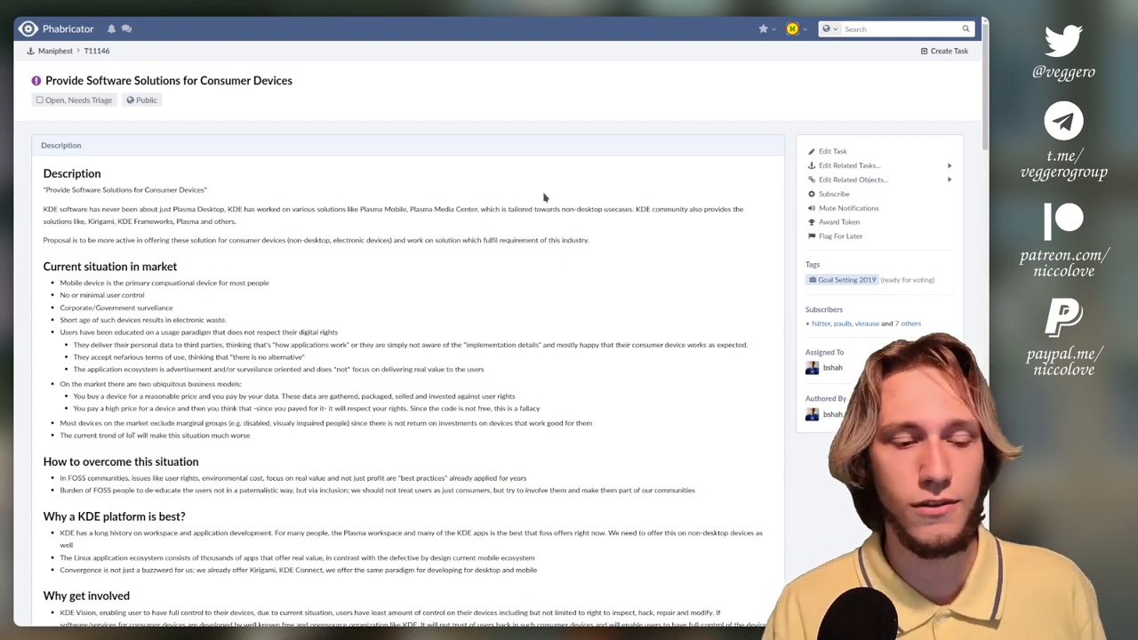
- Scroll through the consumer devices proposal down to its volunteer lists
scroll(down, 3)
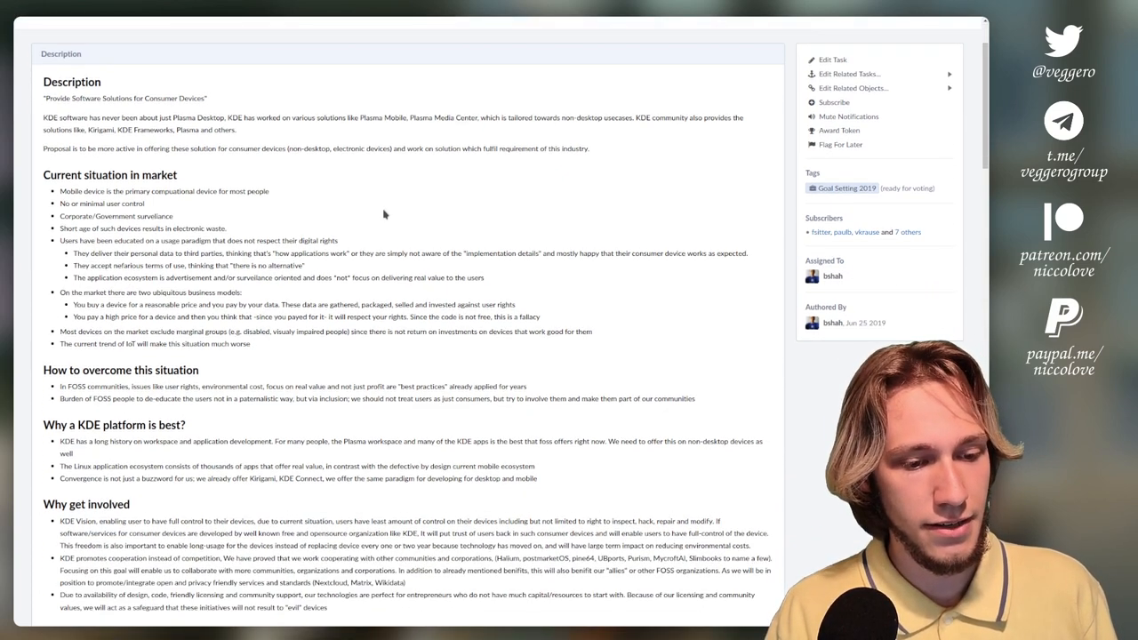
scroll(down, 3)
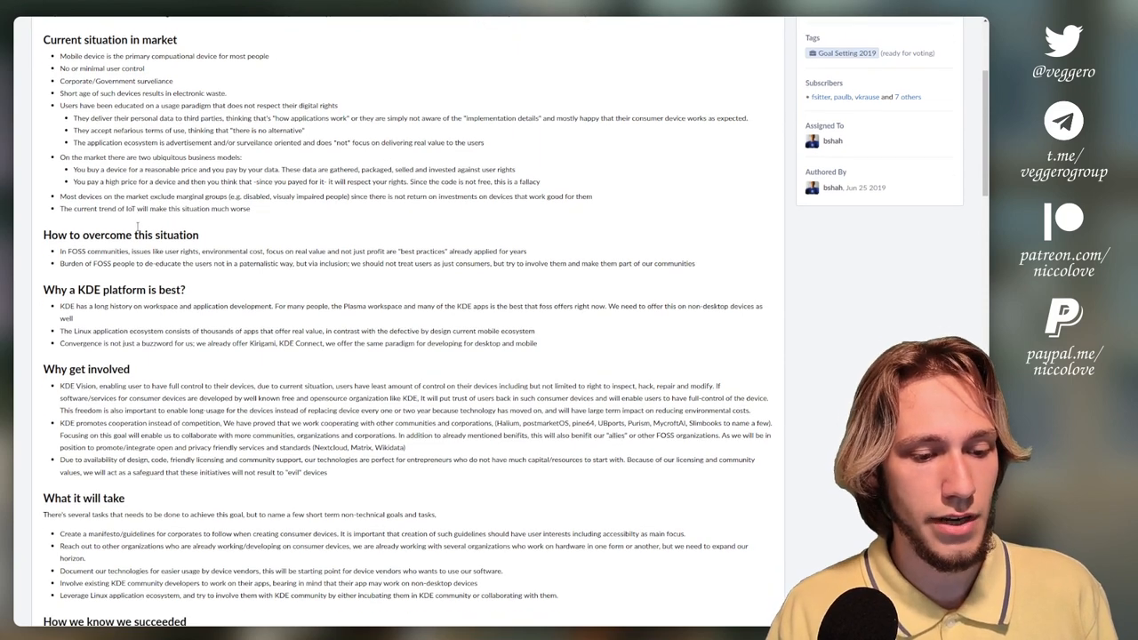
scroll(down, 3)
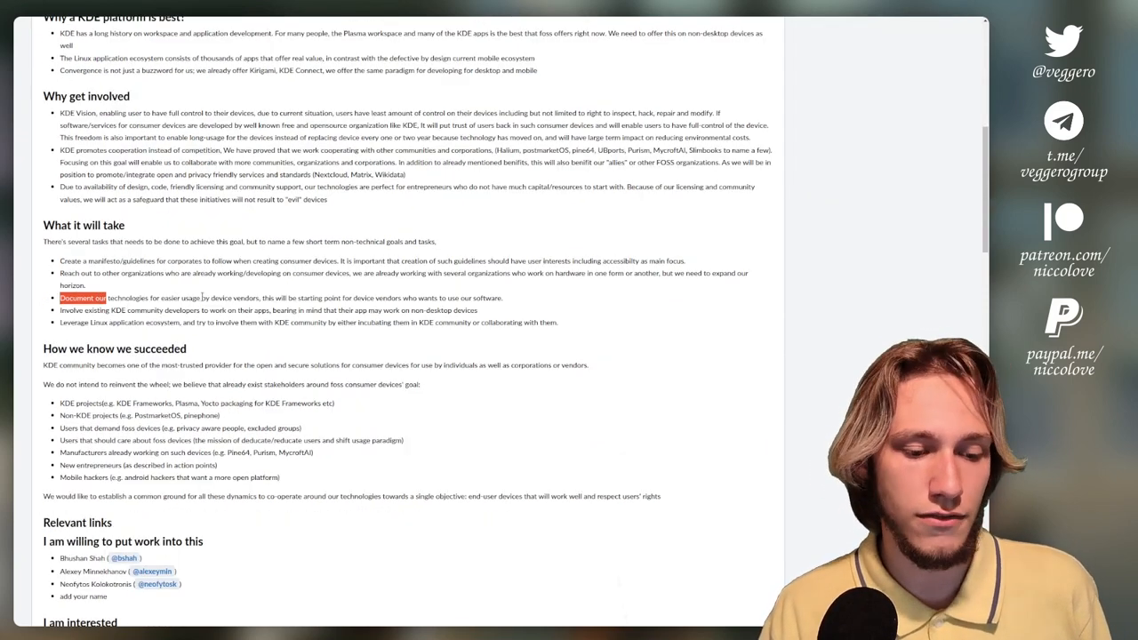
- Bring up task T11091 'Feeling of freedom out of the box' and skim its description
double_click(241, 297)
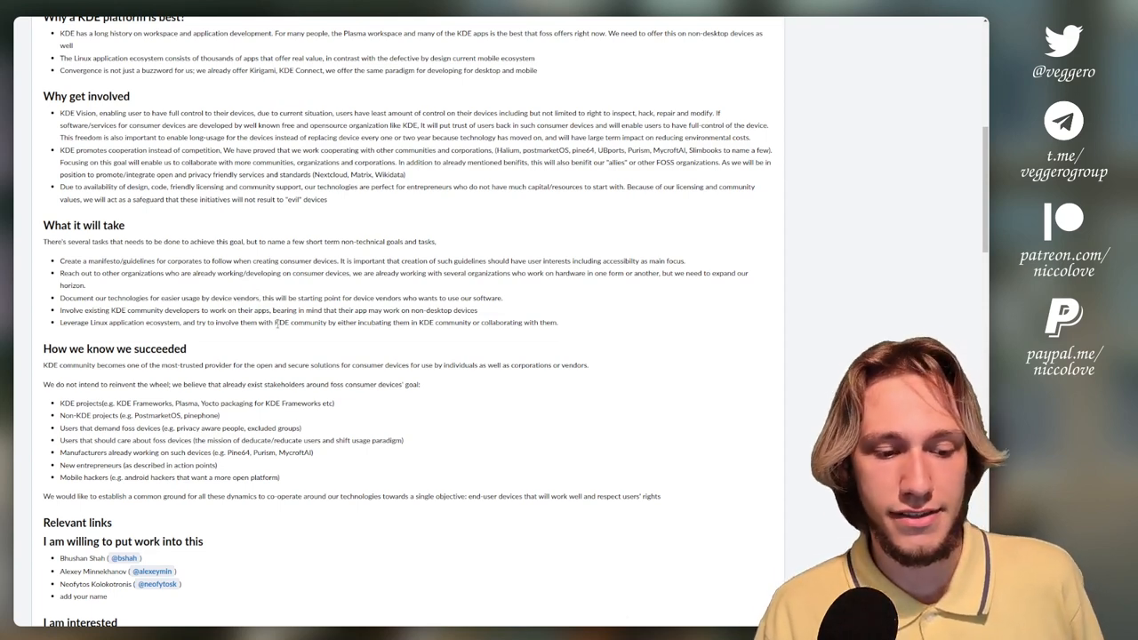
scroll(down, 3)
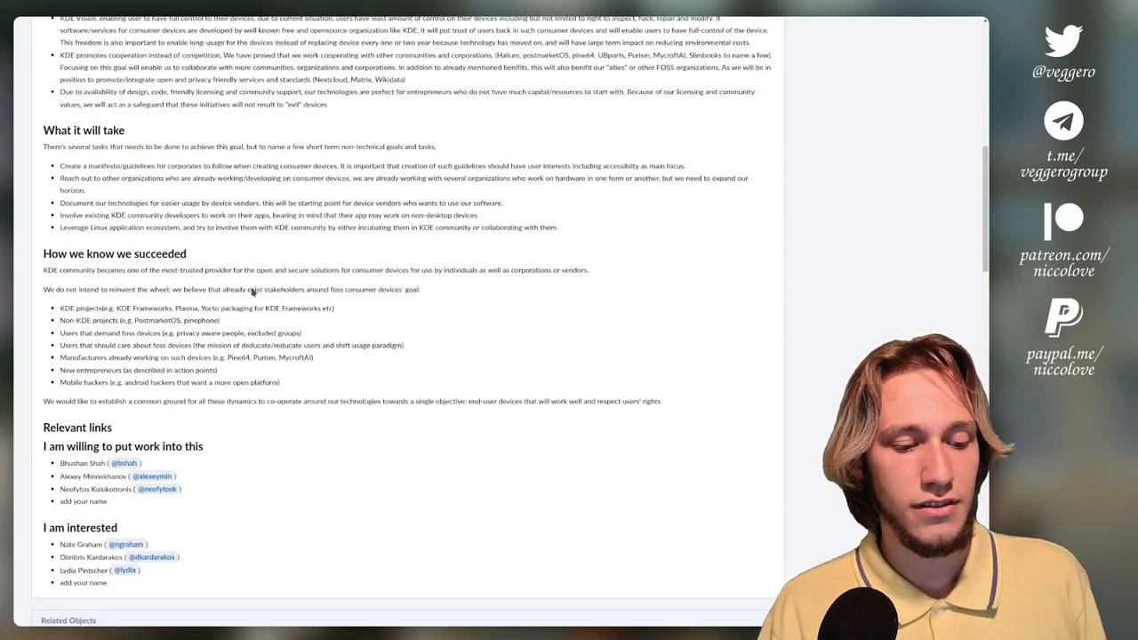
scroll(up, 3)
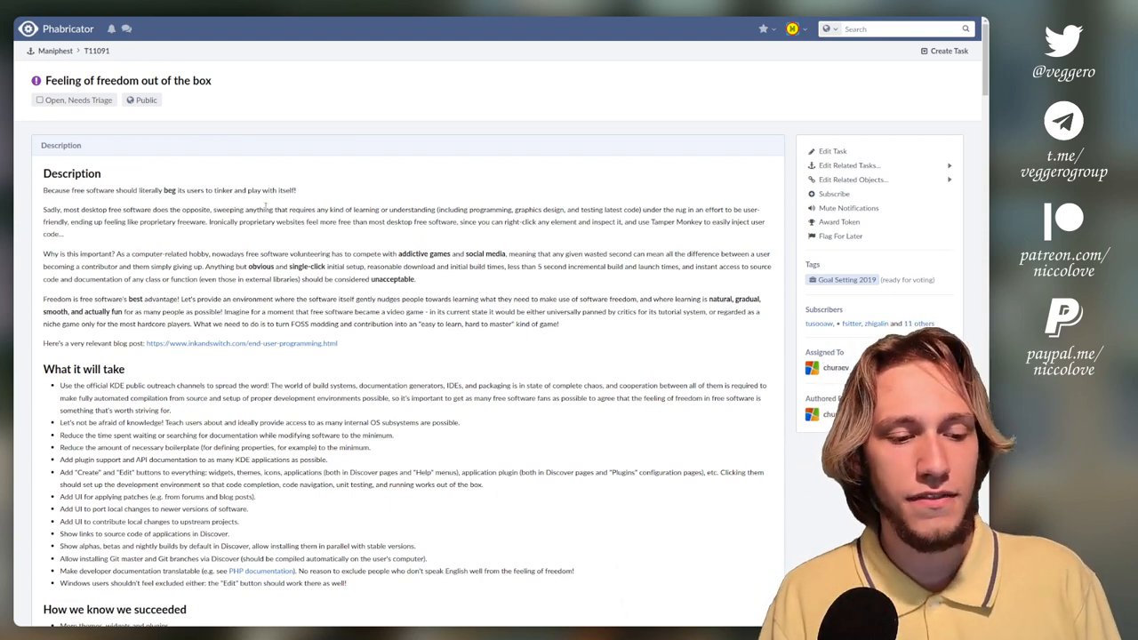
mouse_move(318, 288)
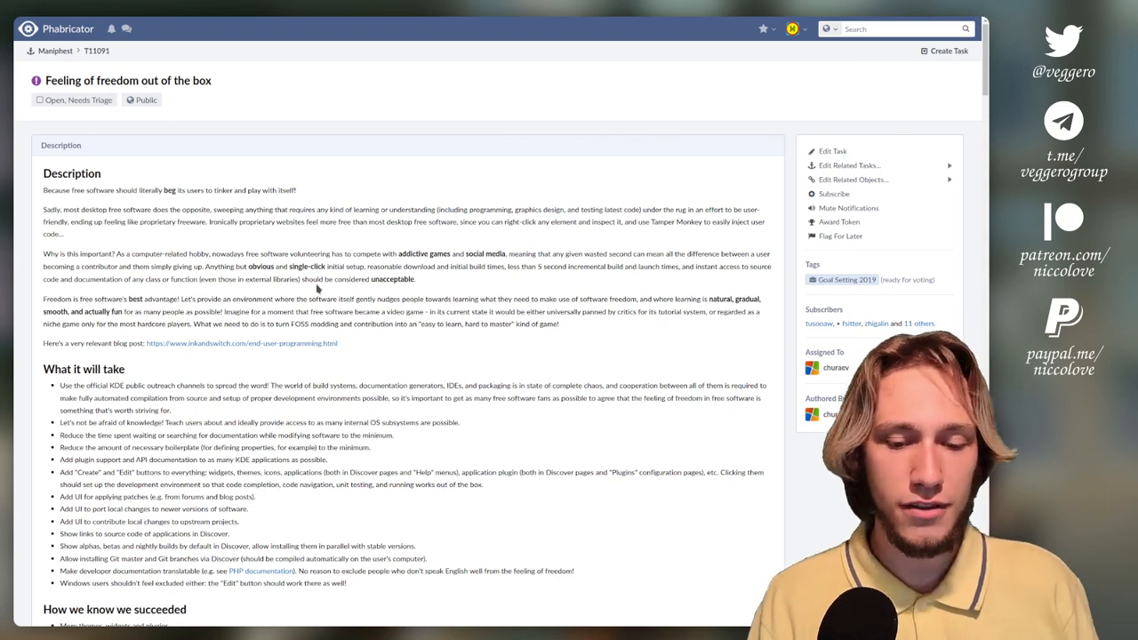
- Read through task T11091, then return to the Goal Setting 2019 workboard
scroll(down, 3)
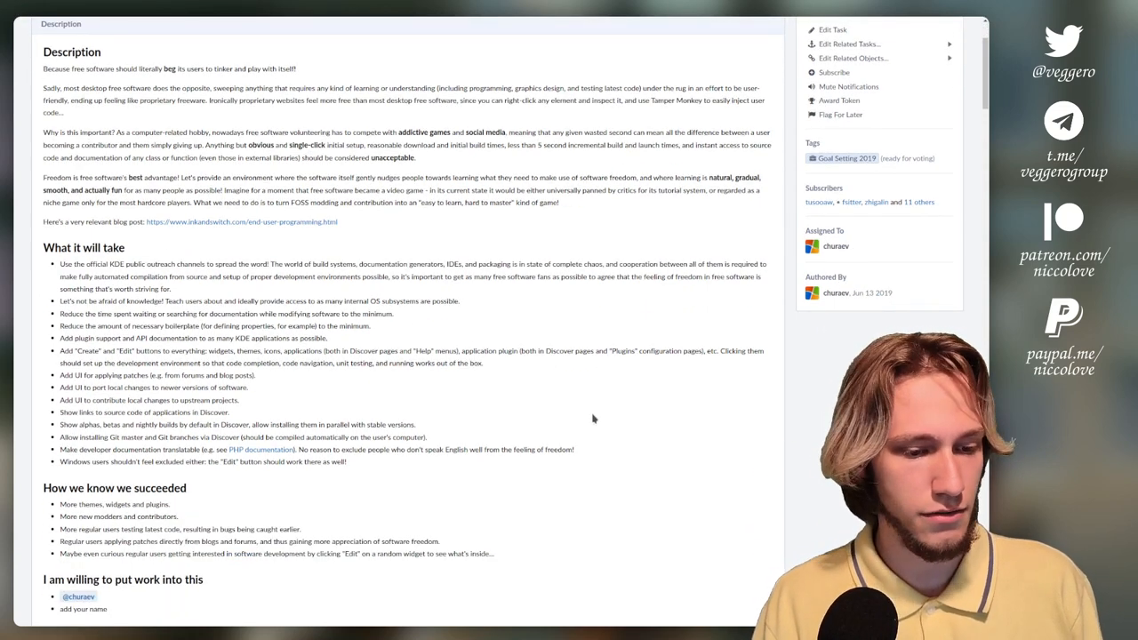
scroll(down, 3)
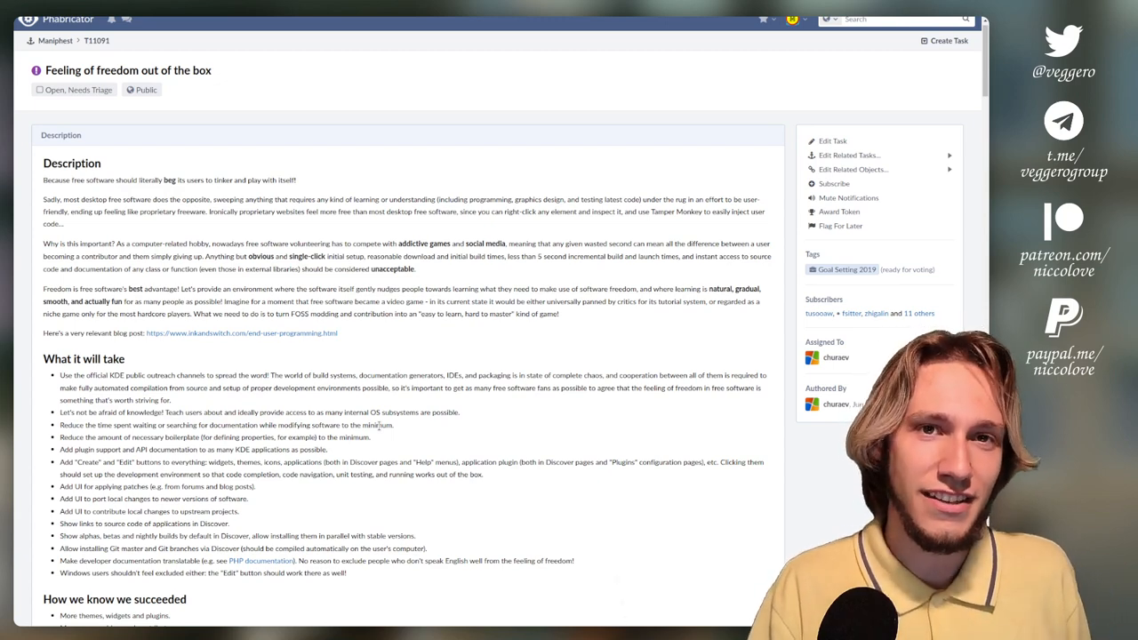
scroll(down, 3)
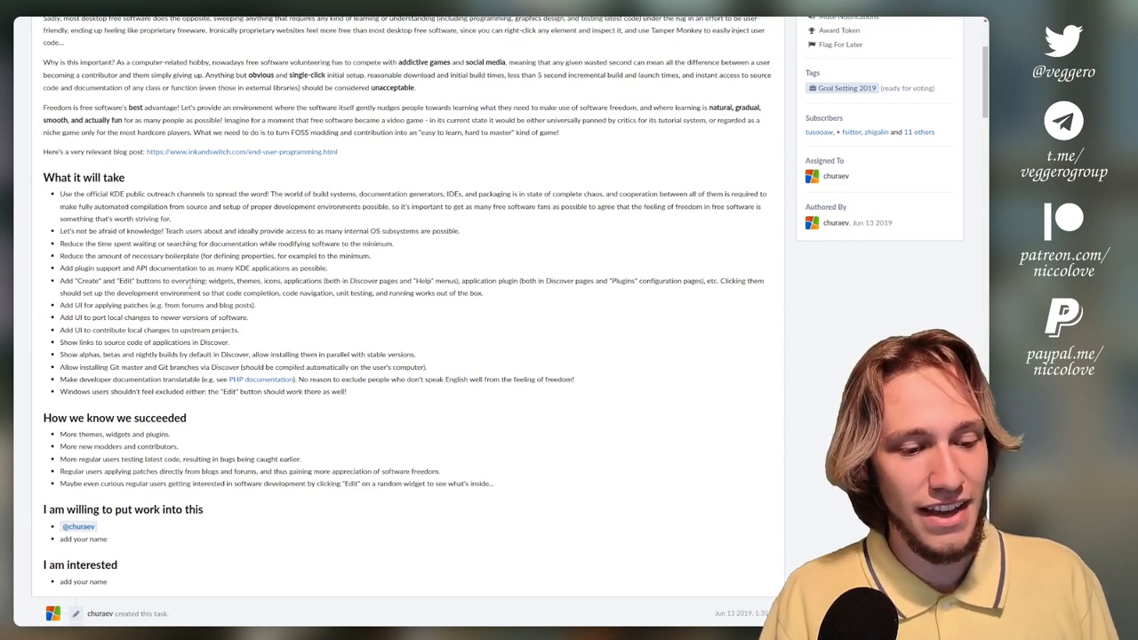
double_click(142, 231)
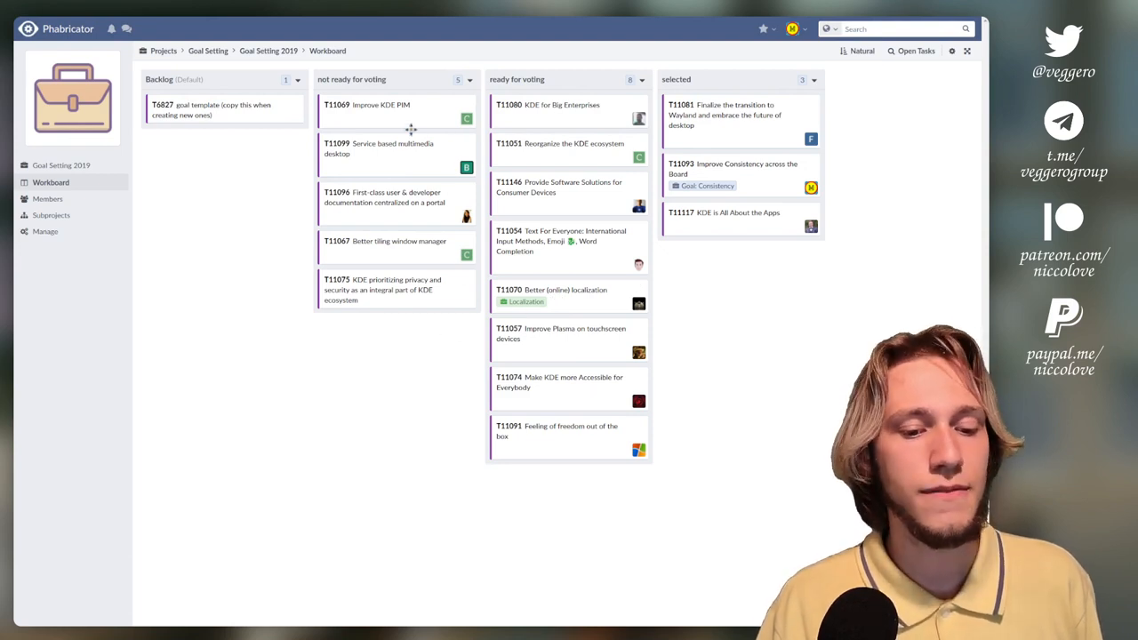
mouse_move(397, 85)
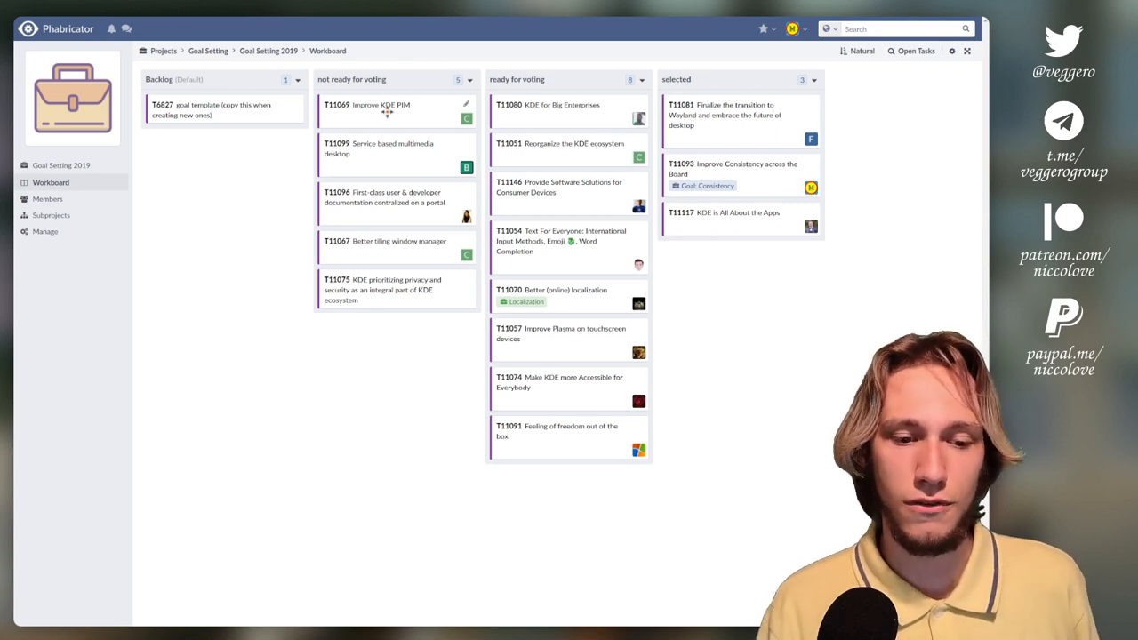
mouse_move(425, 114)
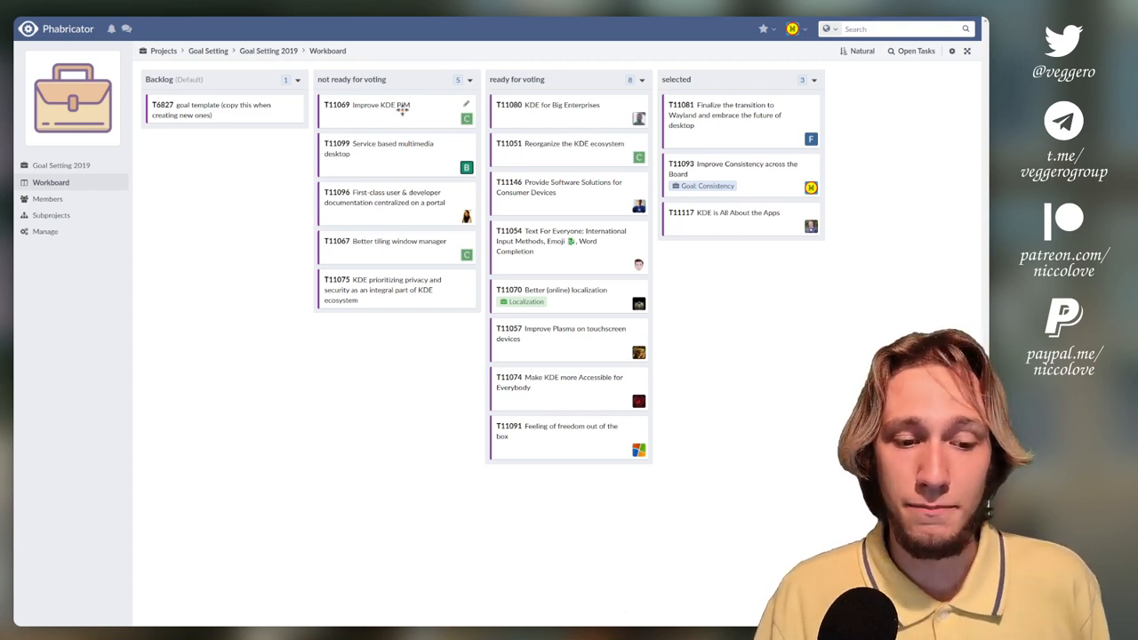
mouse_move(381, 105)
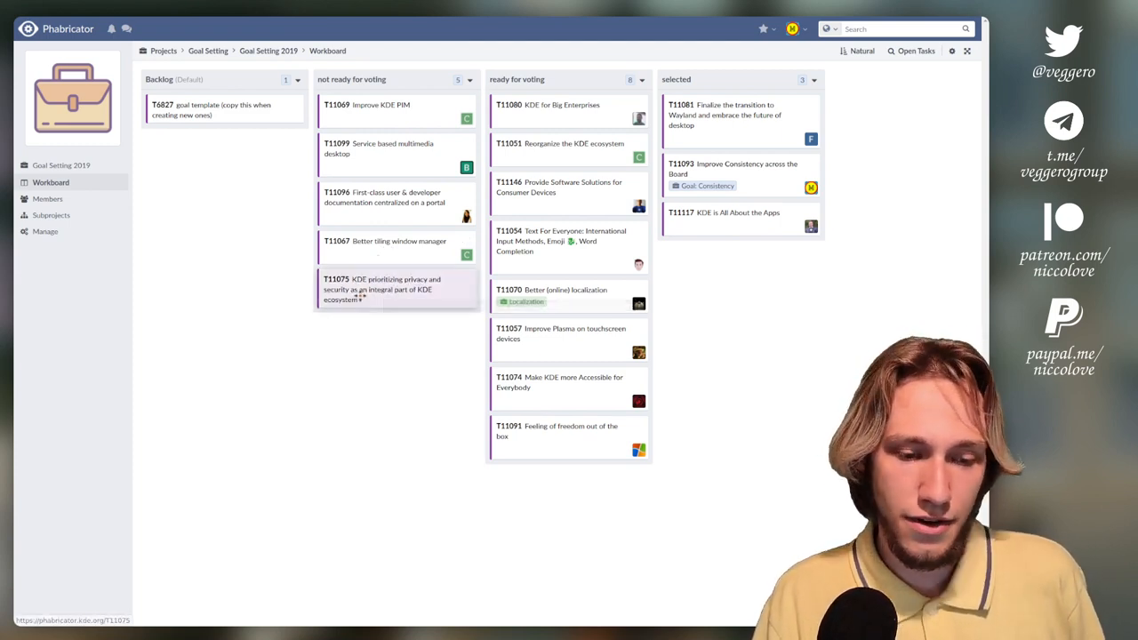
mouse_move(395, 289)
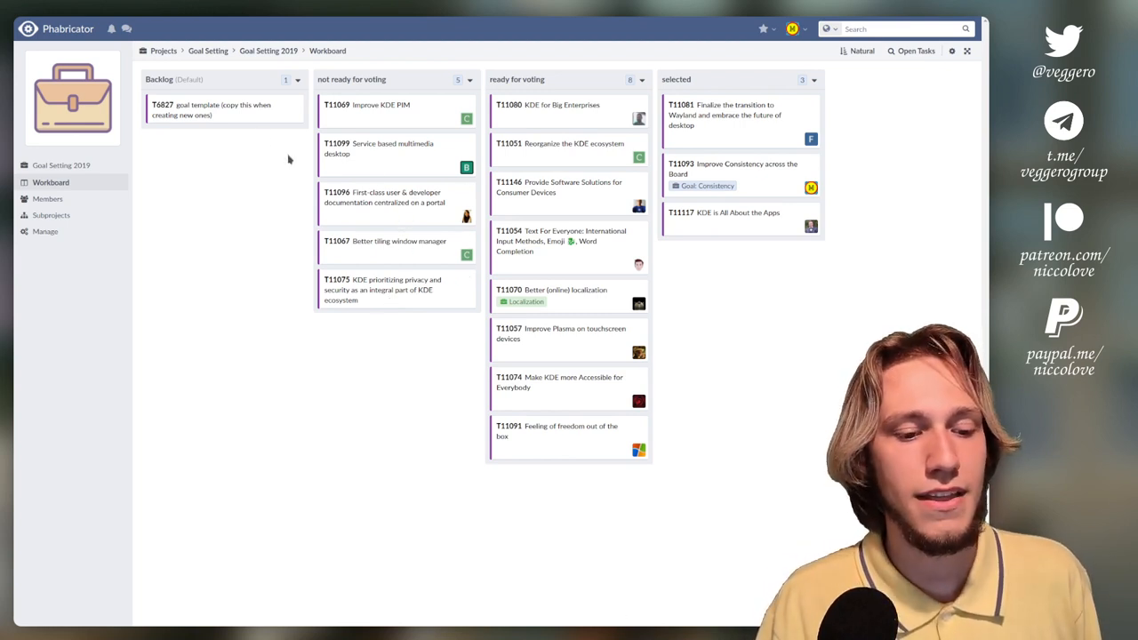
- Select a proposal card on the Goal Setting 2019 workboard; the workboard stays in view
click(214, 110)
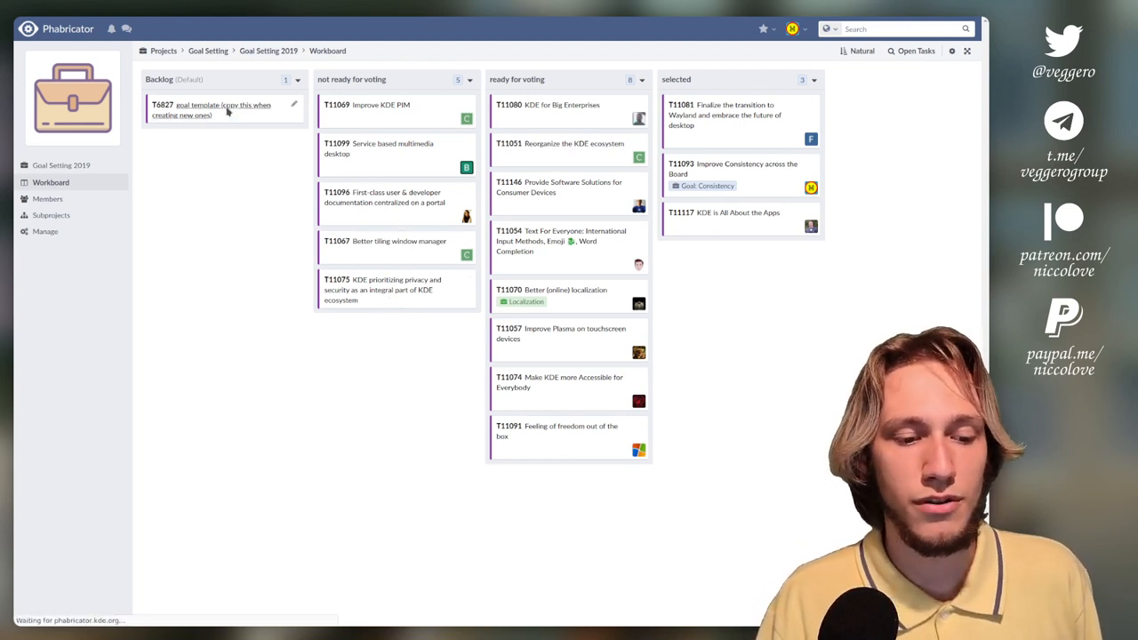
click(212, 110)
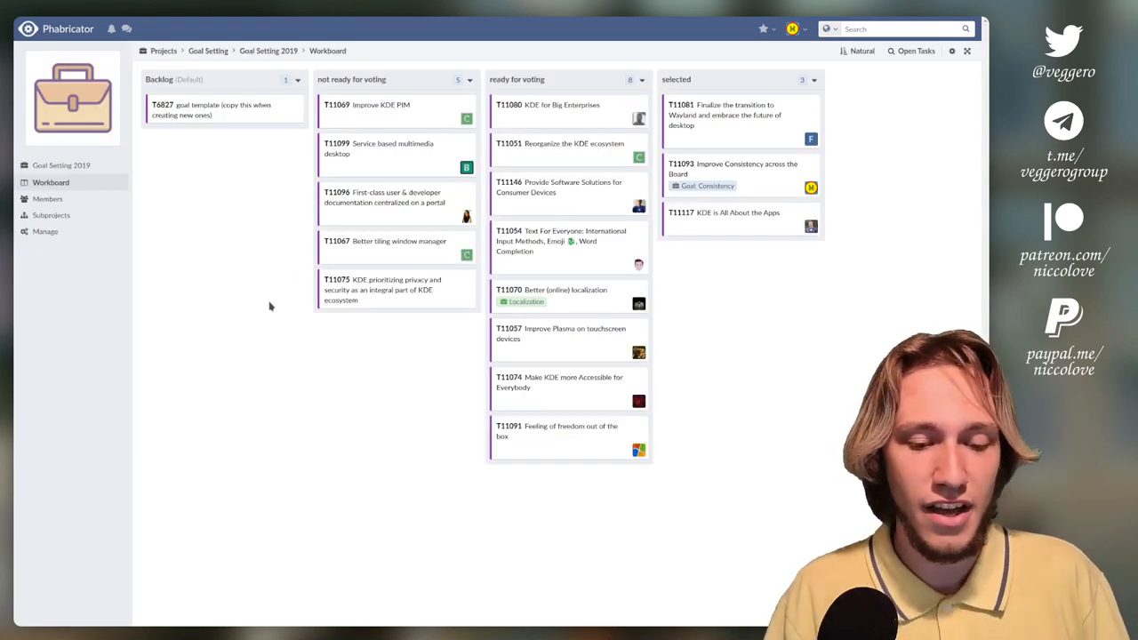
mouse_move(572, 121)
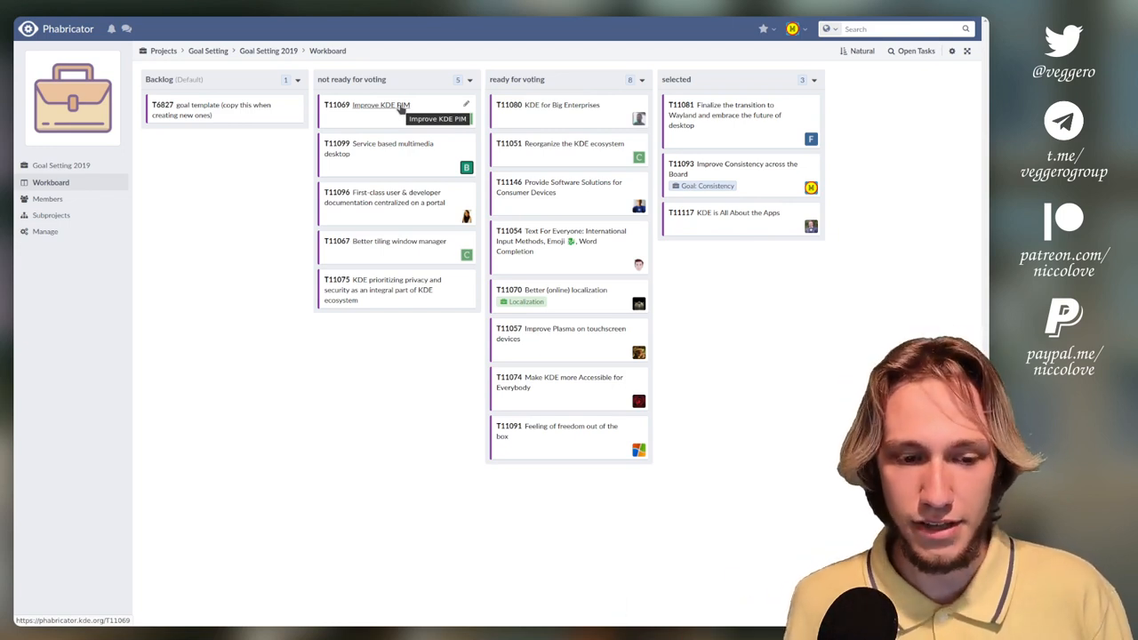
mouse_move(655, 117)
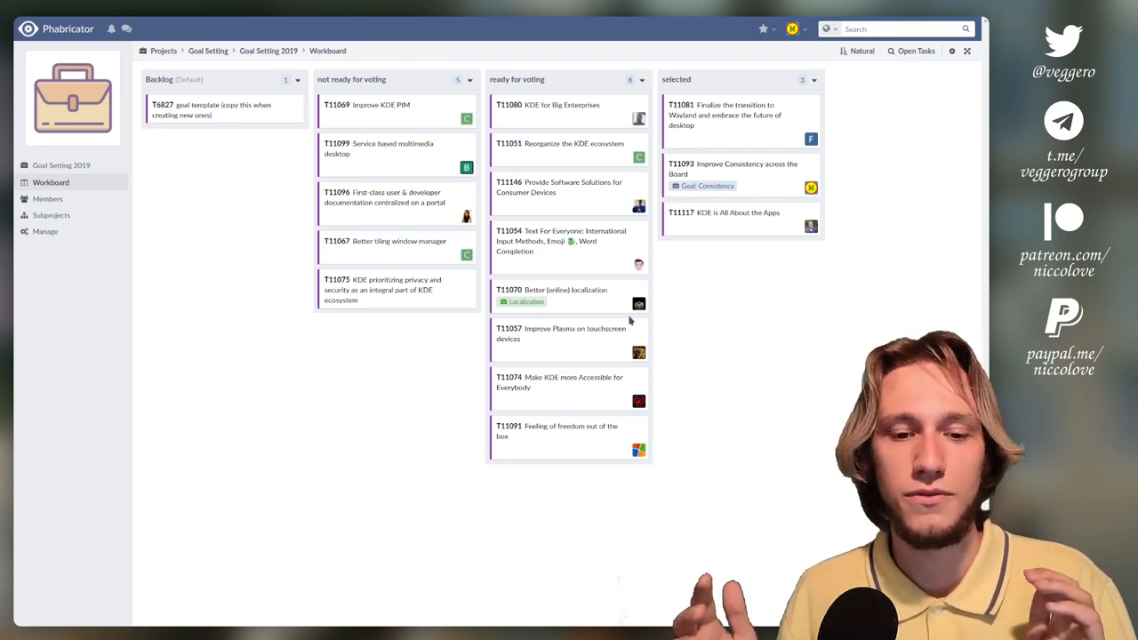
mouse_move(745, 169)
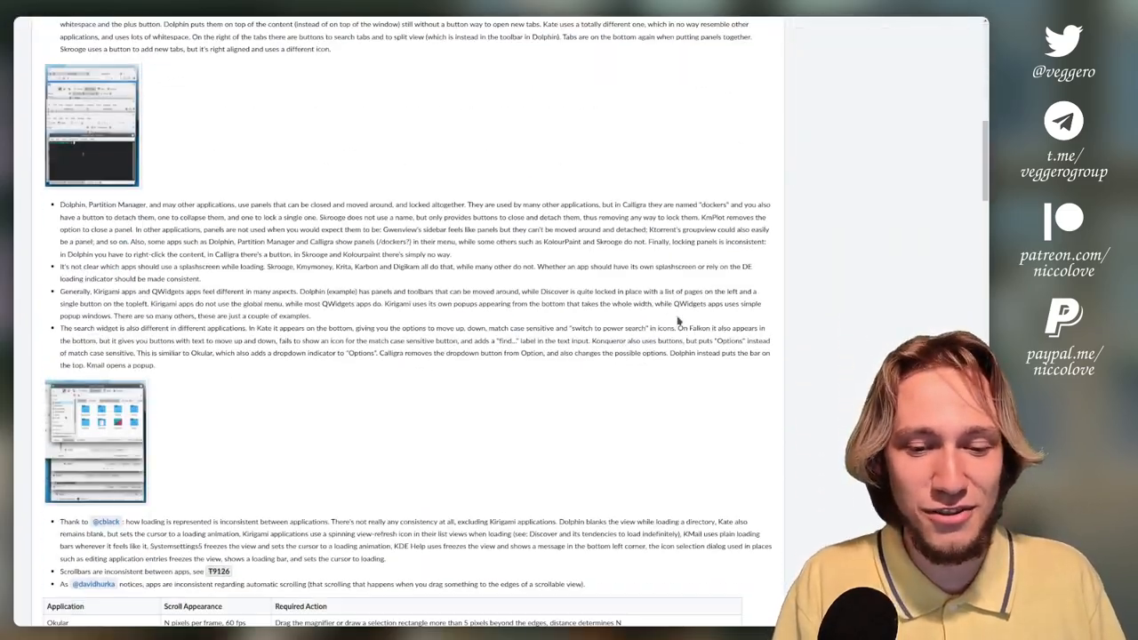
- Navigate to kde.org's Donate page showing the 'Donate and support KDE' form
scroll(down, 3)
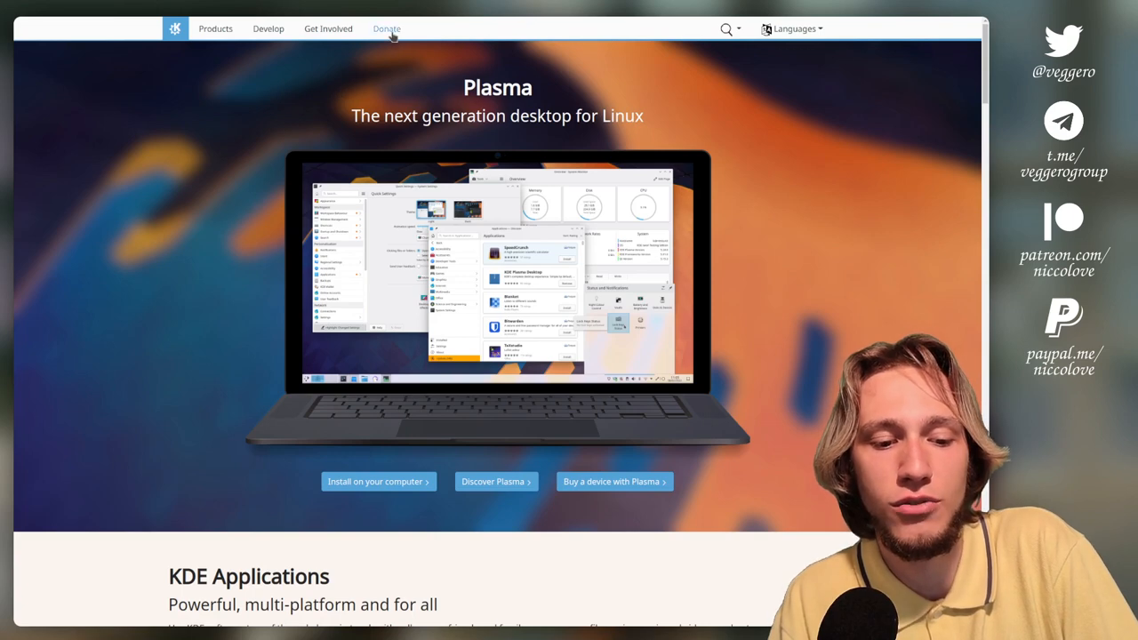
click(387, 29)
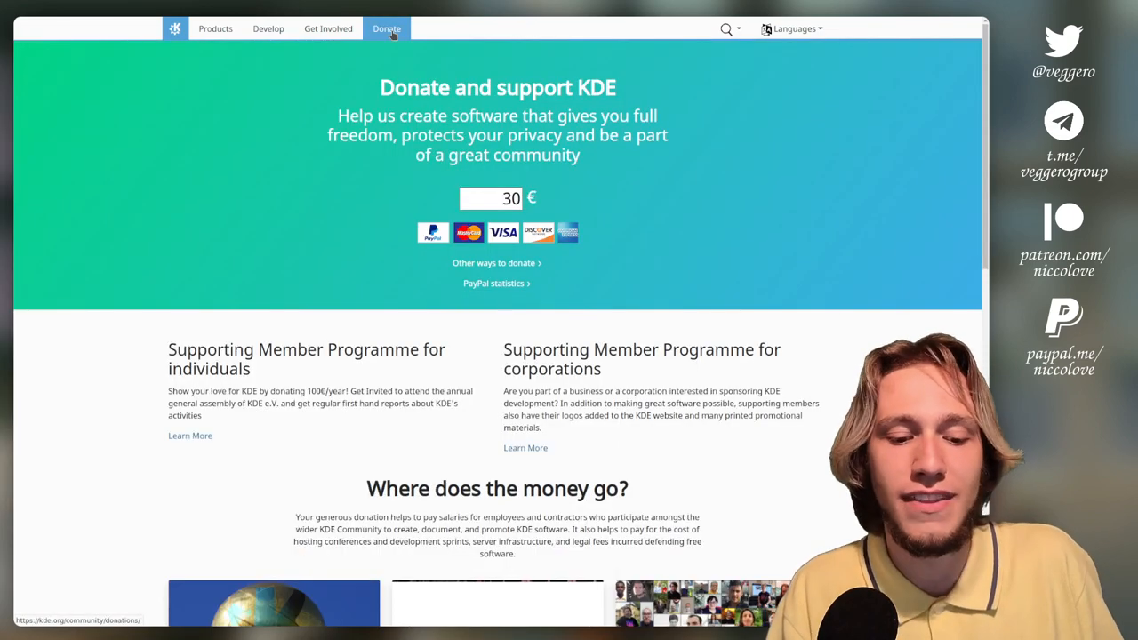